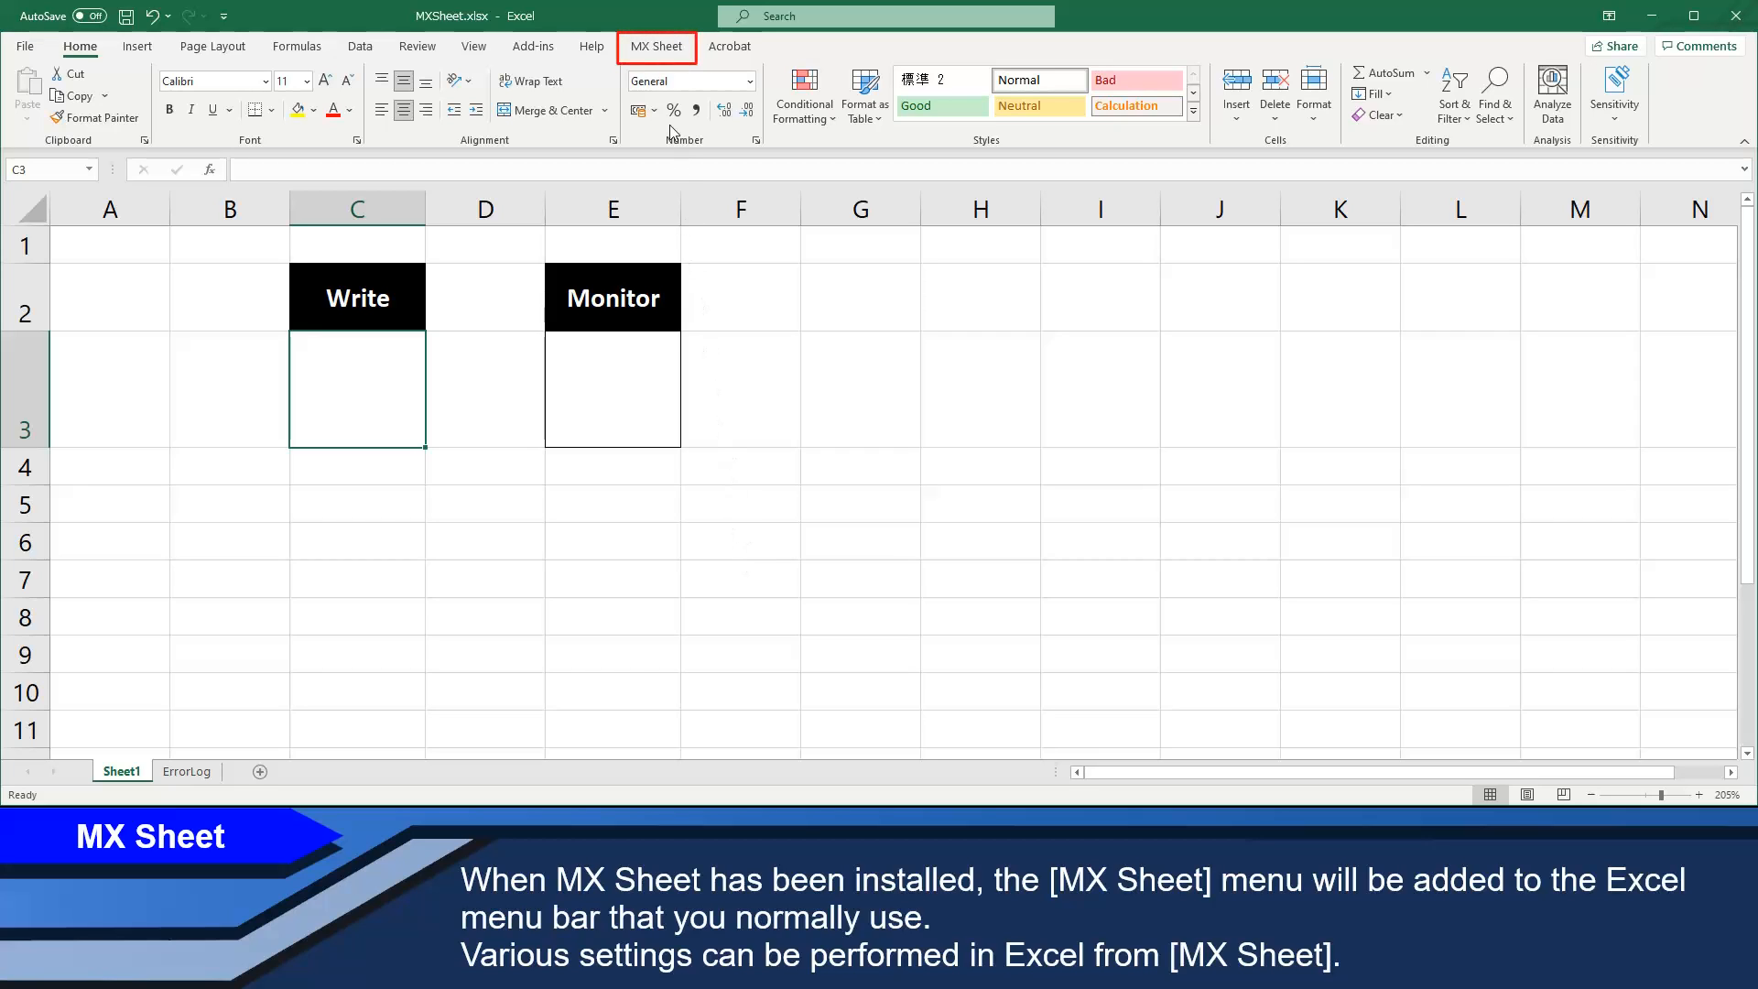
mouse_move(656, 53)
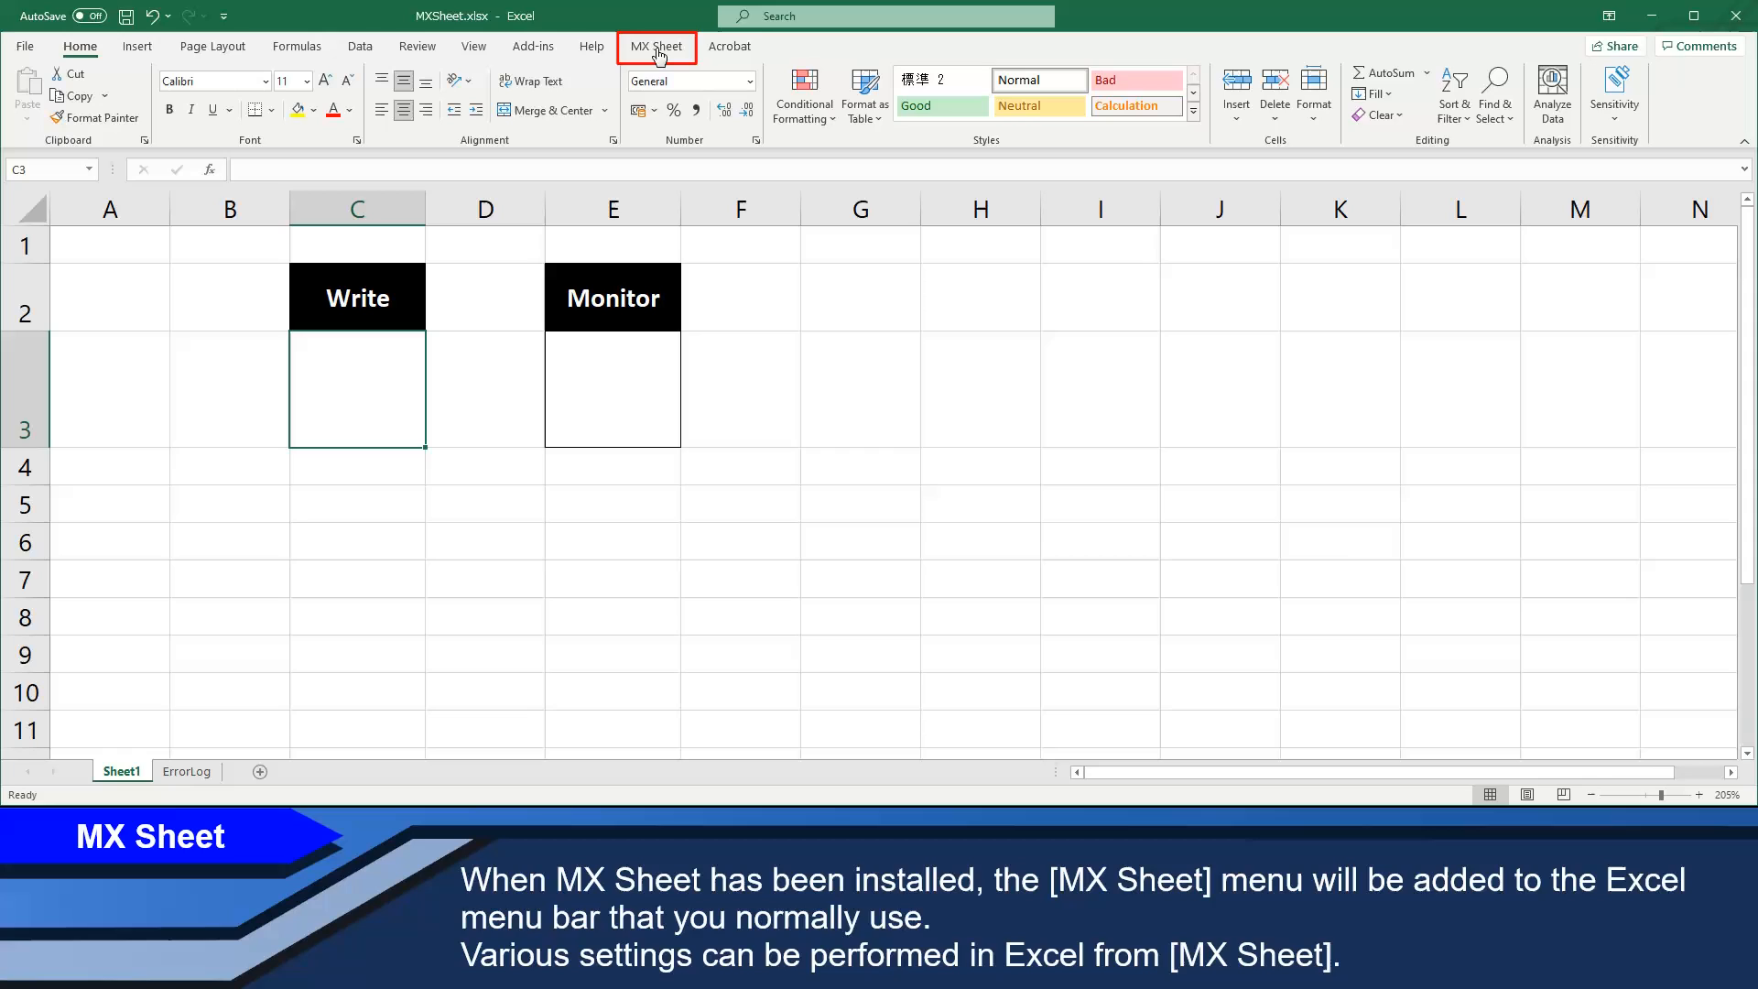
- Show the MX Sheet ribbon commands with cell C3 selected as the cell to configure
left_click(655, 46)
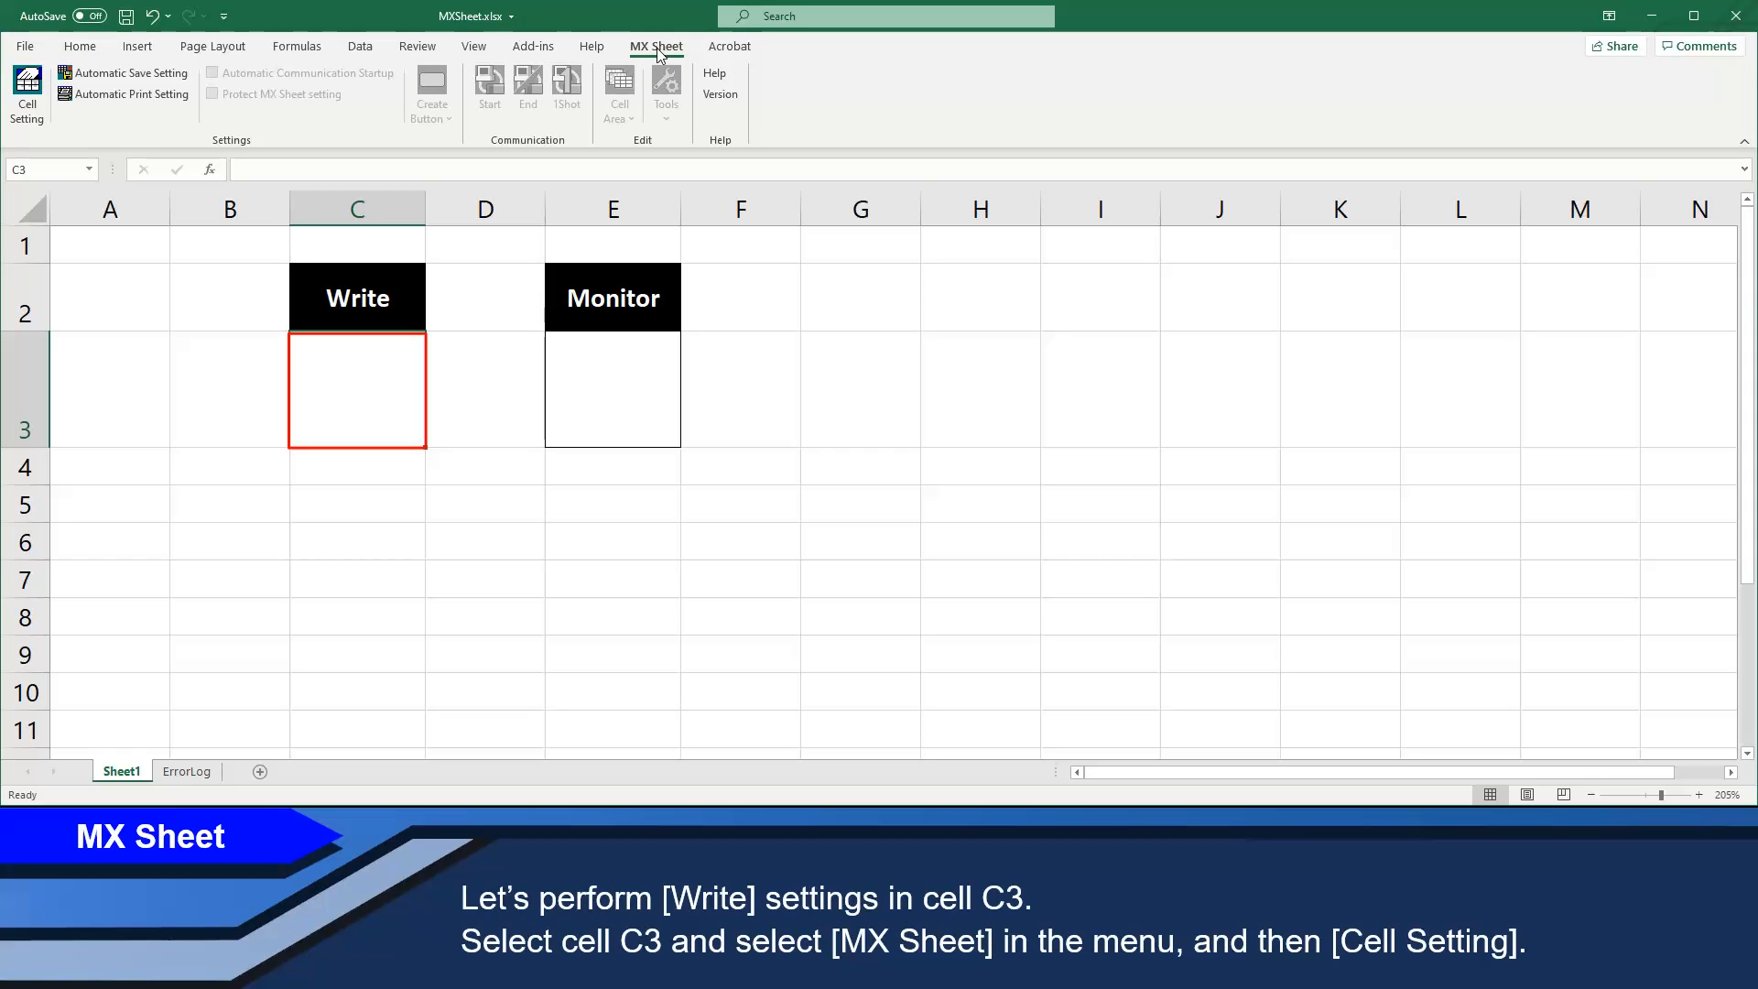
mouse_move(602, 121)
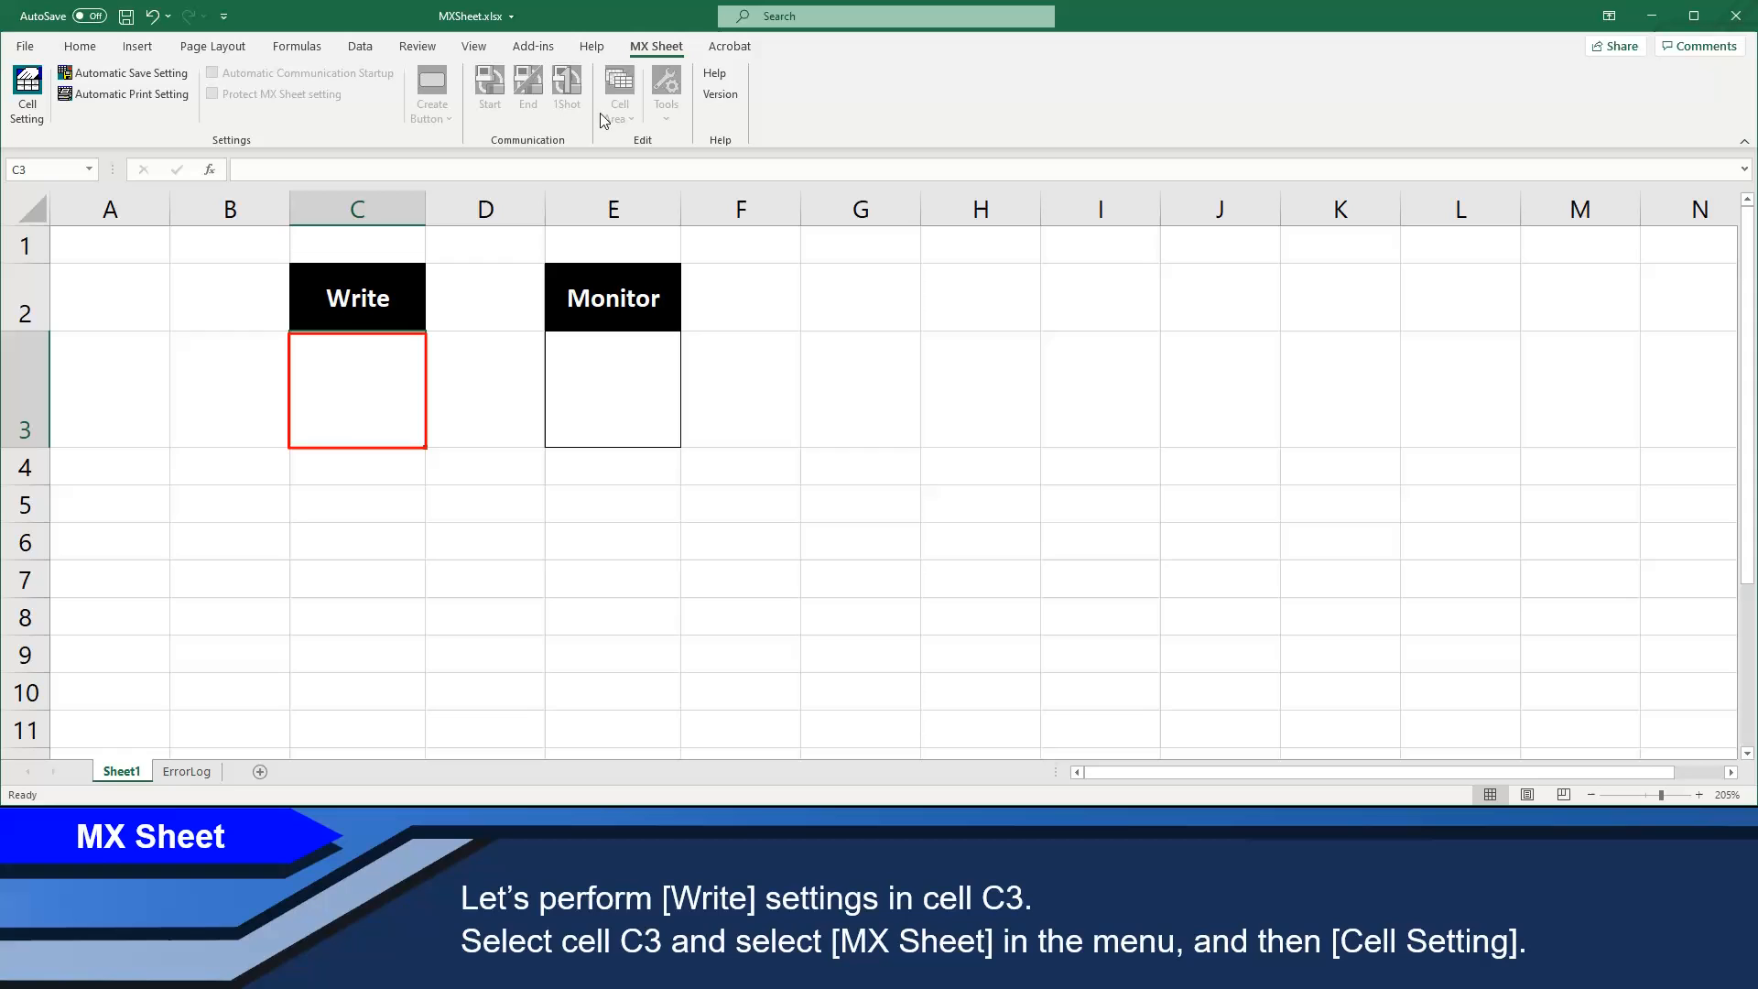
left_click(357, 392)
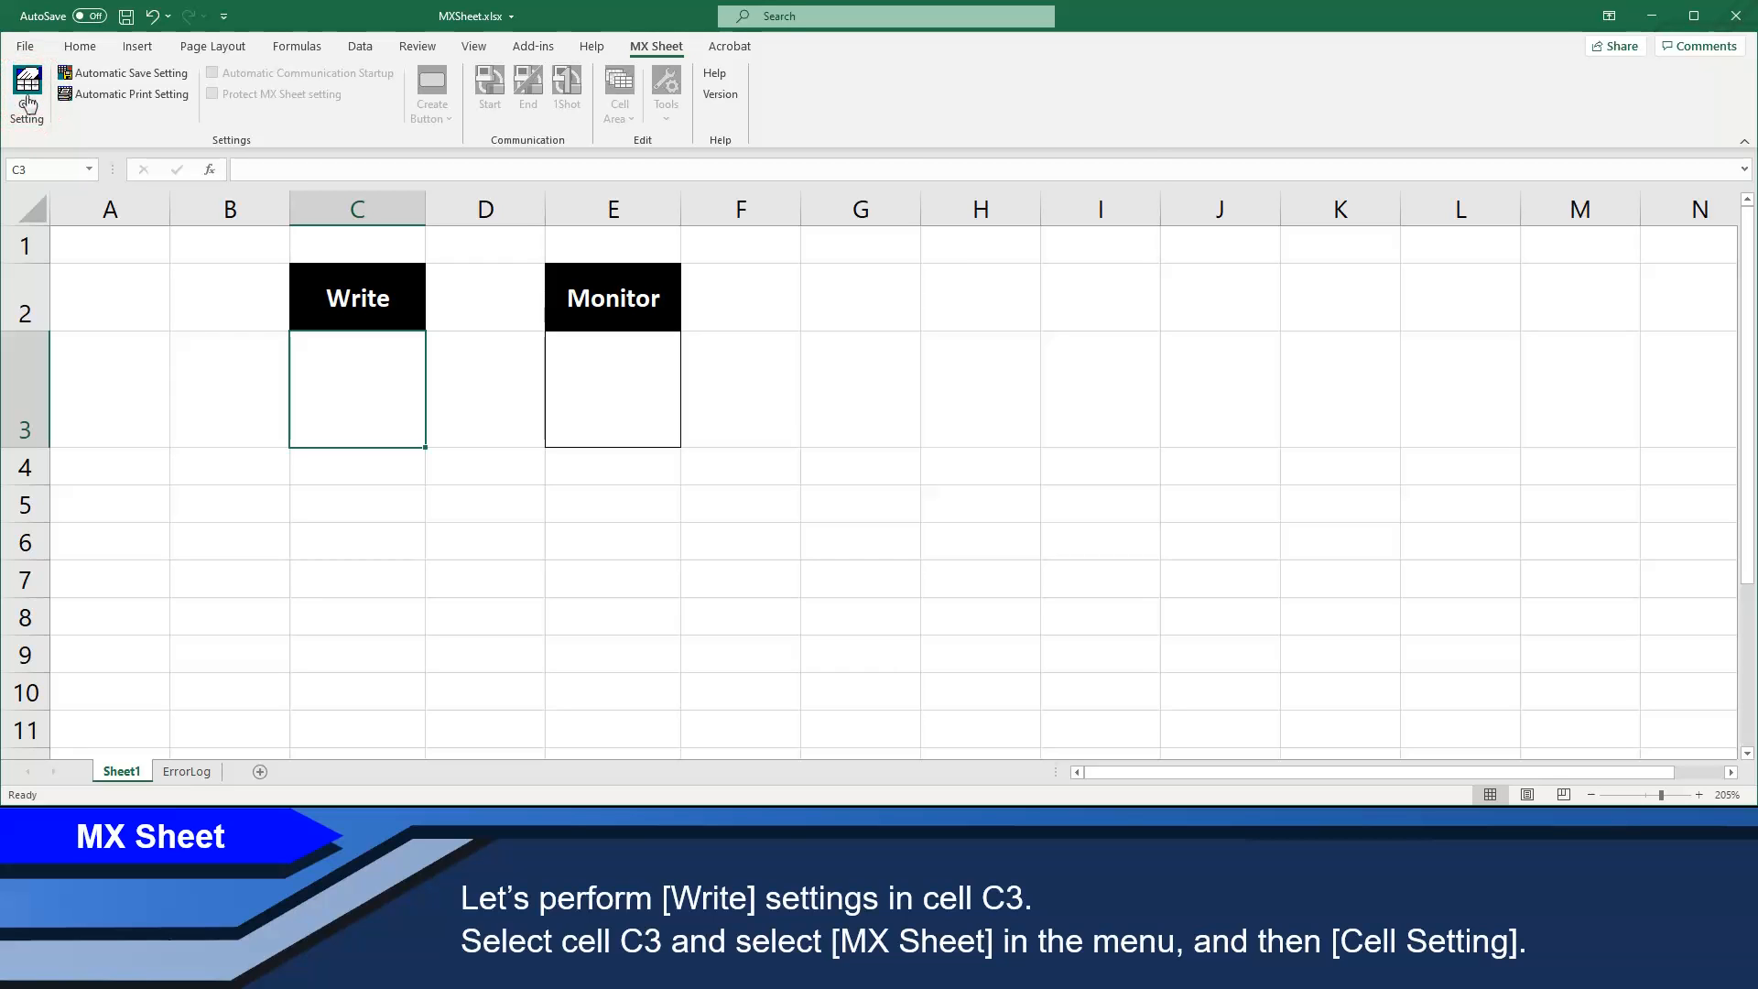
- In Cell Settings for C3, set Use to Write and Cell Area Name to 'Write function'
left_click(619, 90)
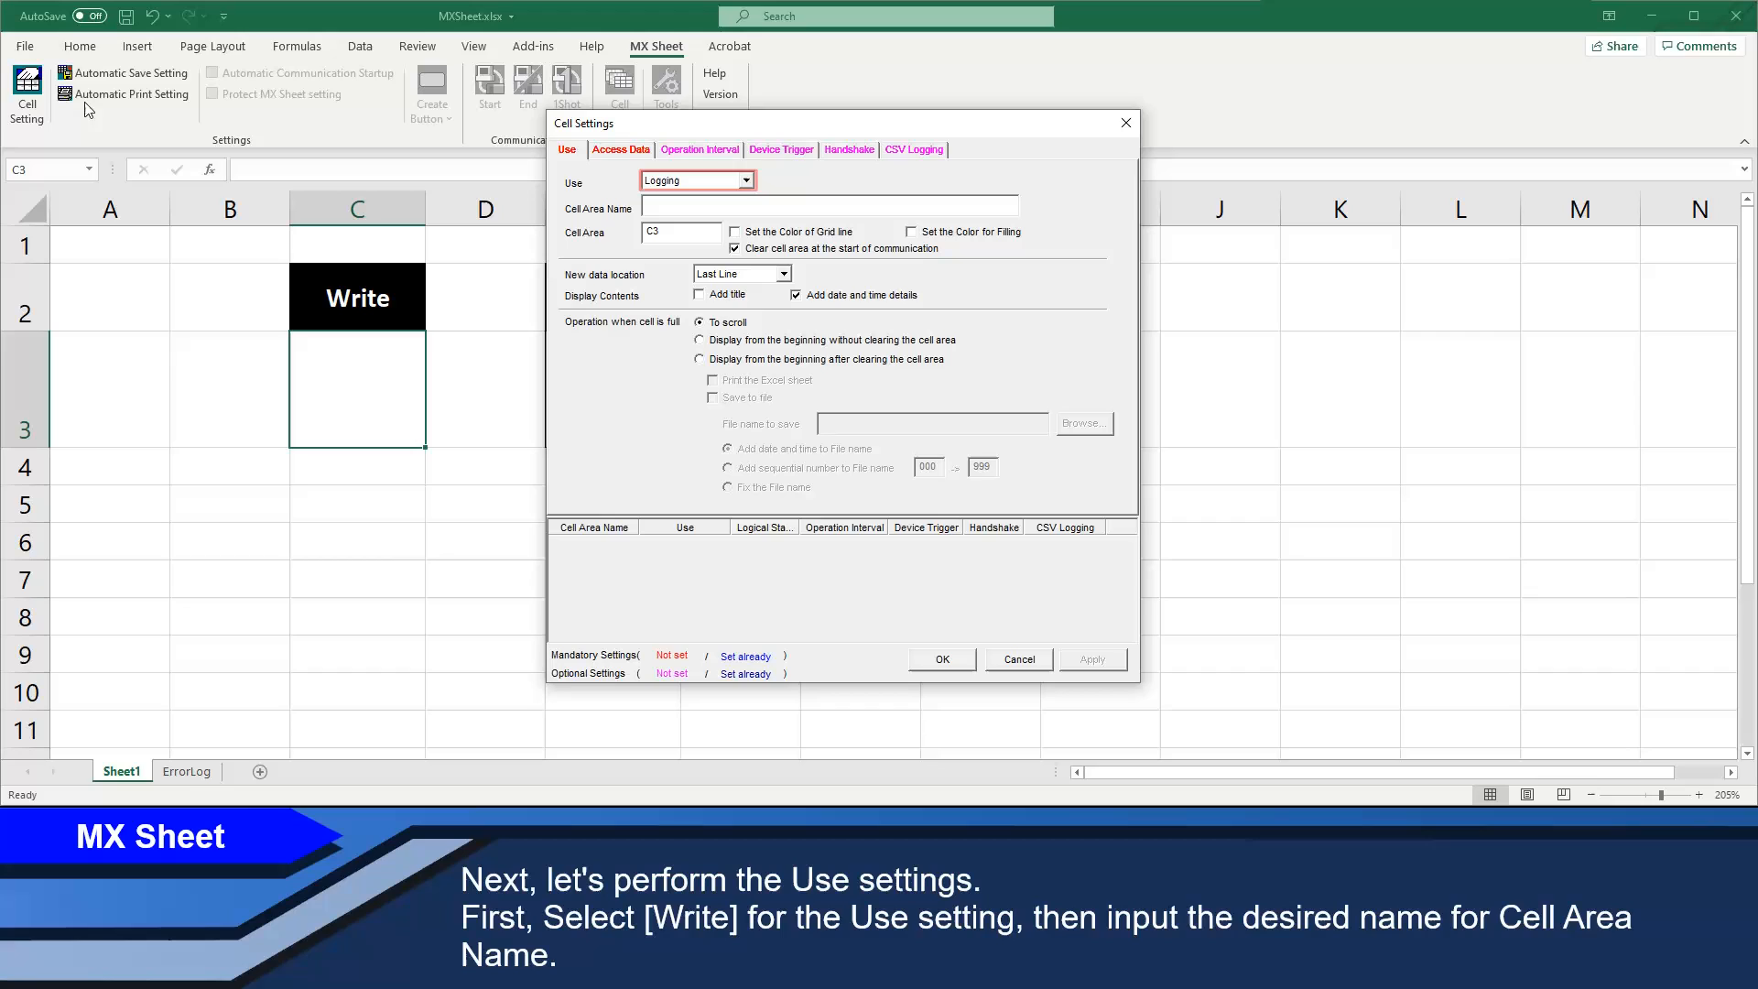
left_click(745, 181)
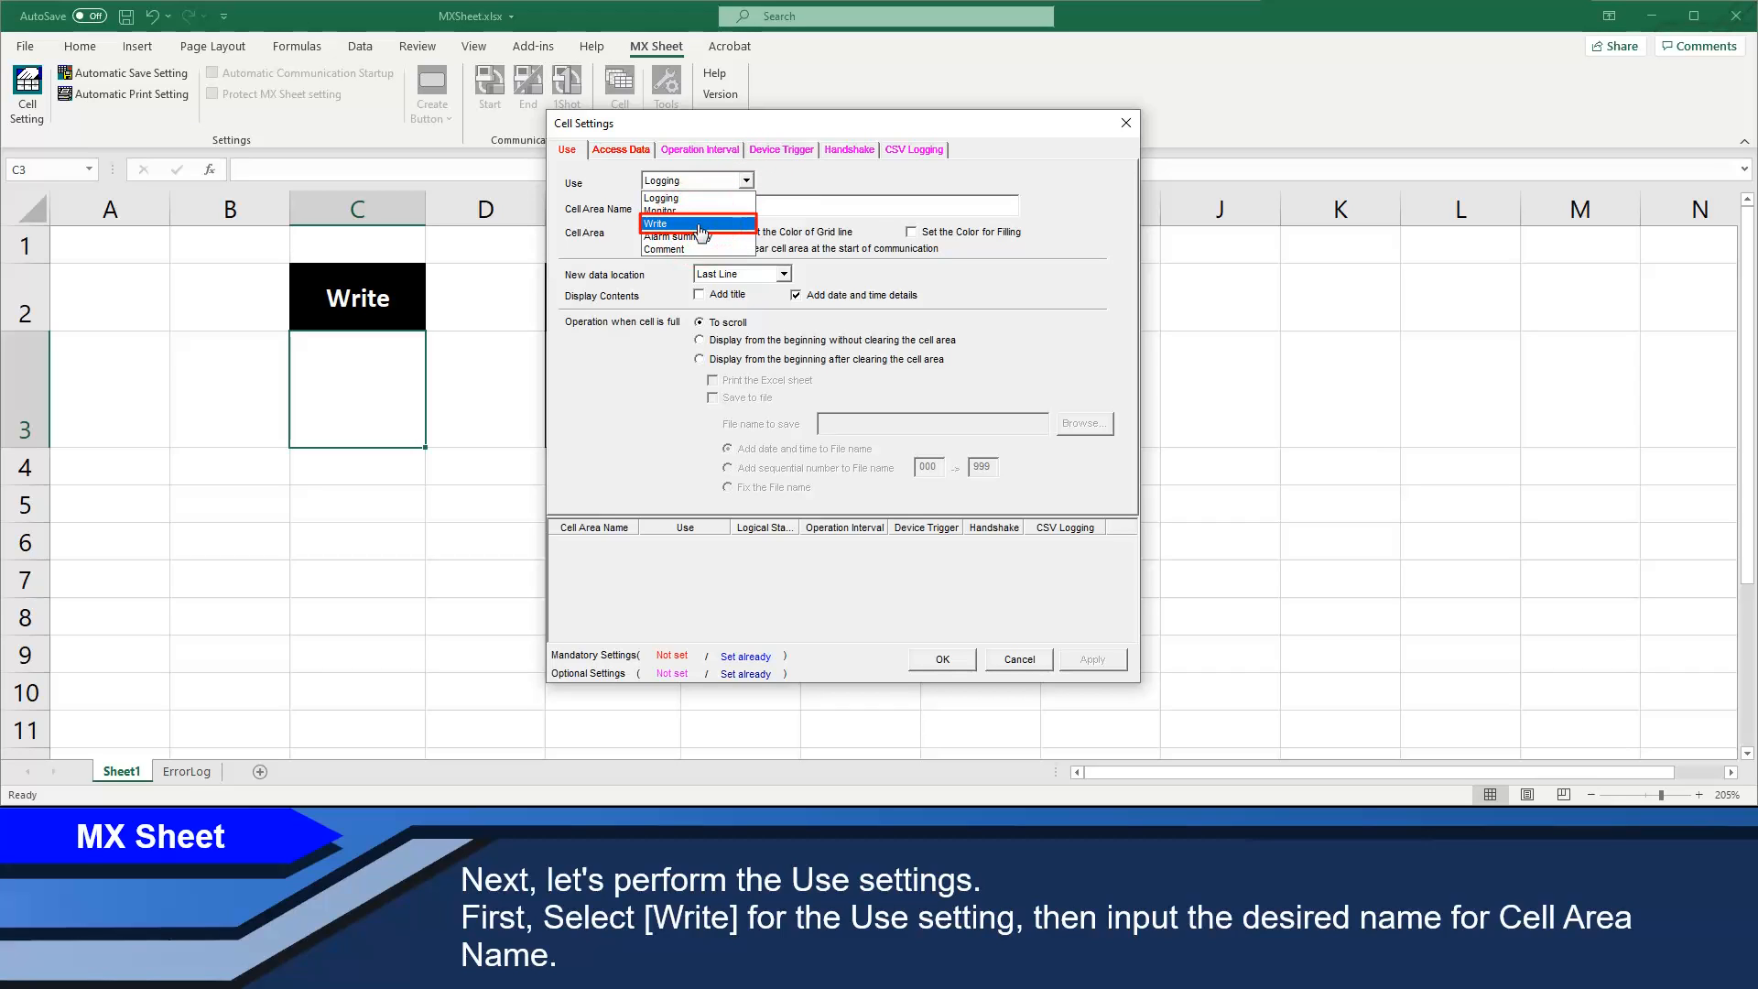
left_click(655, 223)
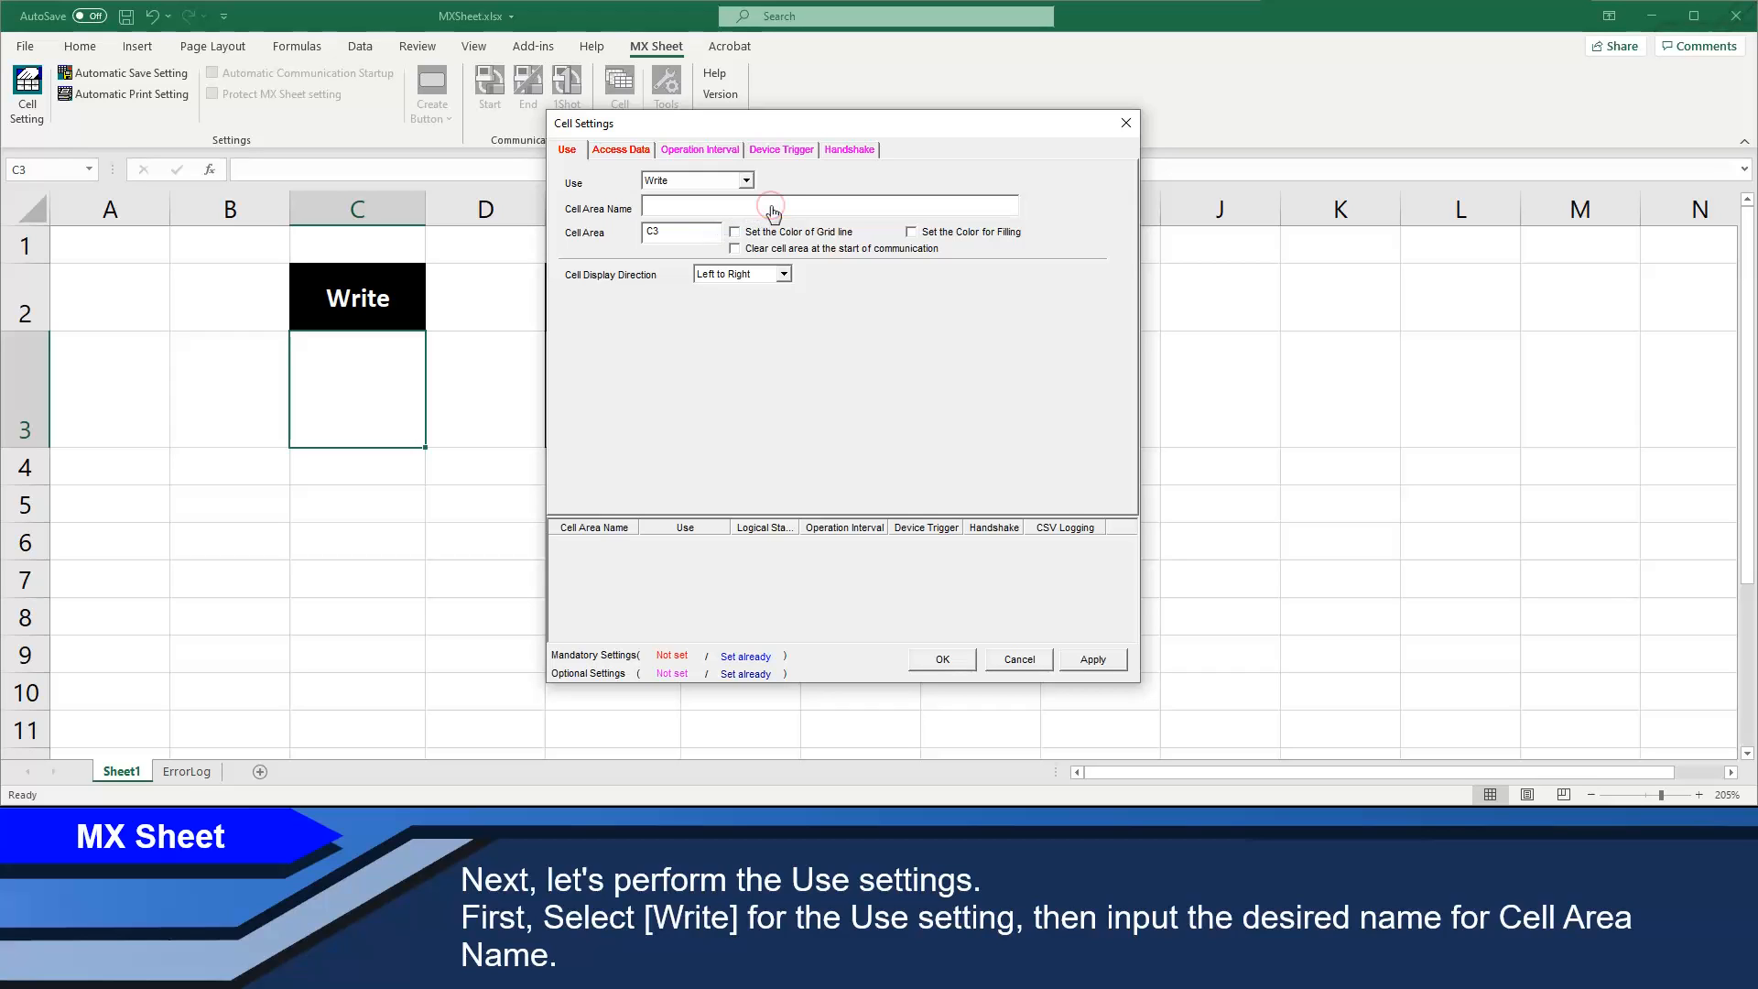
type("Wr")
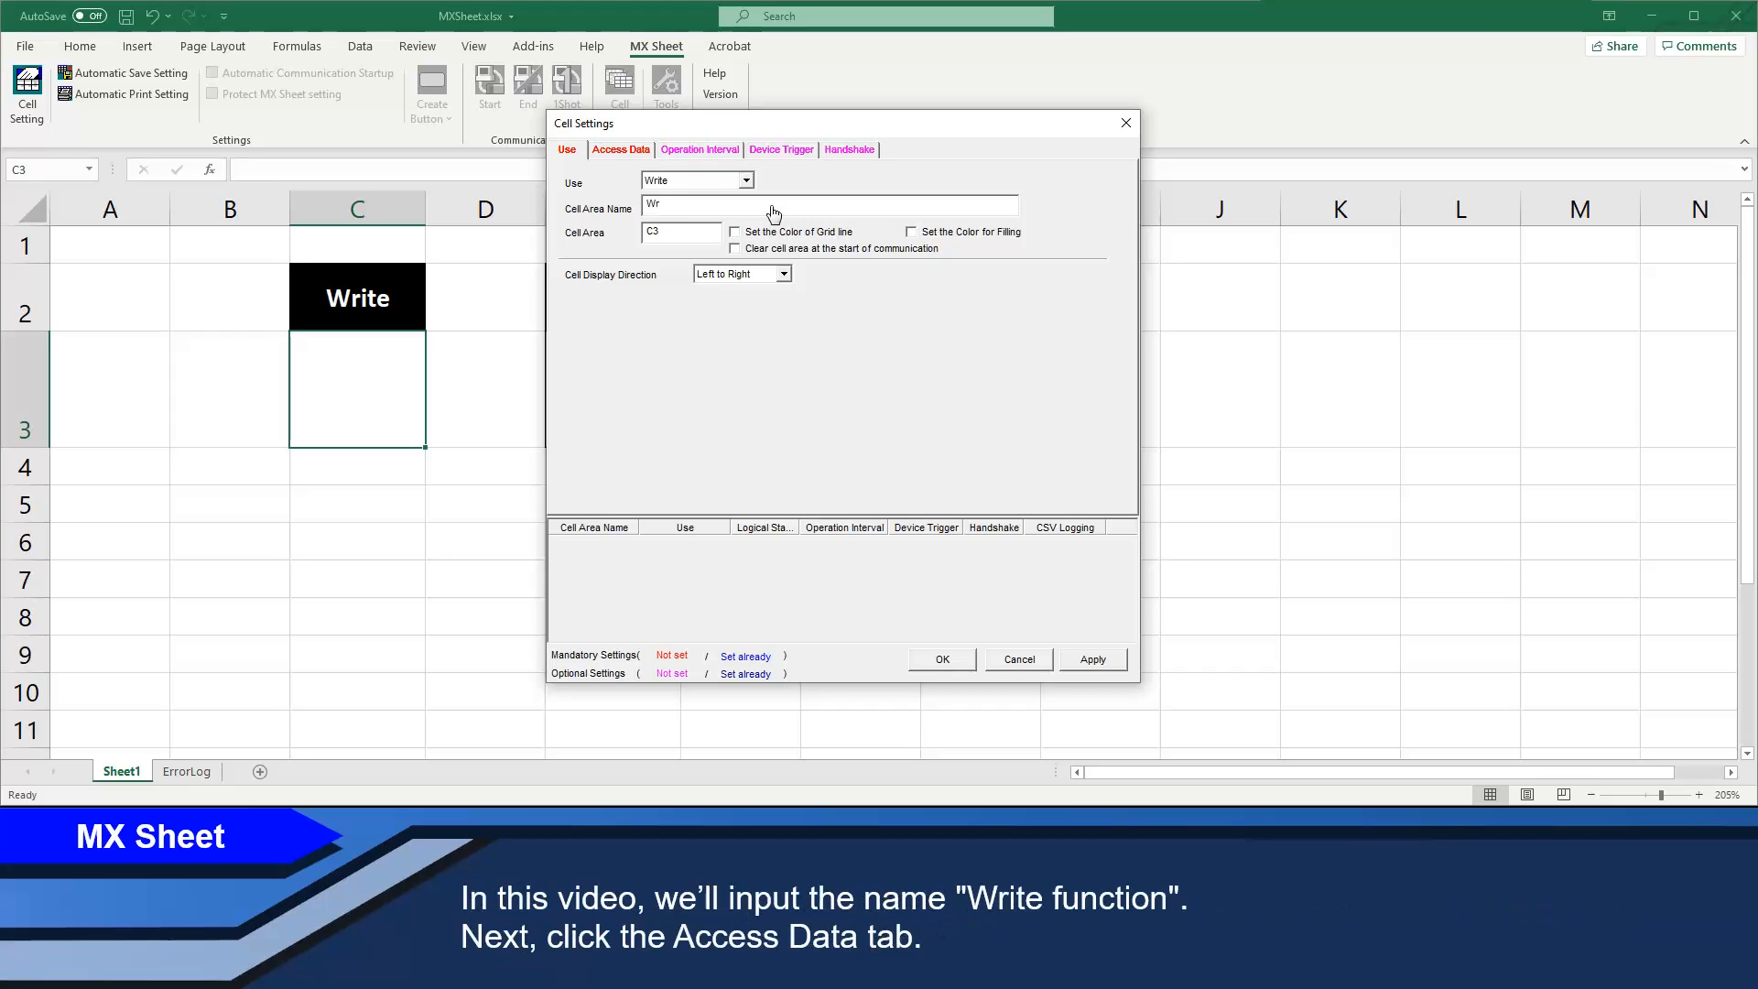
type("ite func")
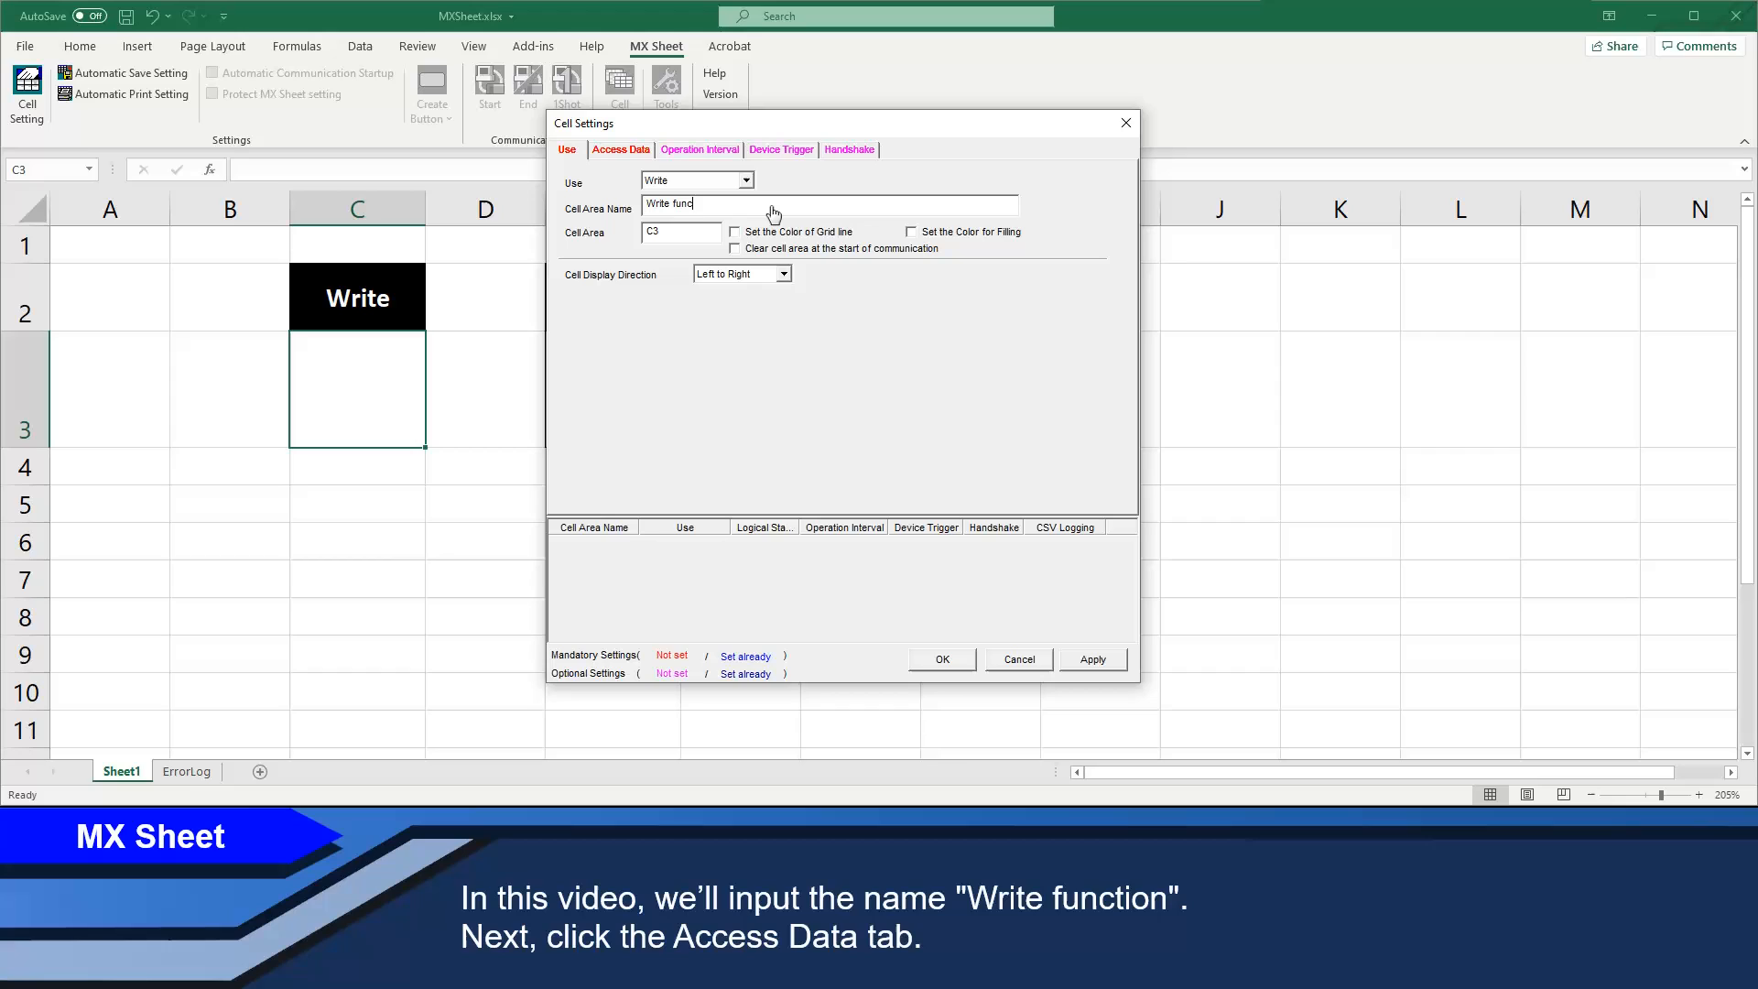
type("tion")
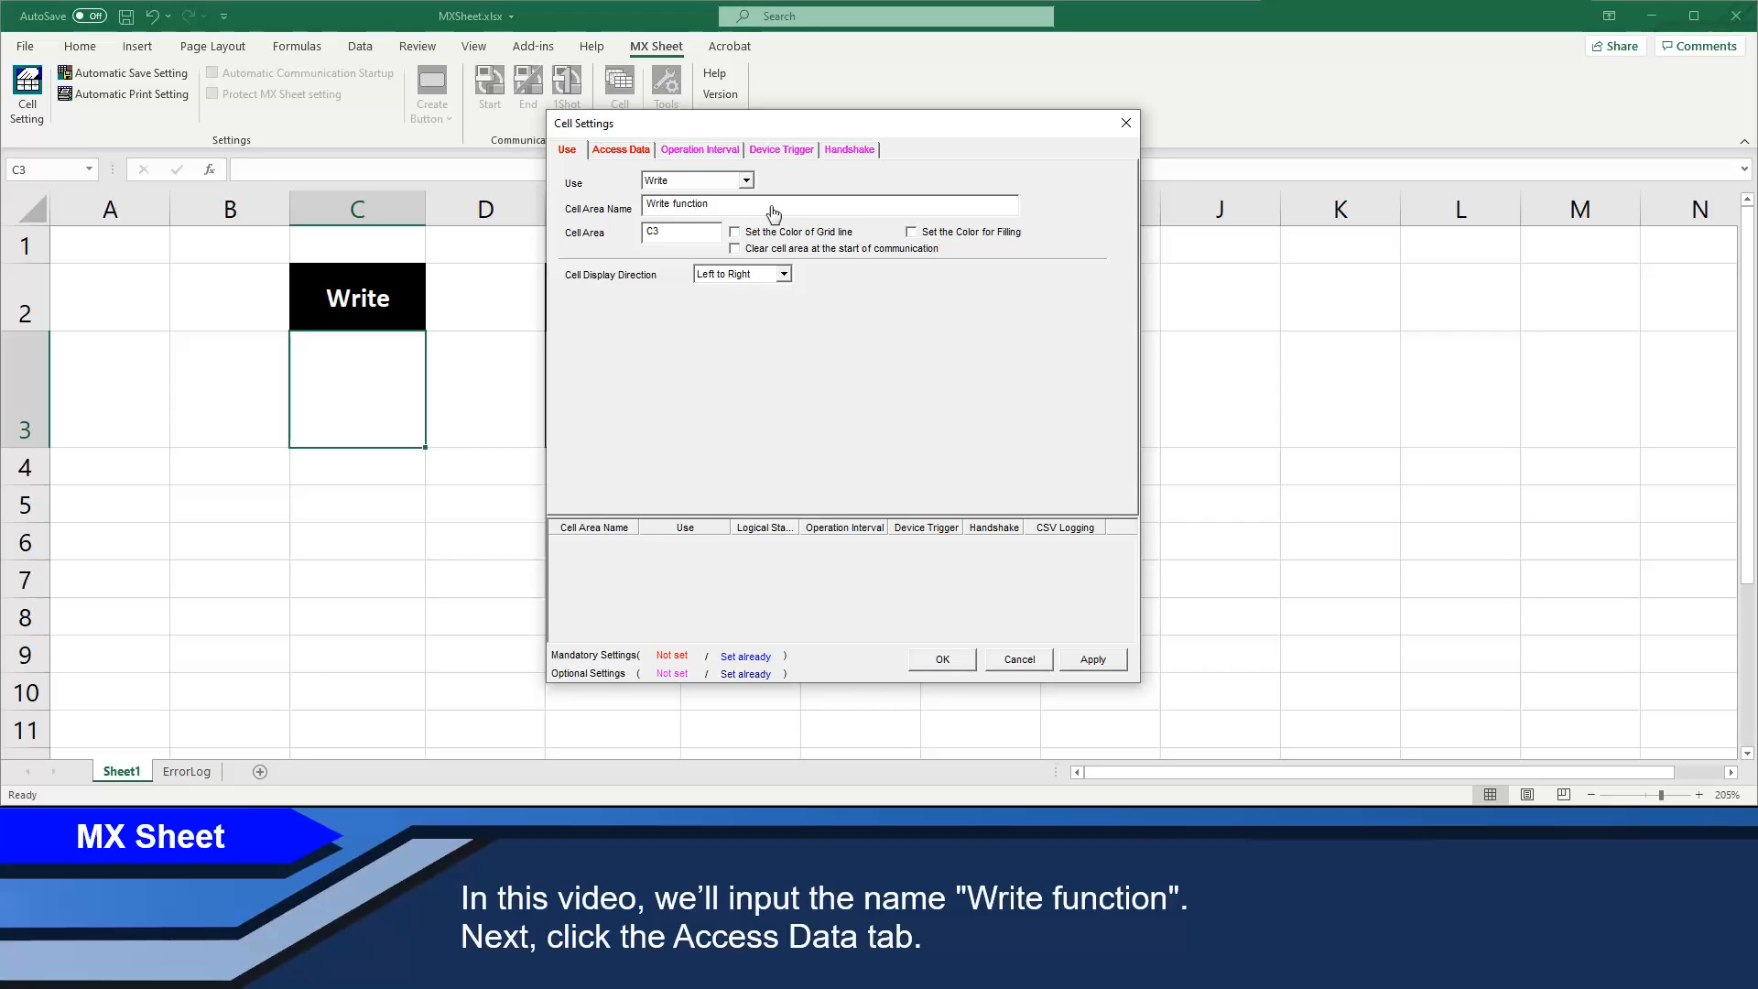
left_click(620, 149)
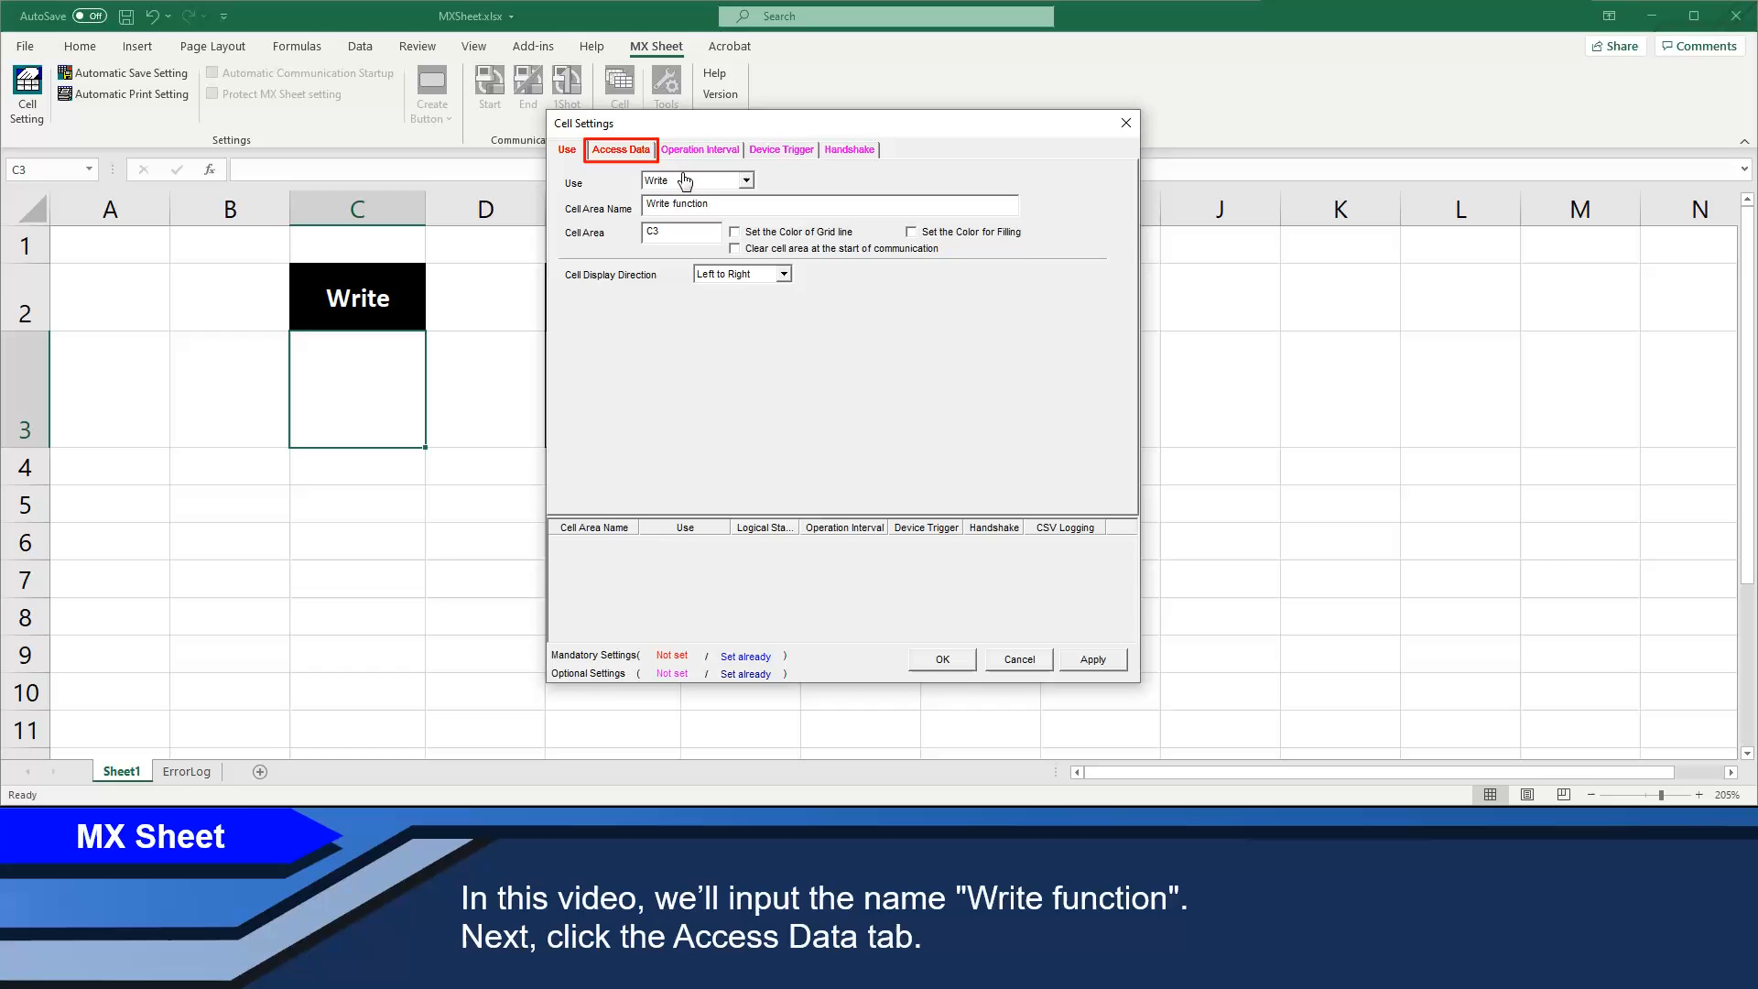
- Launch the Communication Settings Utility from Access Data, confirming the administrator prompt
left_click(620, 149)
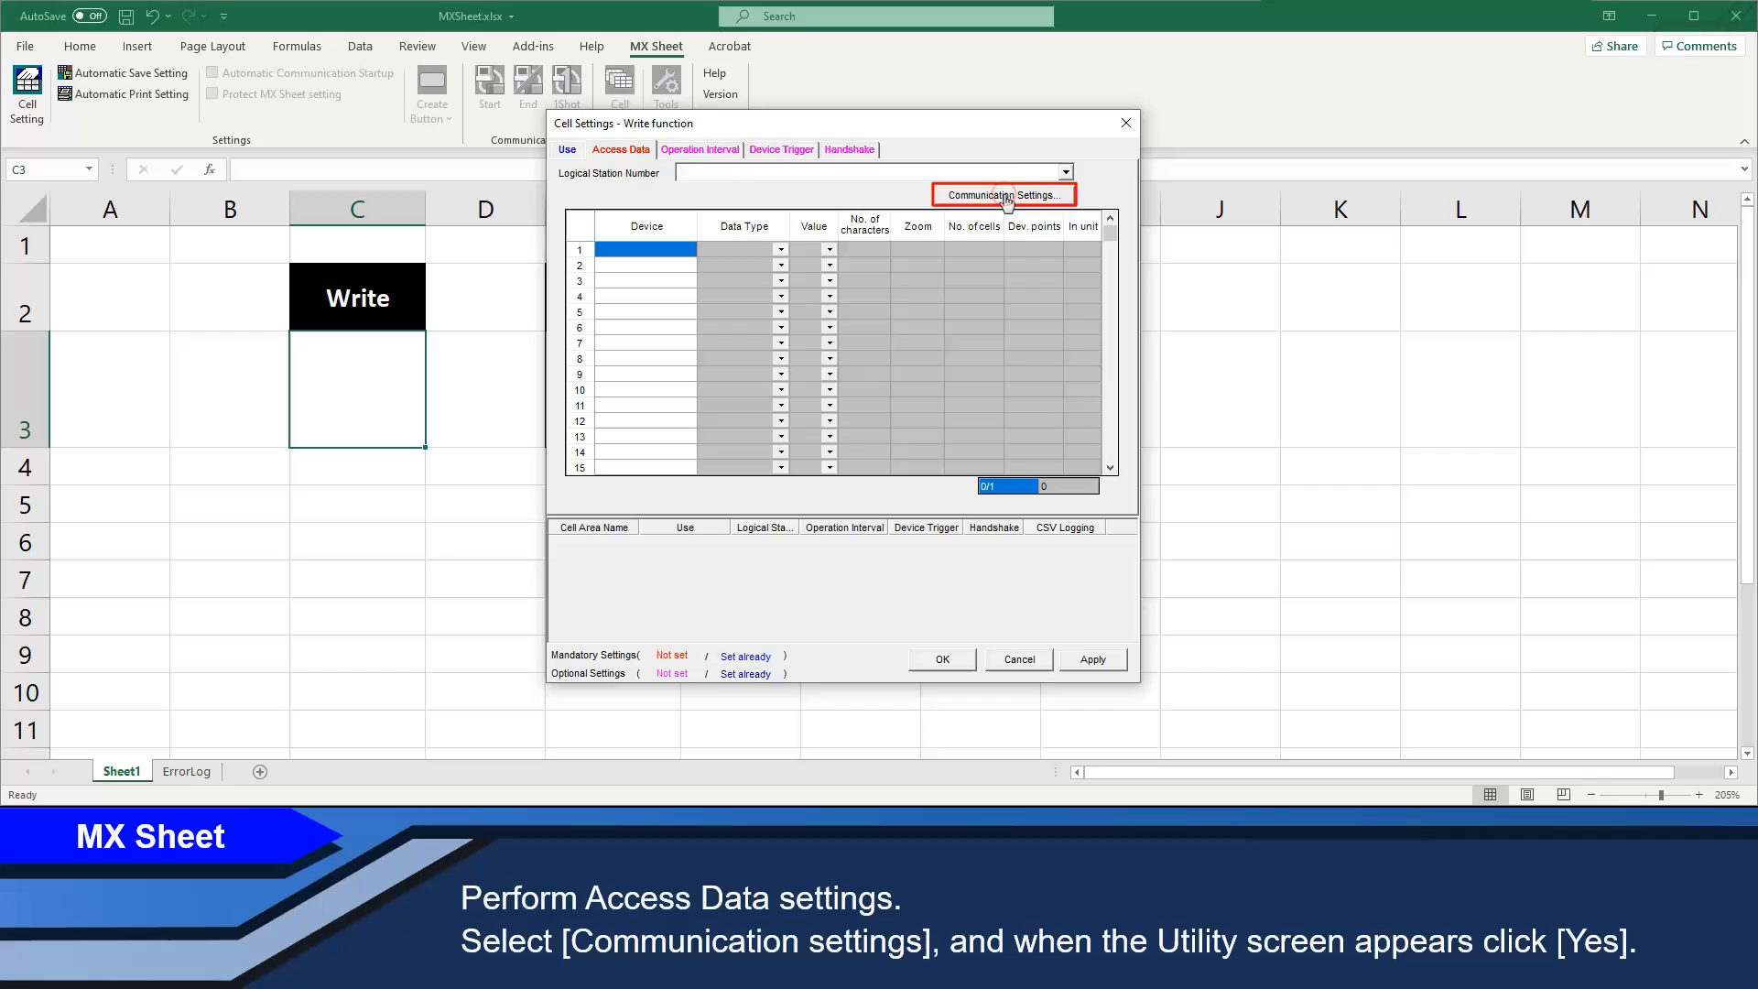
left_click(1002, 194)
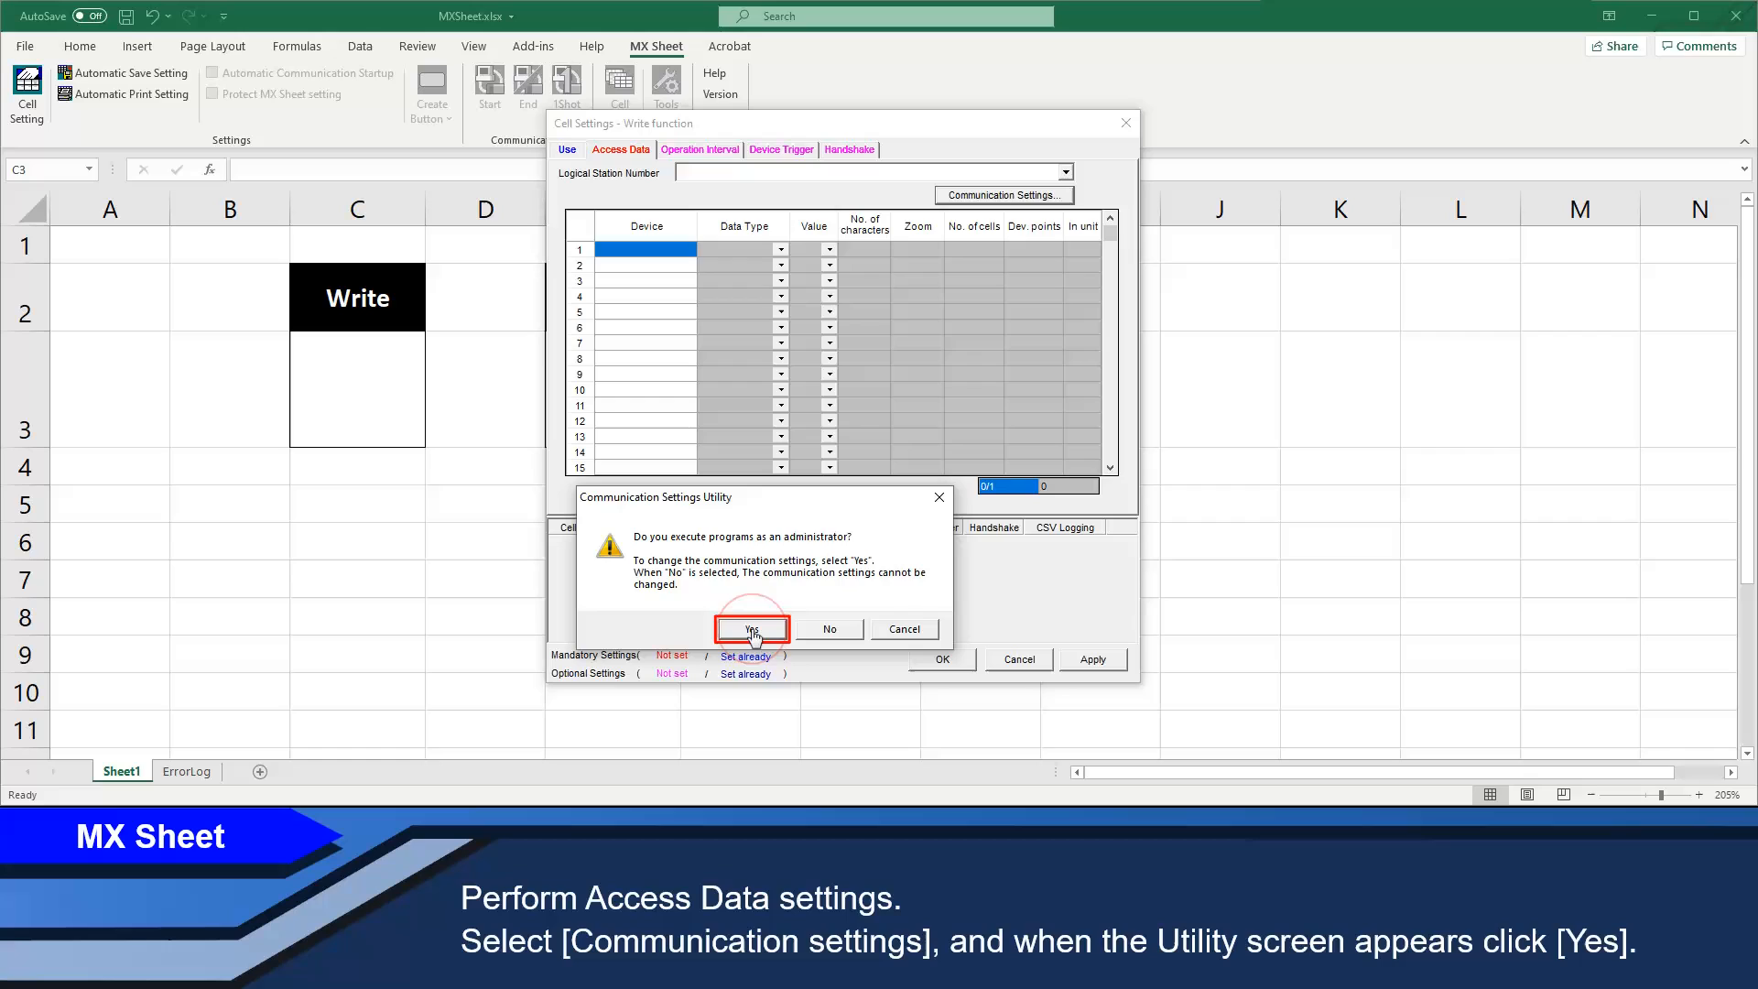
left_click(751, 628)
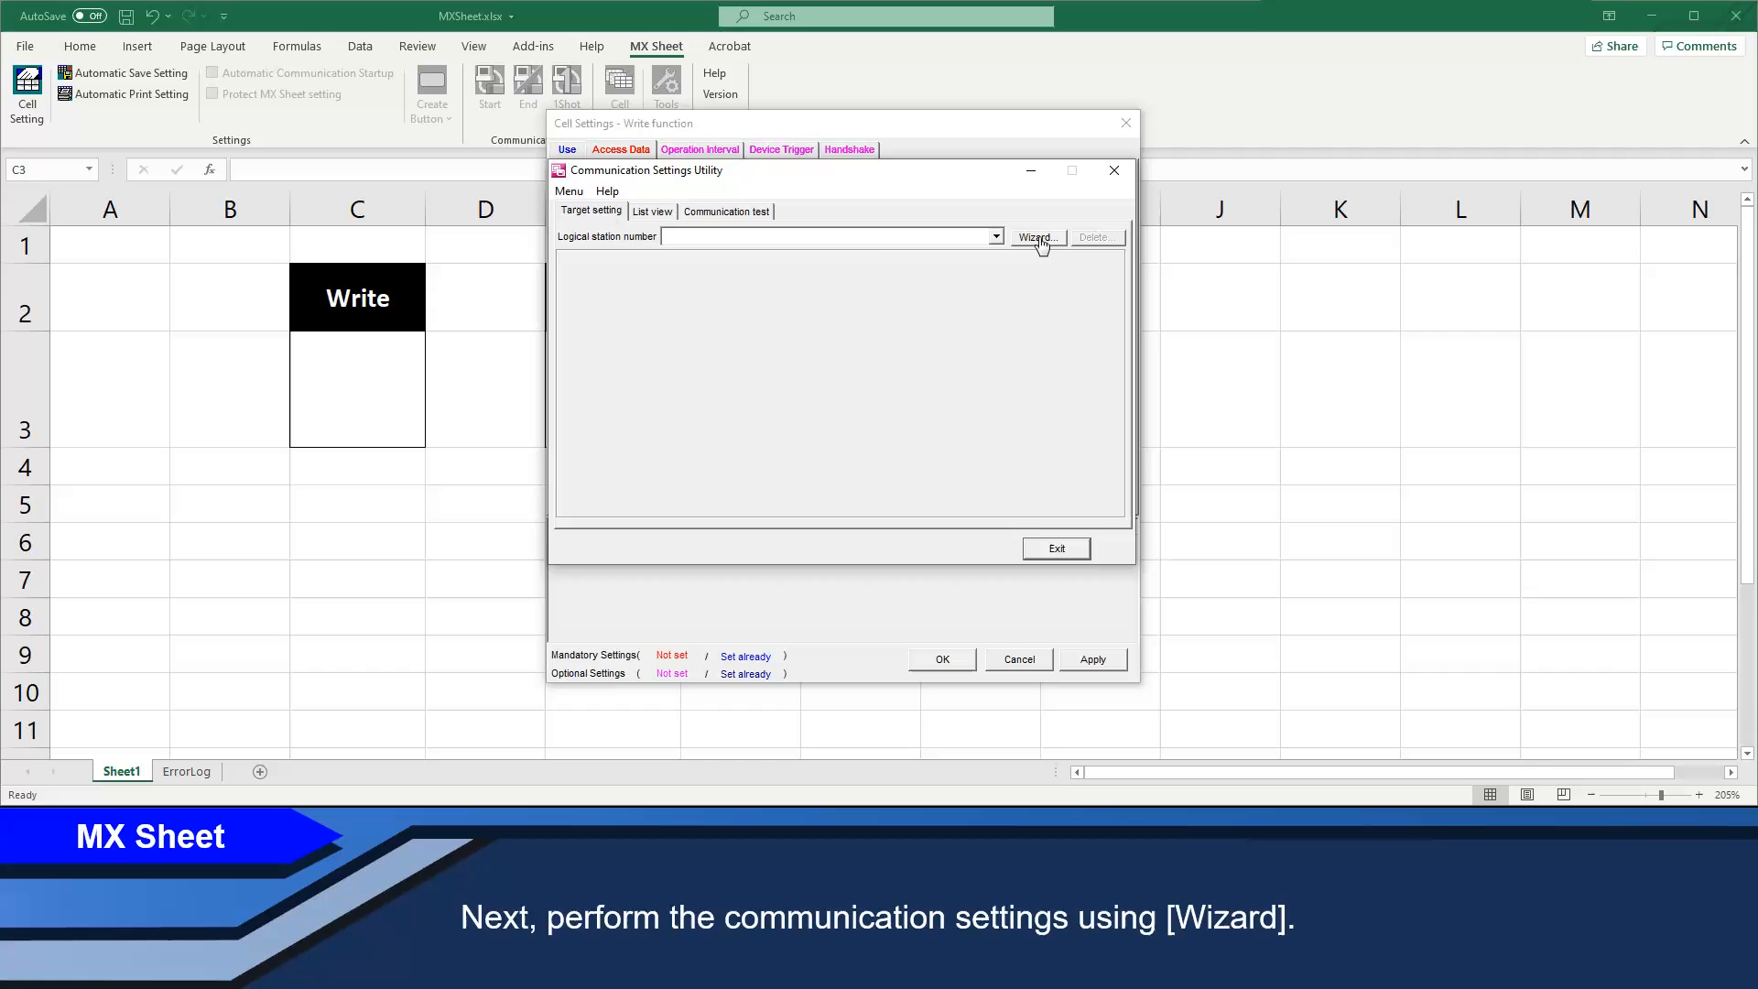
- Start the wizard for logical station 1 with USB as the PC side interface
left_click(1033, 236)
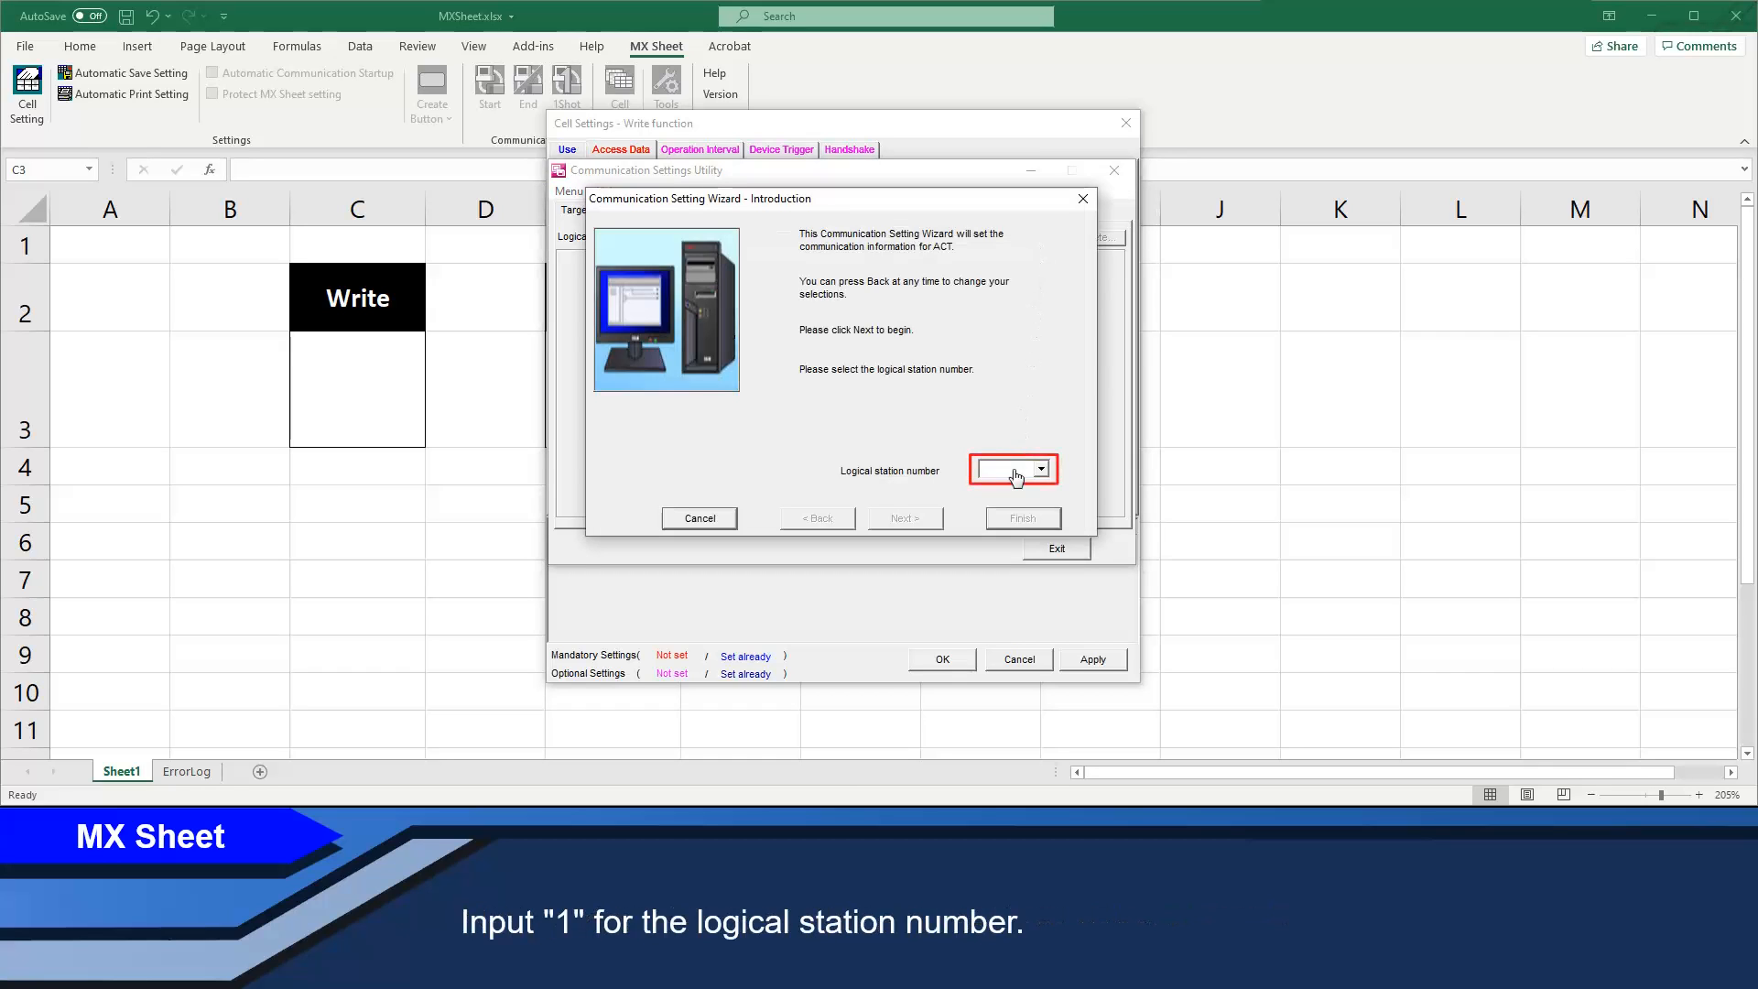
type("1")
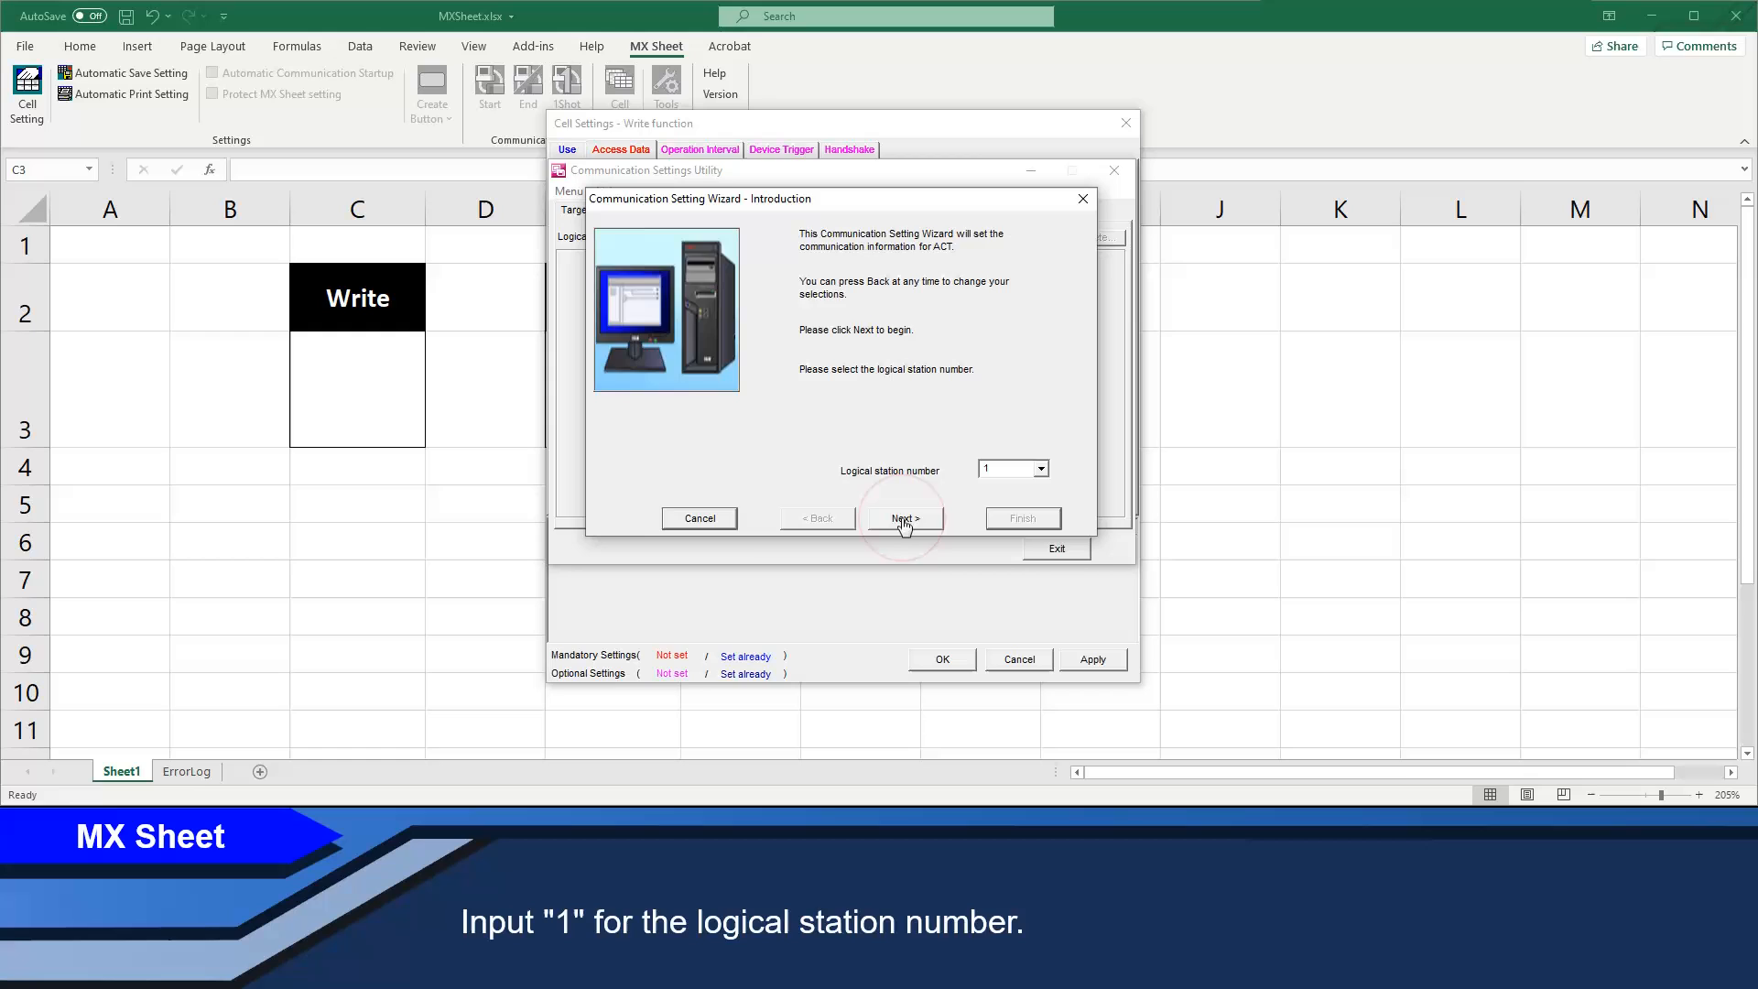
left_click(903, 518)
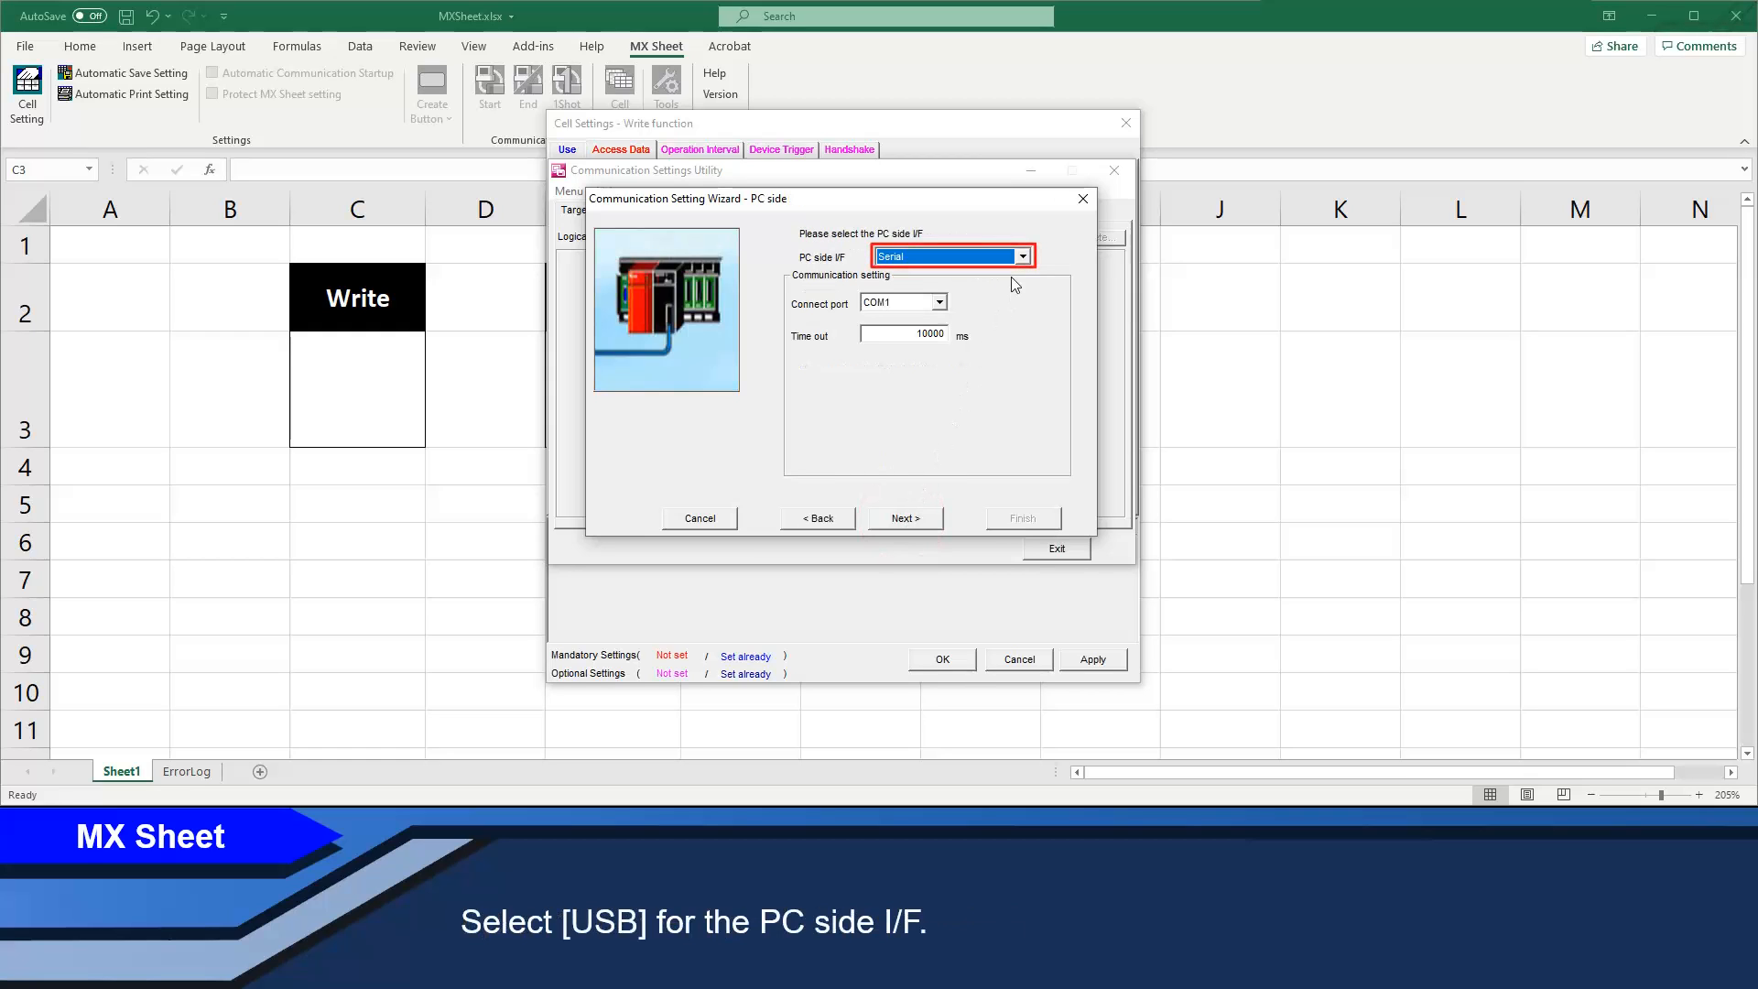
left_click(1019, 256)
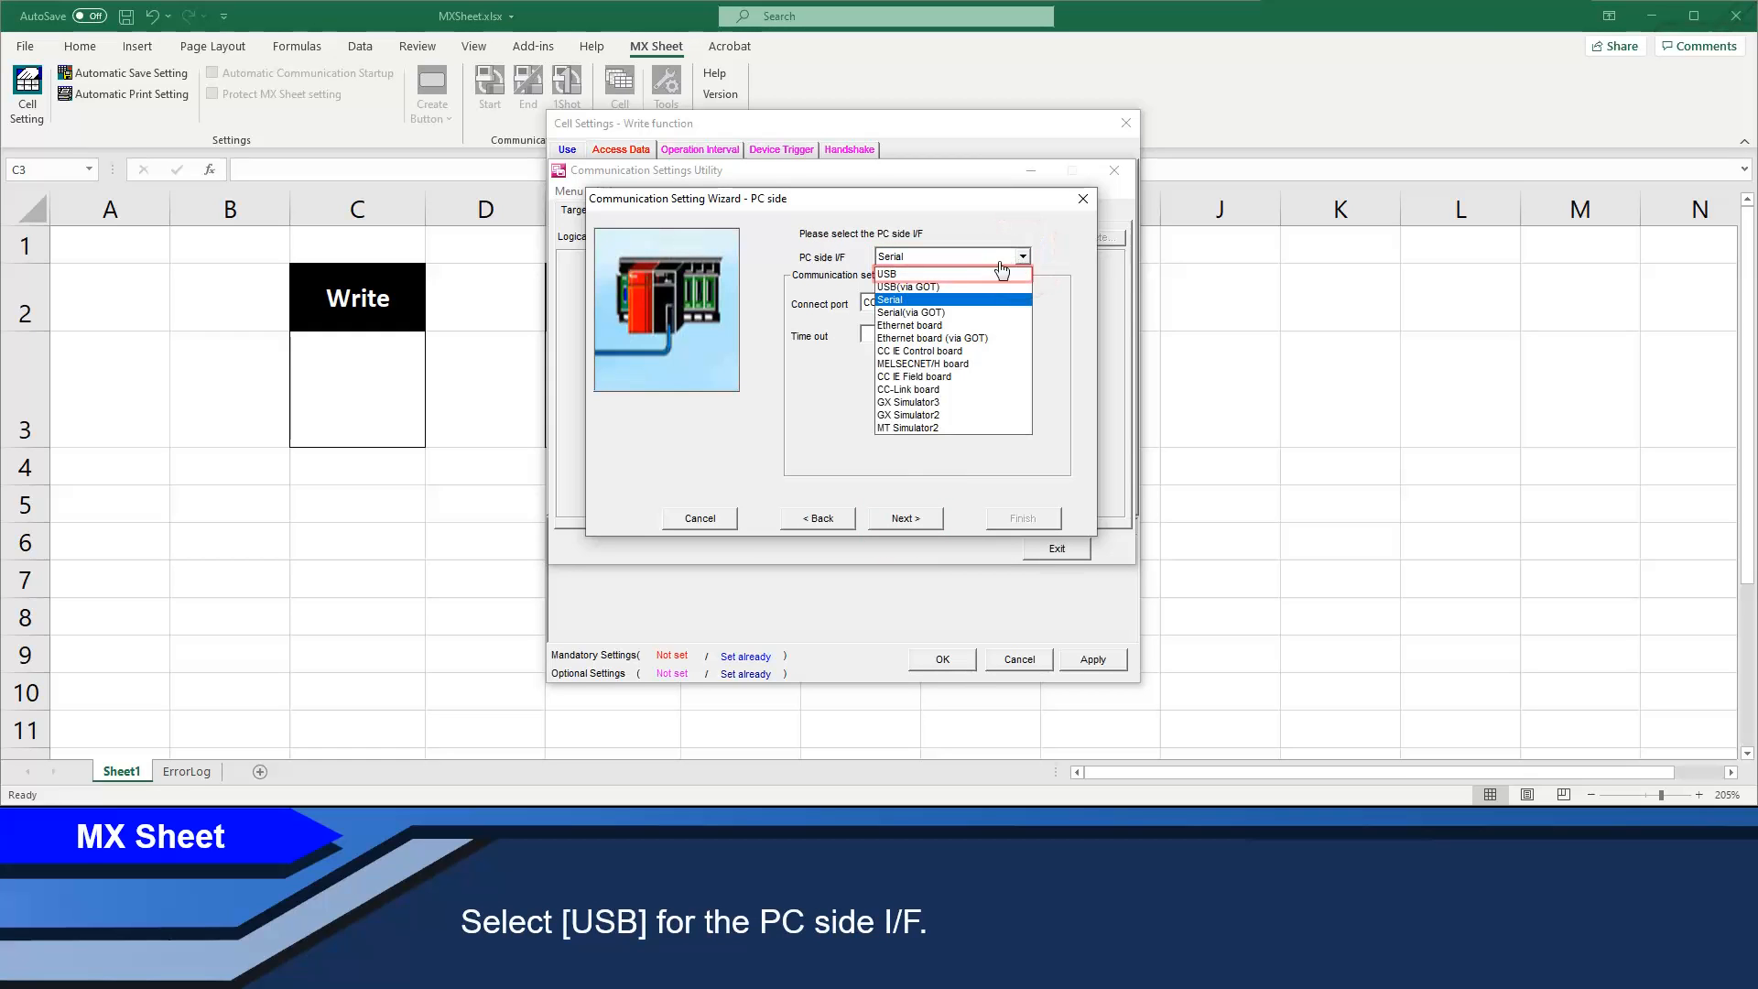
left_click(886, 273)
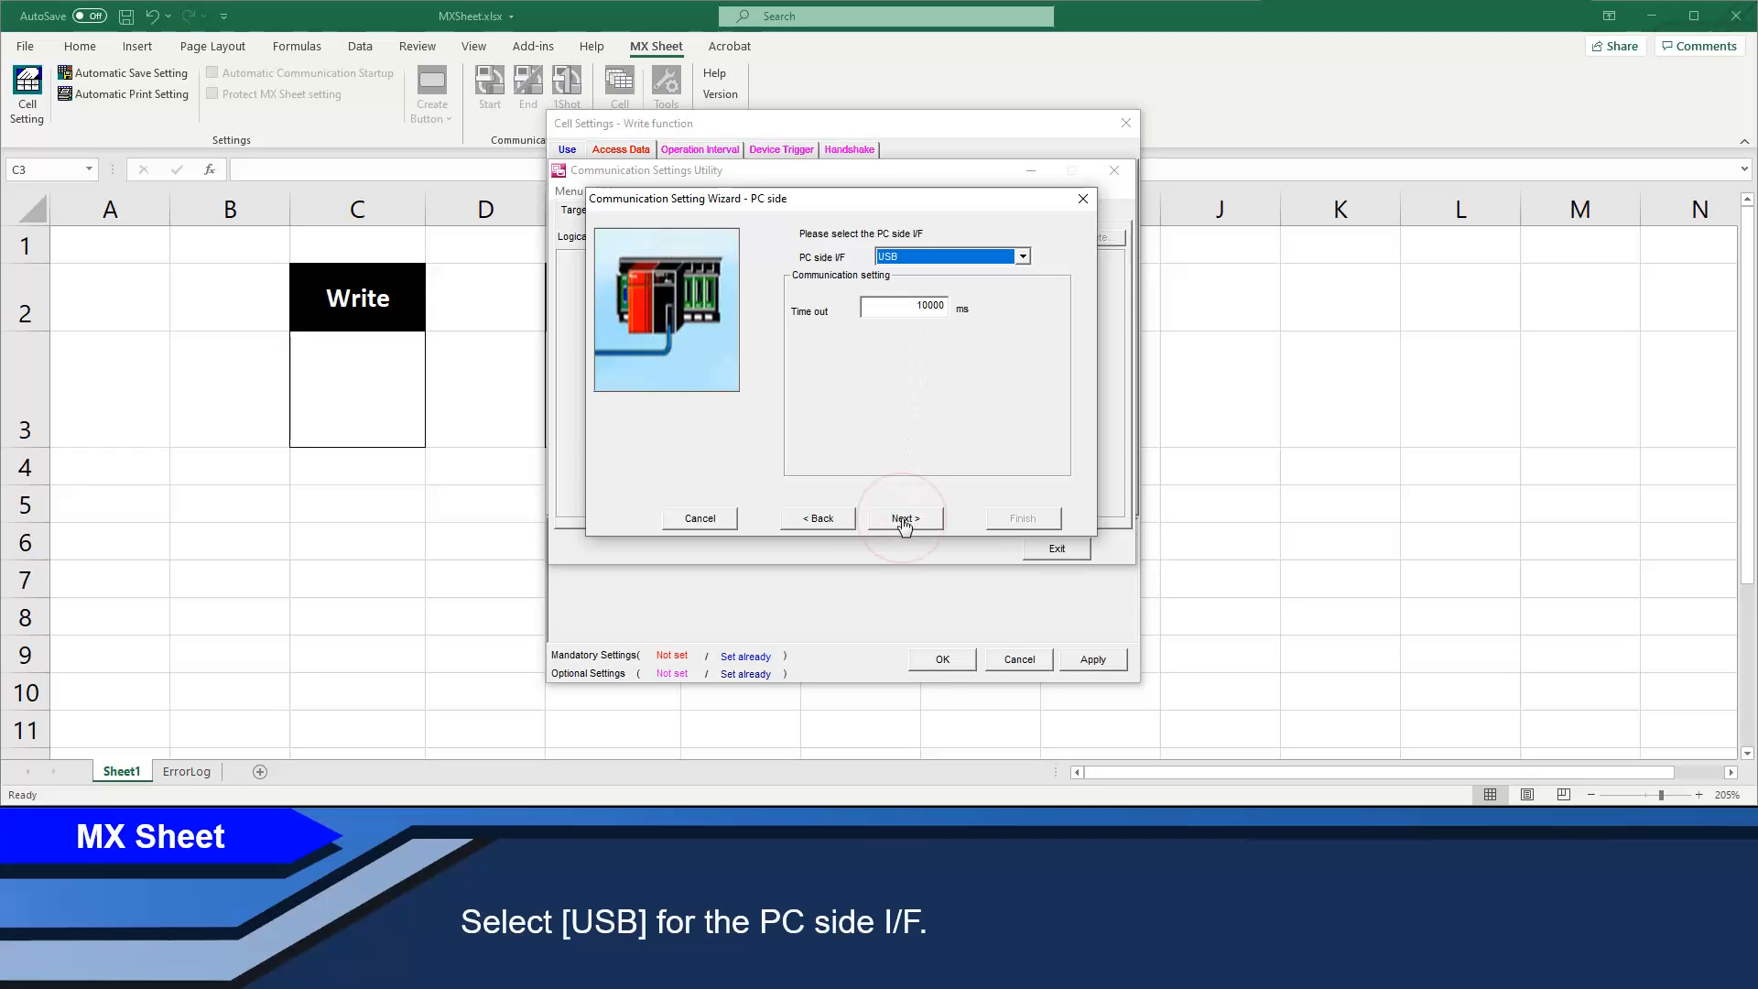
left_click(903, 518)
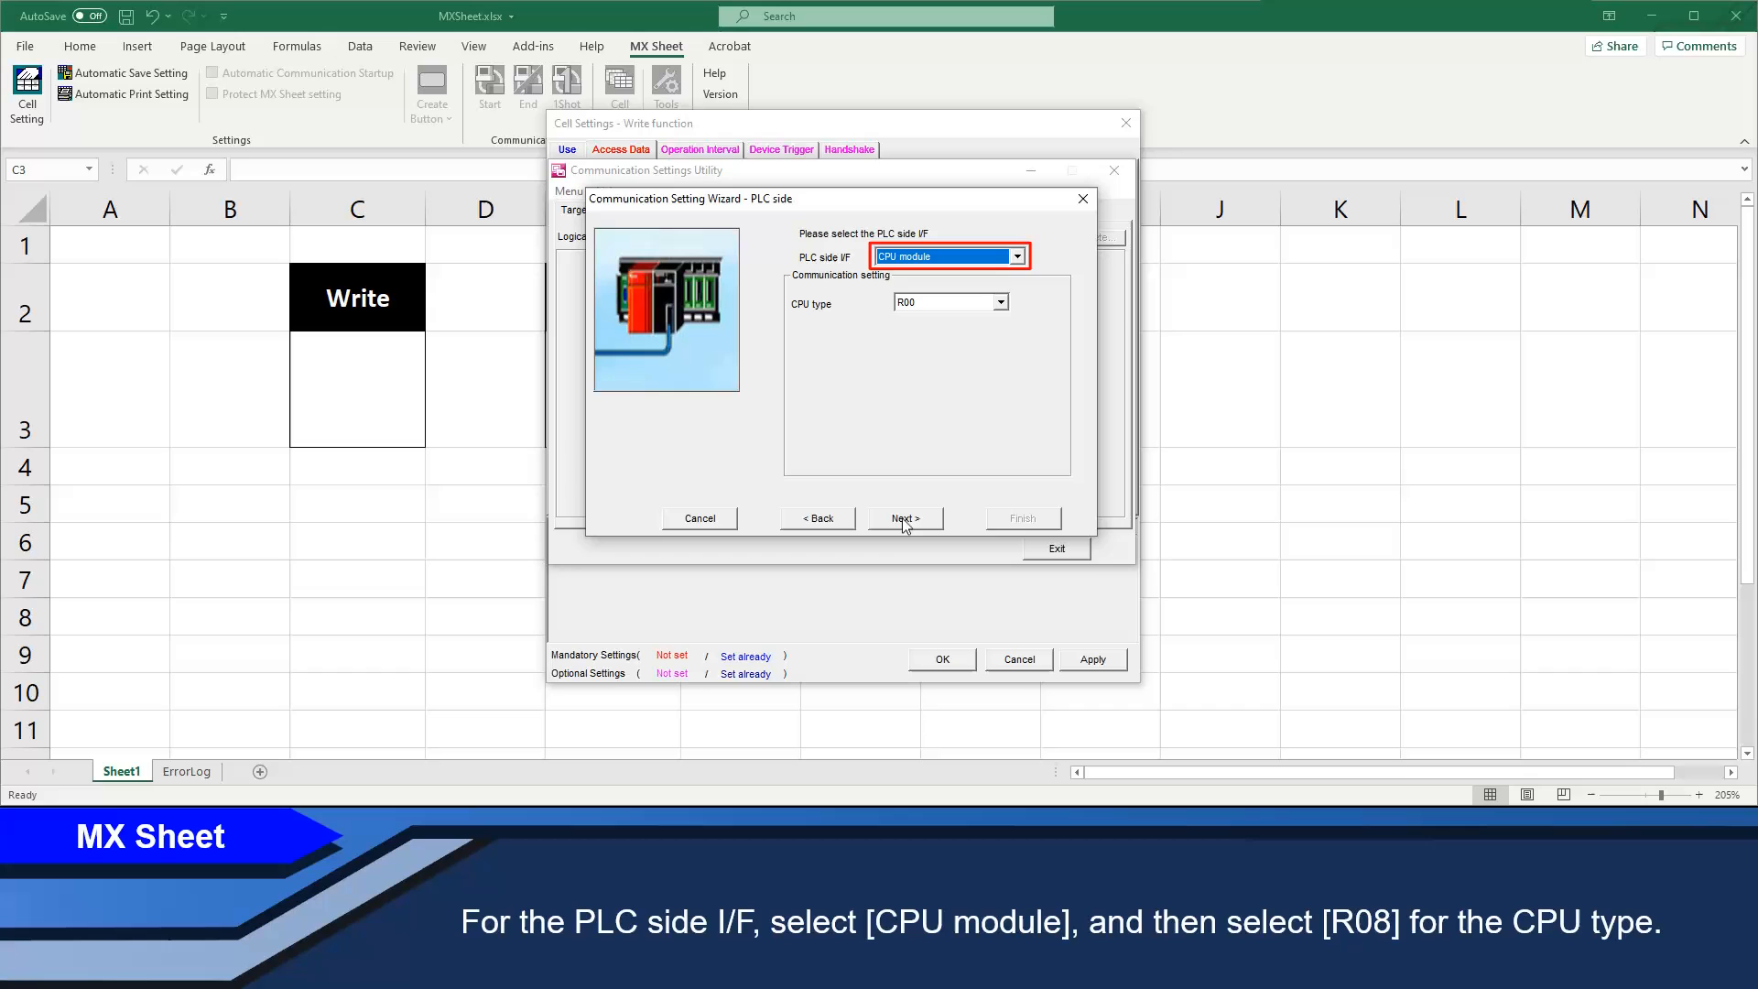
- Choose R08 as the CPU type and finish the station with comment 'R08CPU_USB'
left_click(997, 302)
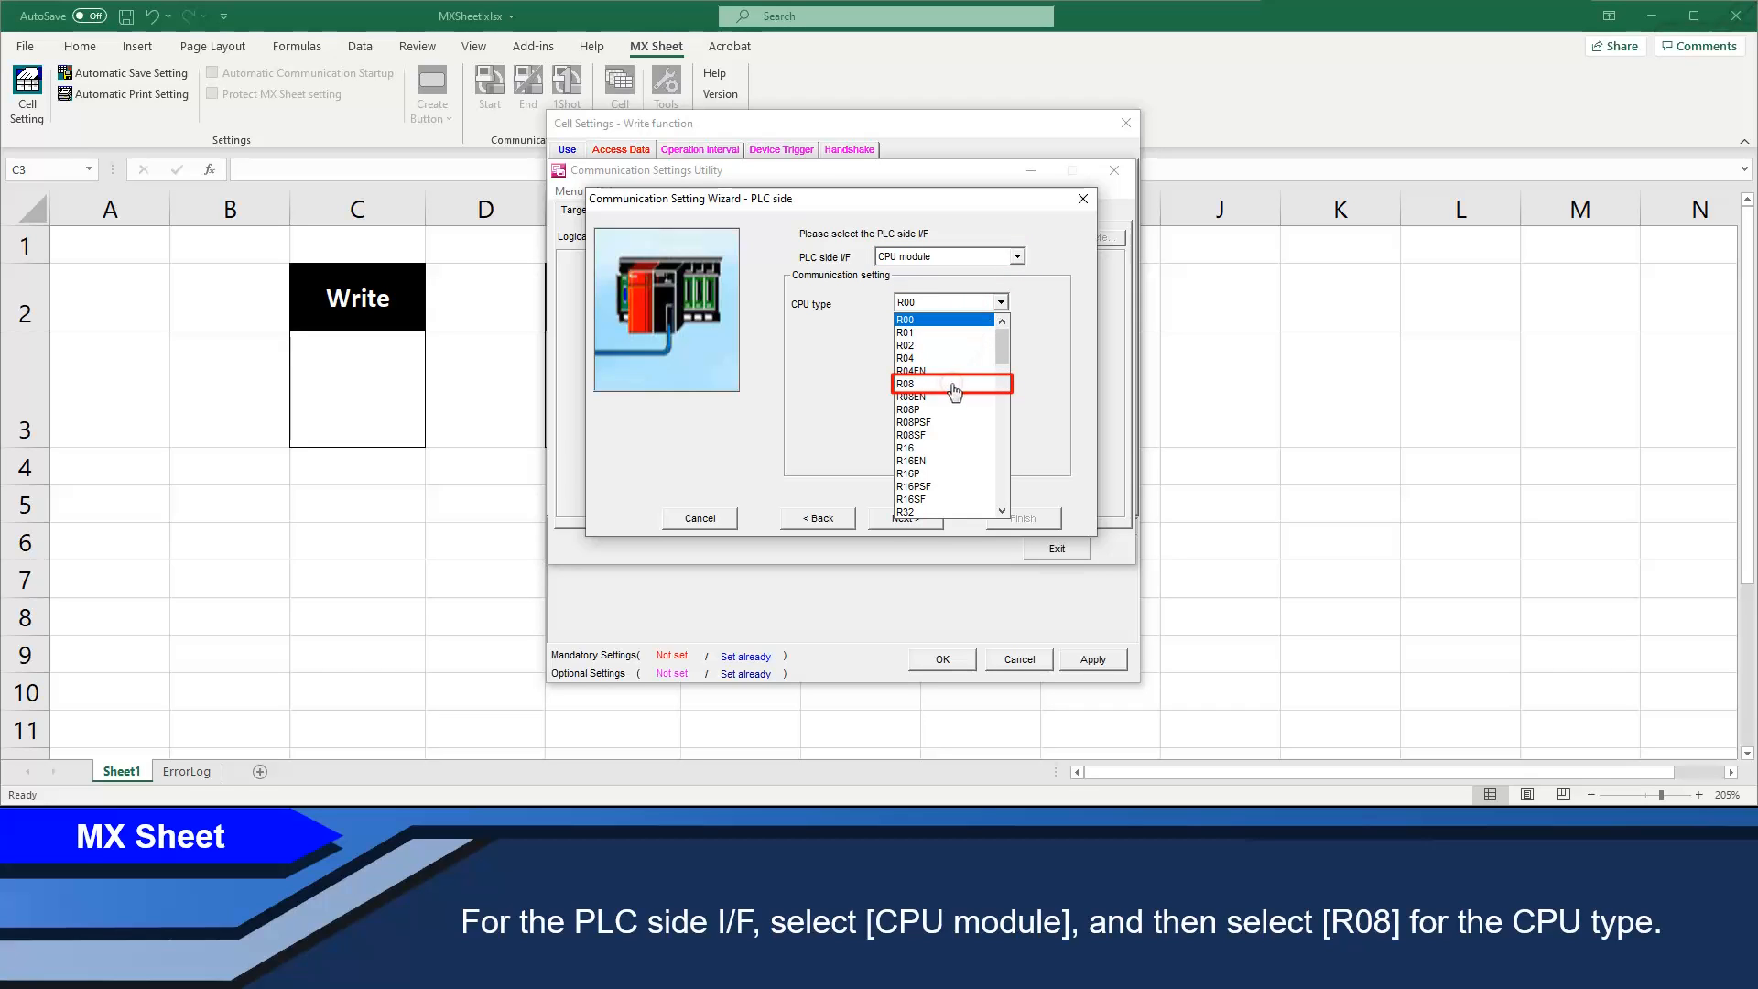
left_click(906, 384)
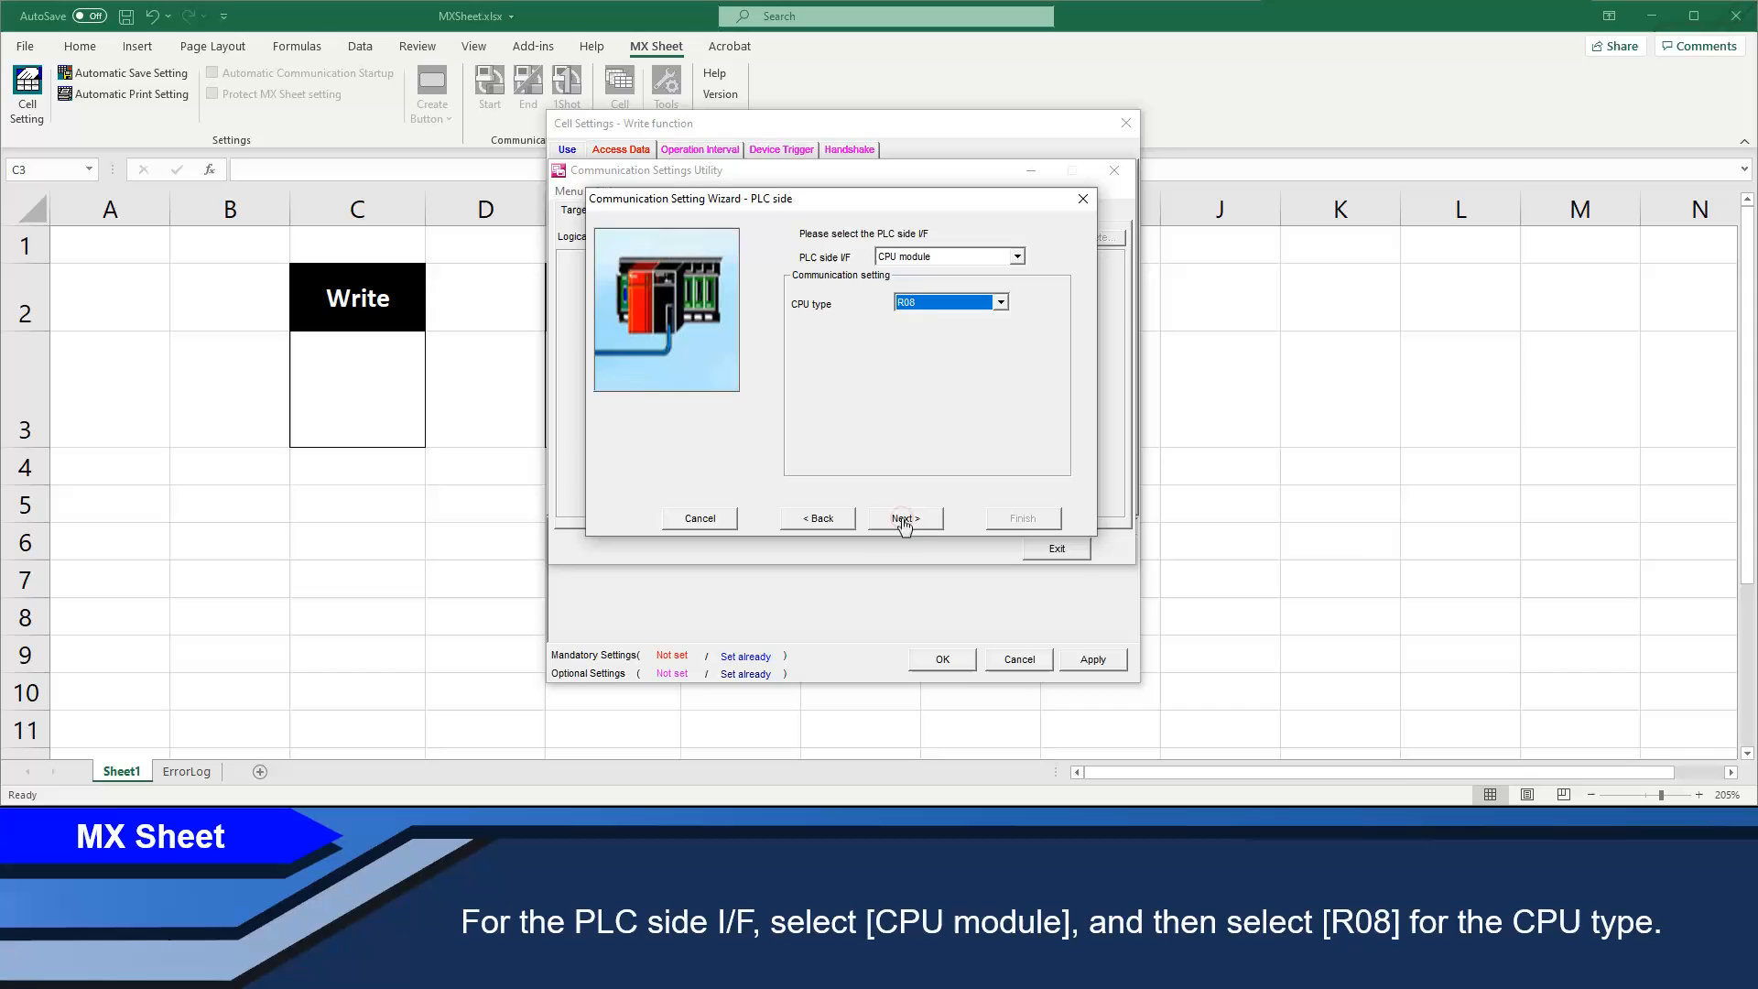
left_click(902, 518)
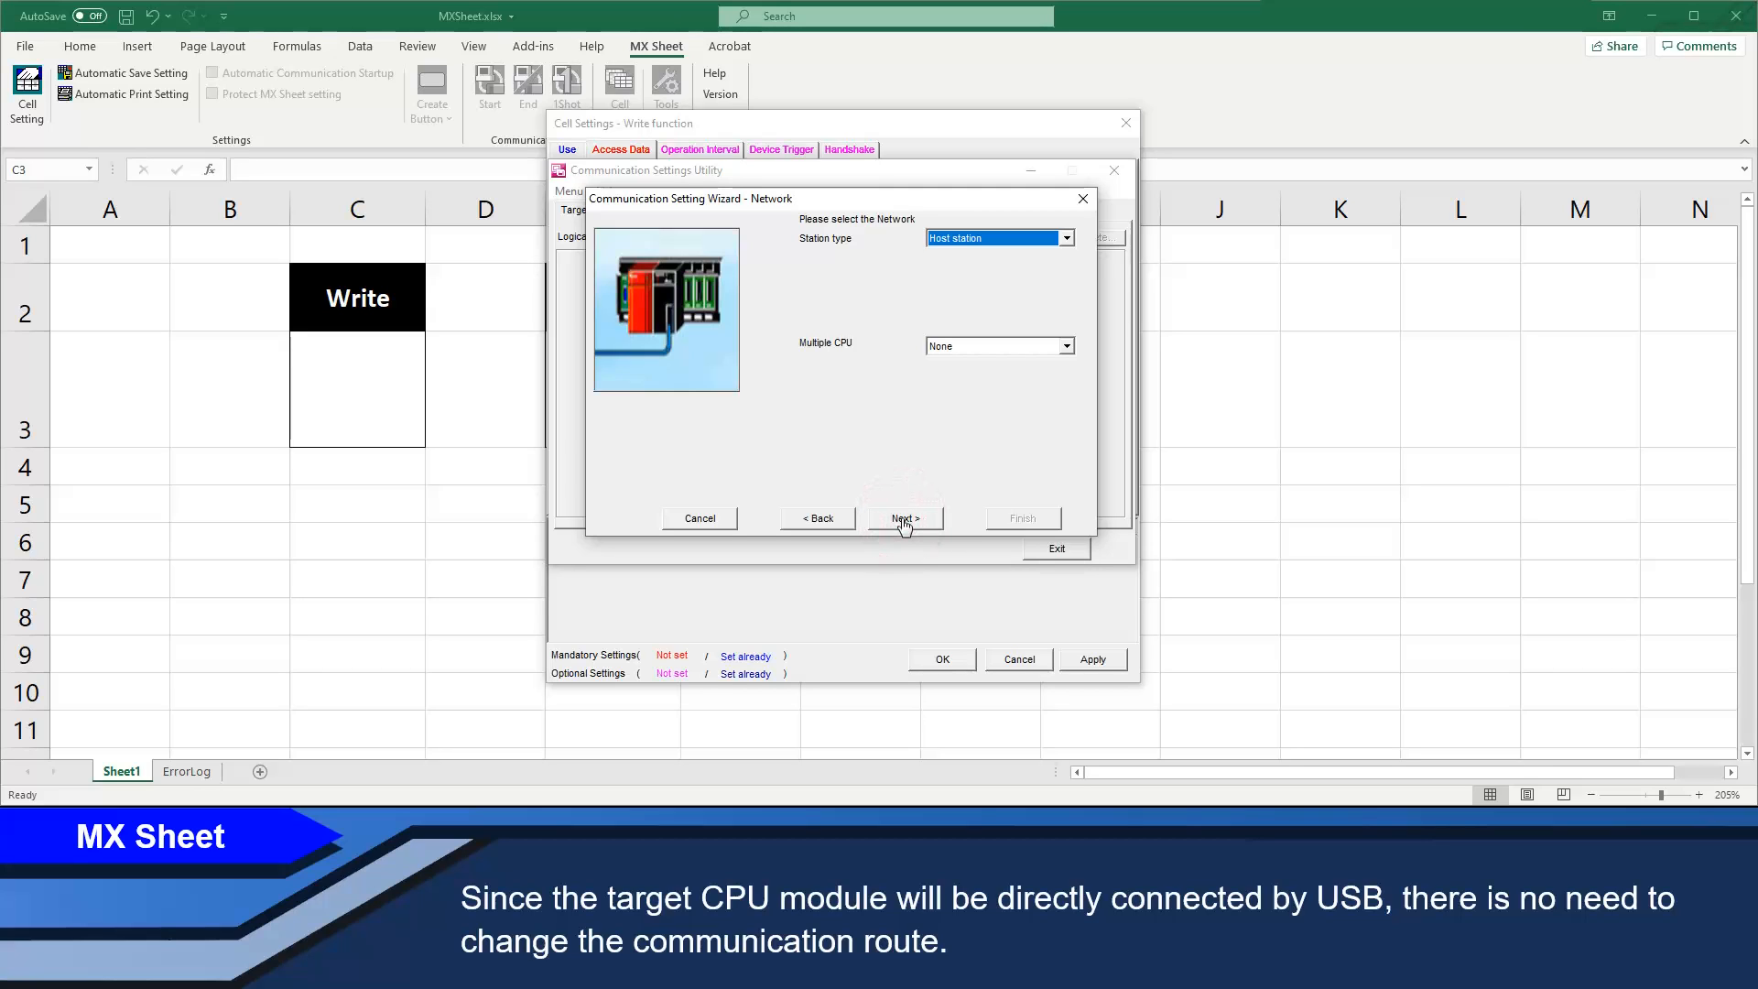
left_click(903, 518)
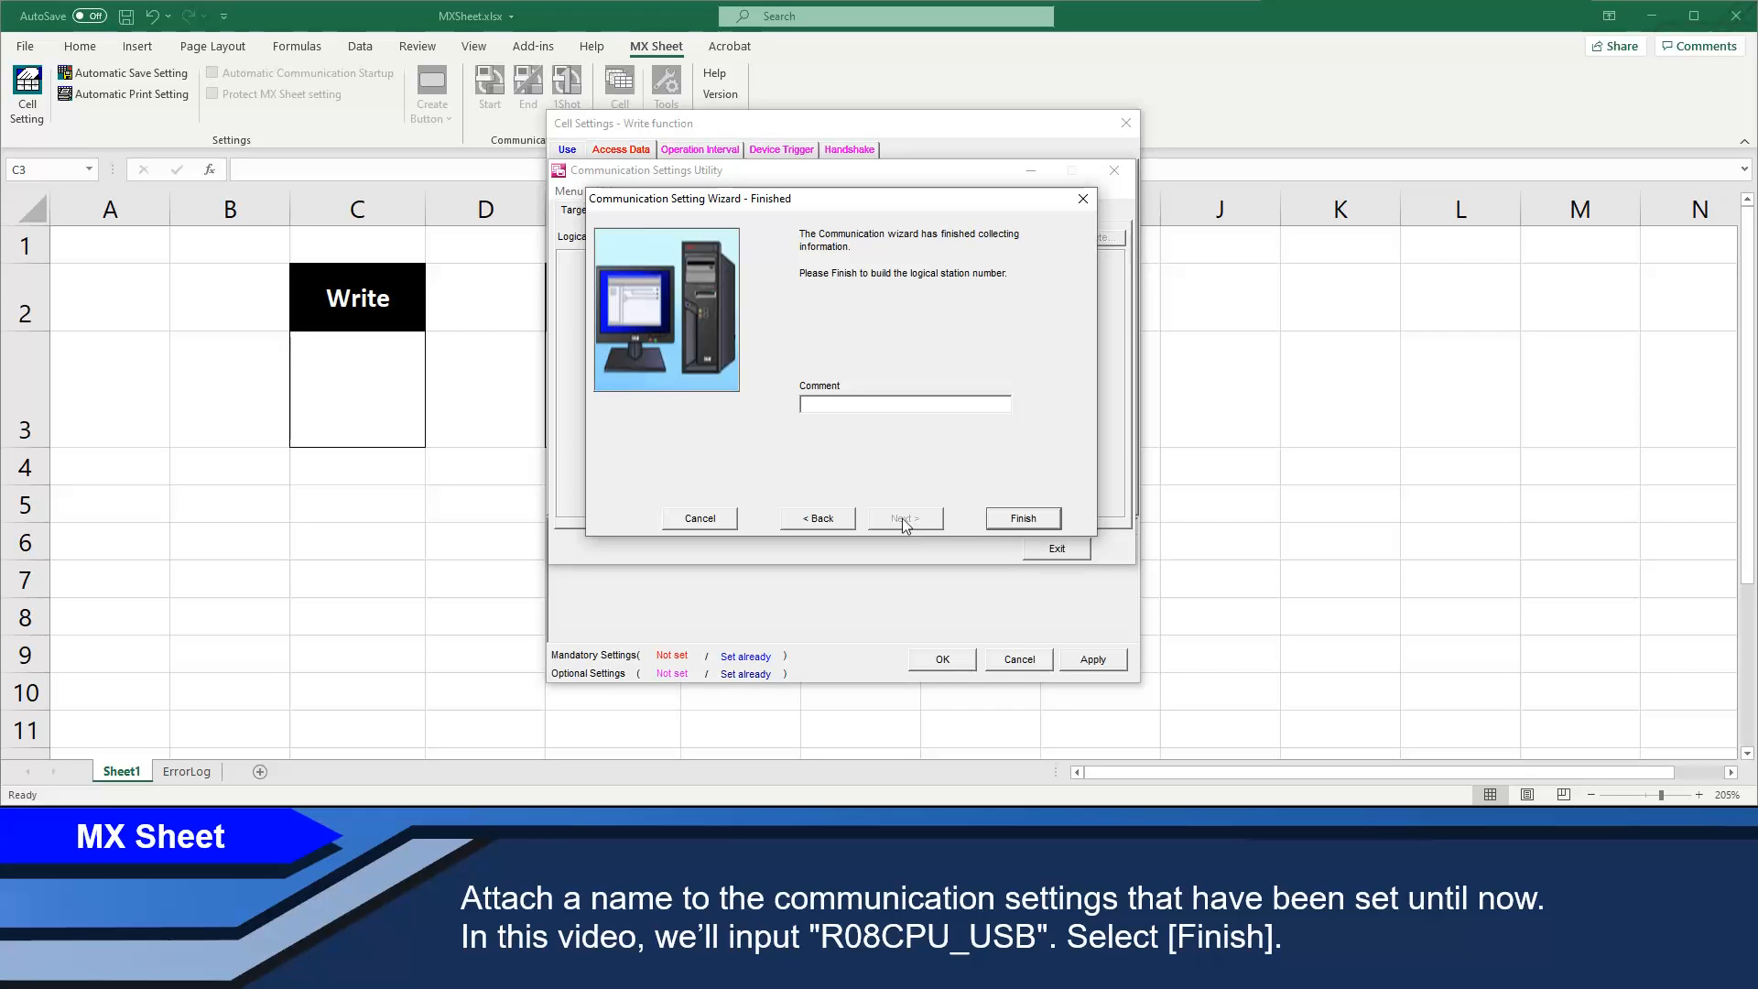
type("R08")
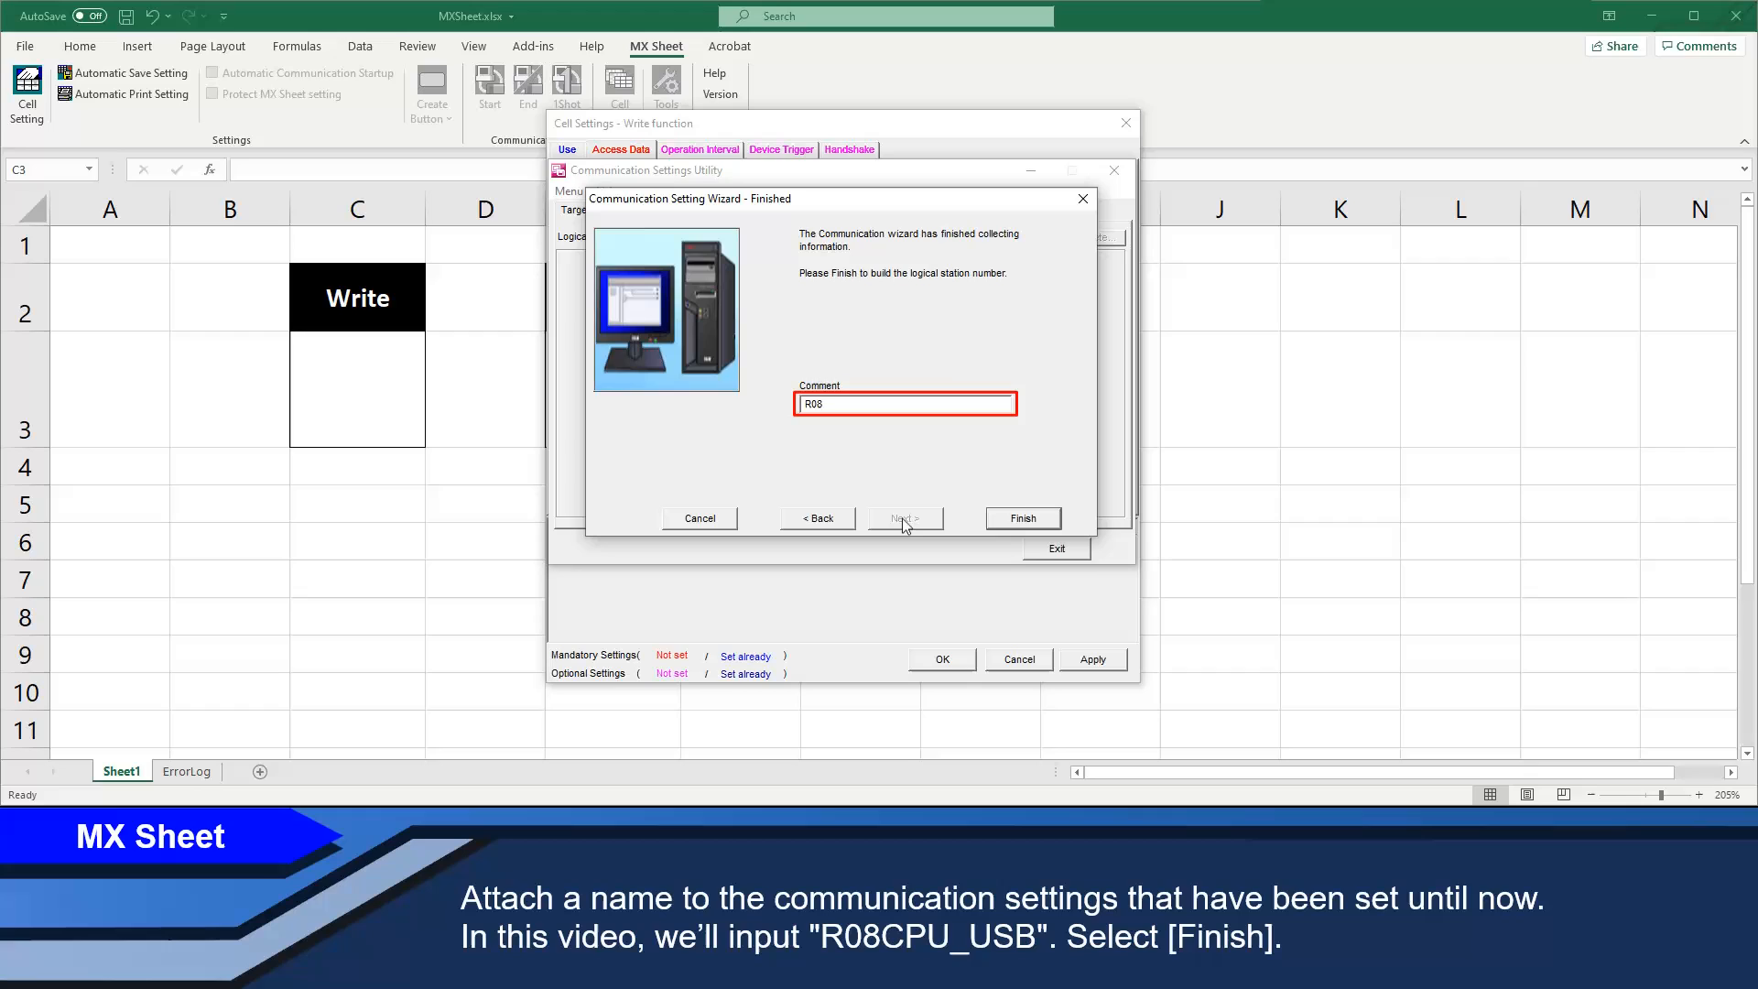
type("CPU_USB")
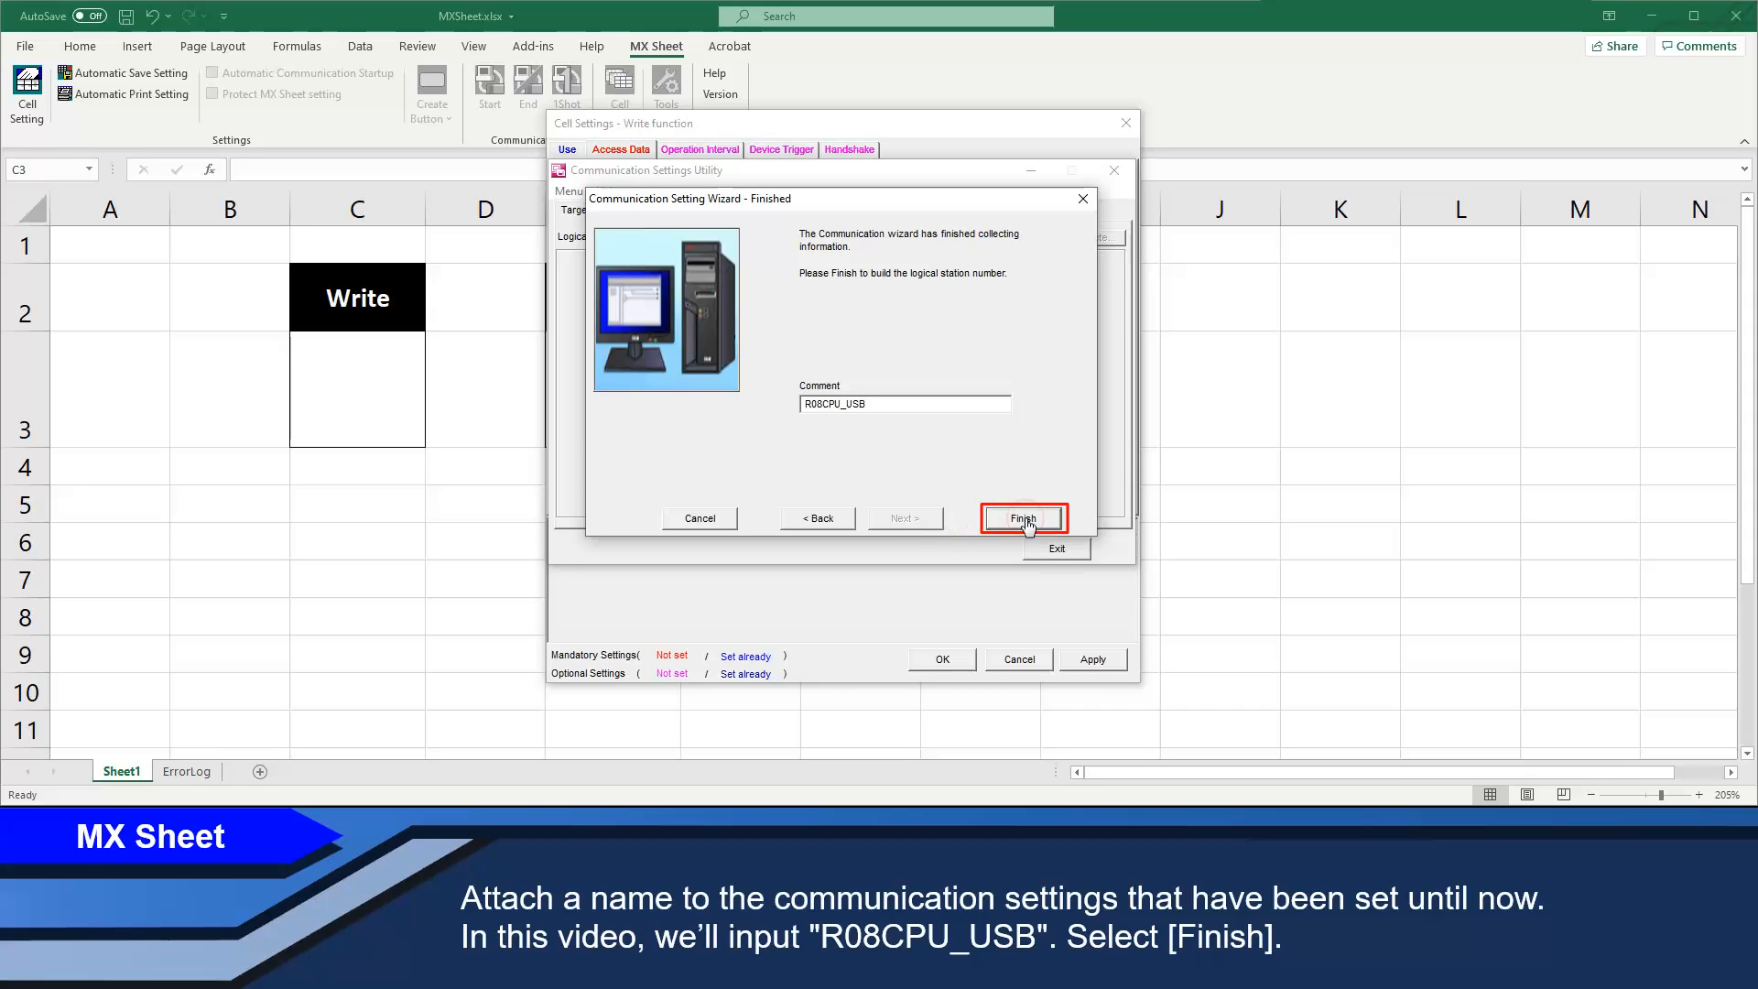
left_click(1022, 518)
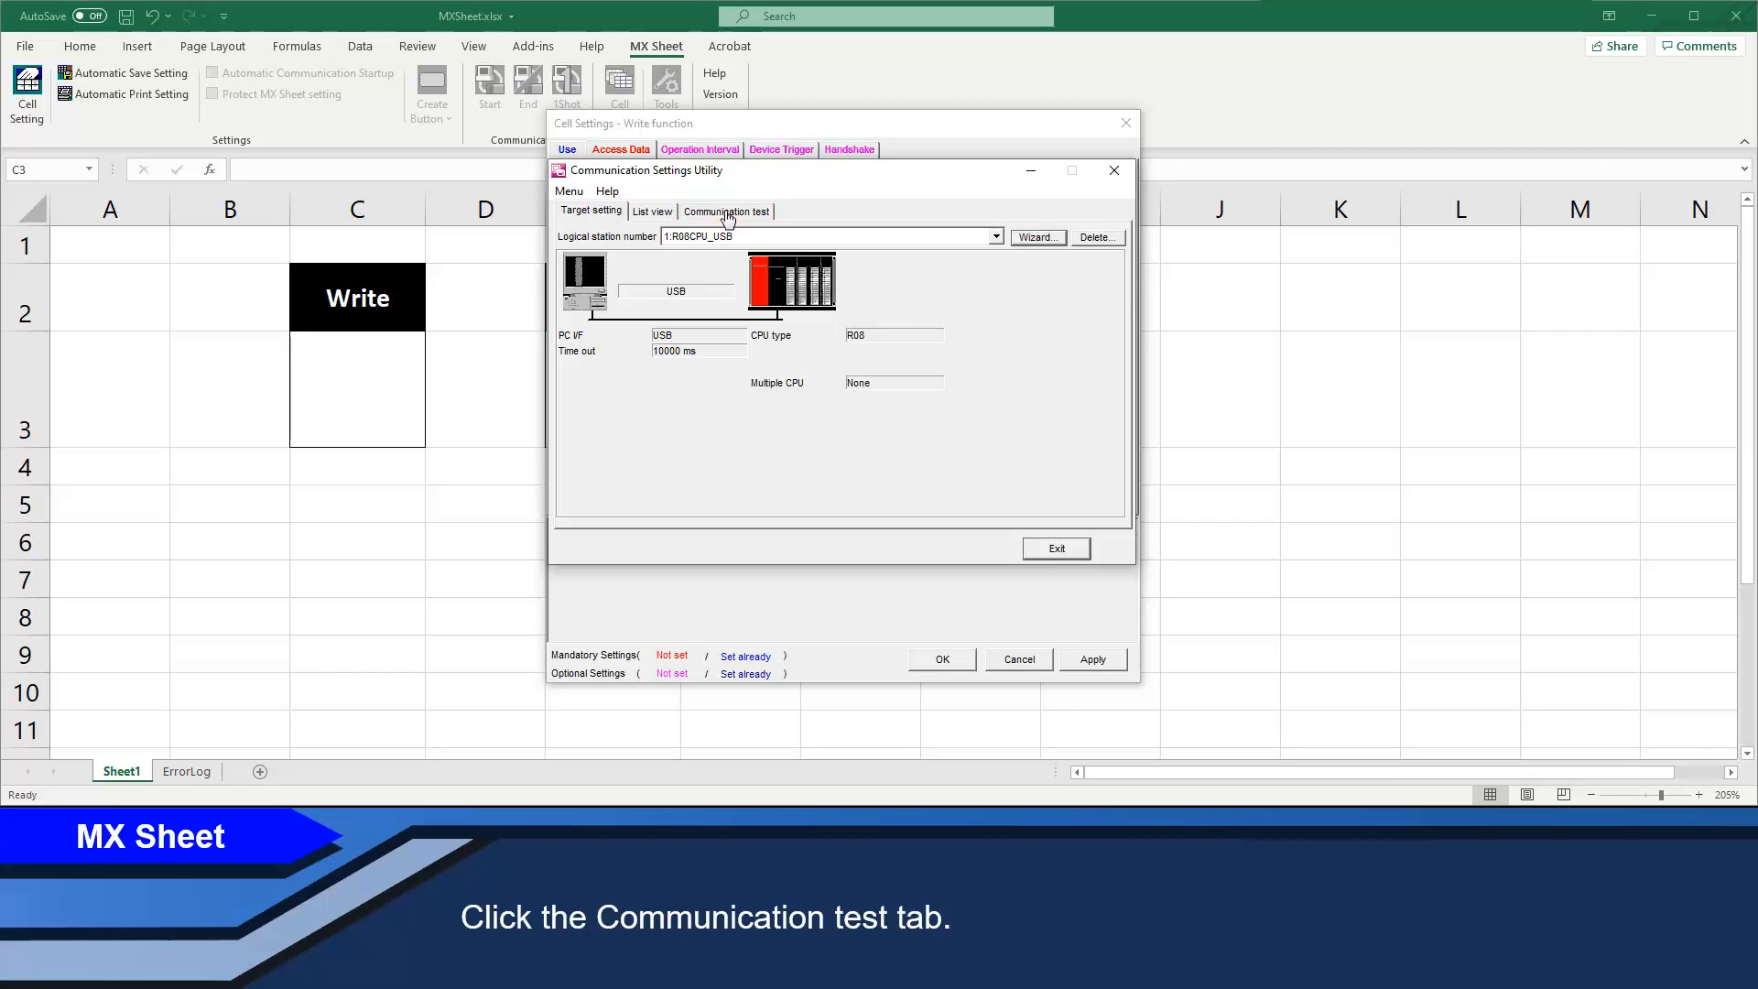
- Run a successful communication test with the PLC and exit the utility
left_click(725, 210)
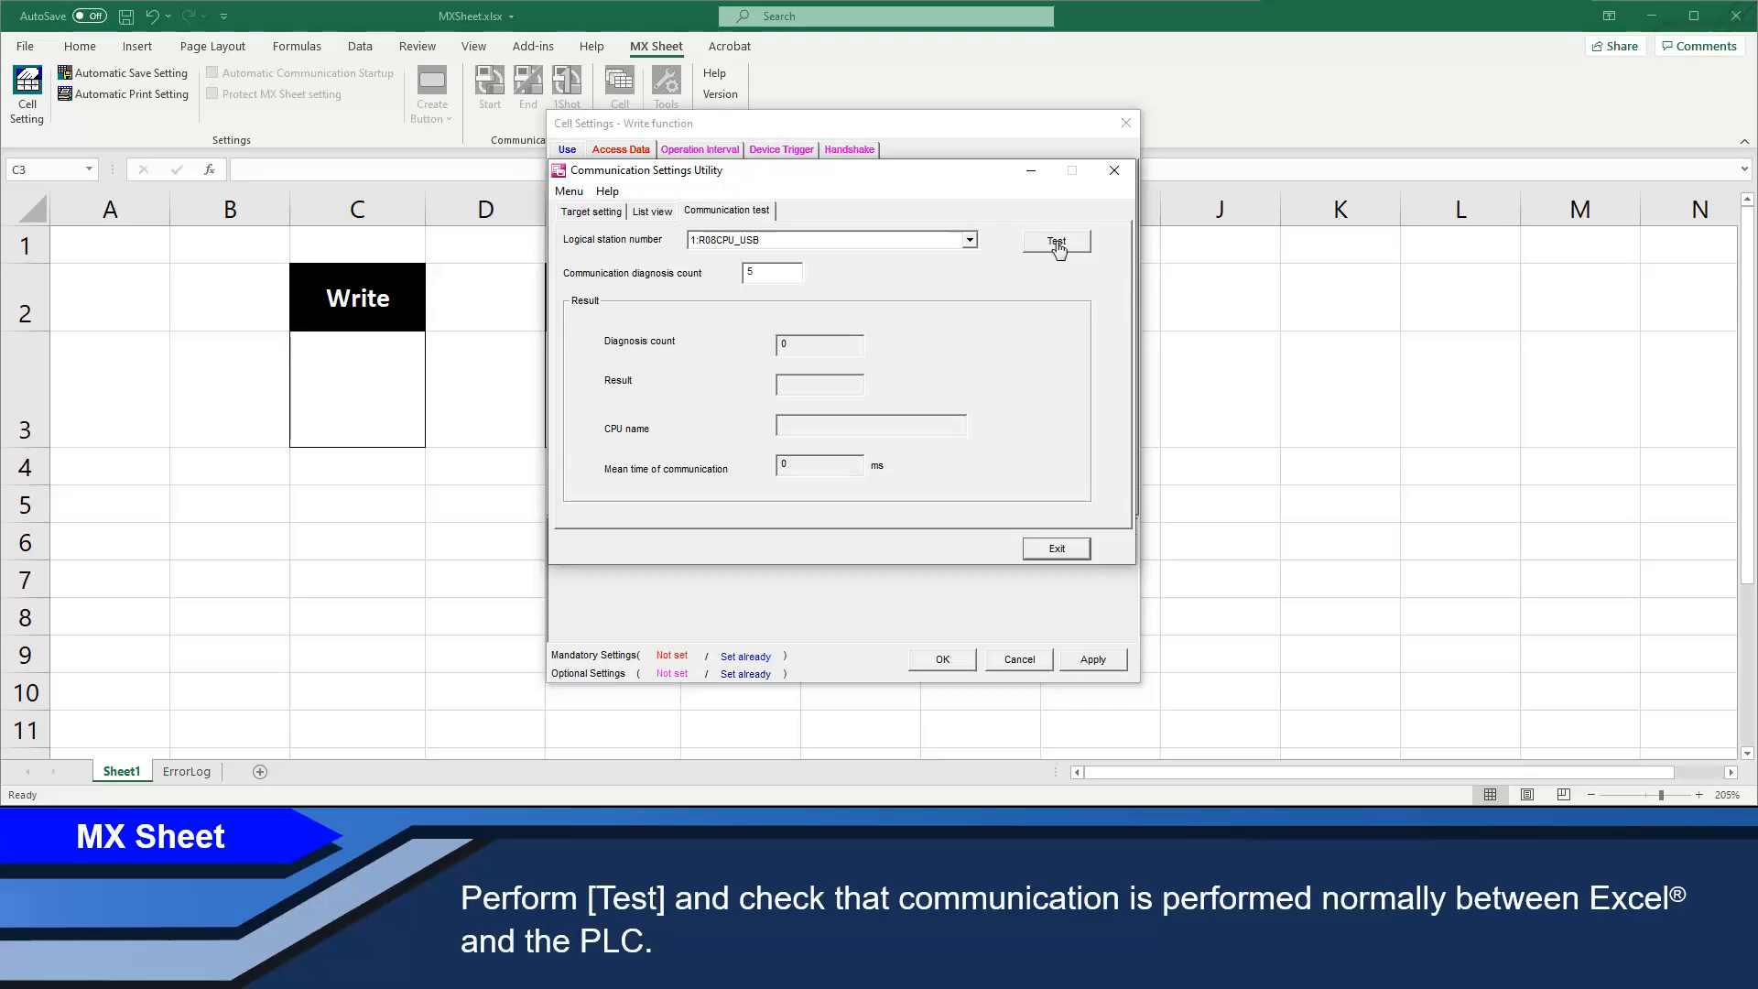
left_click(1055, 240)
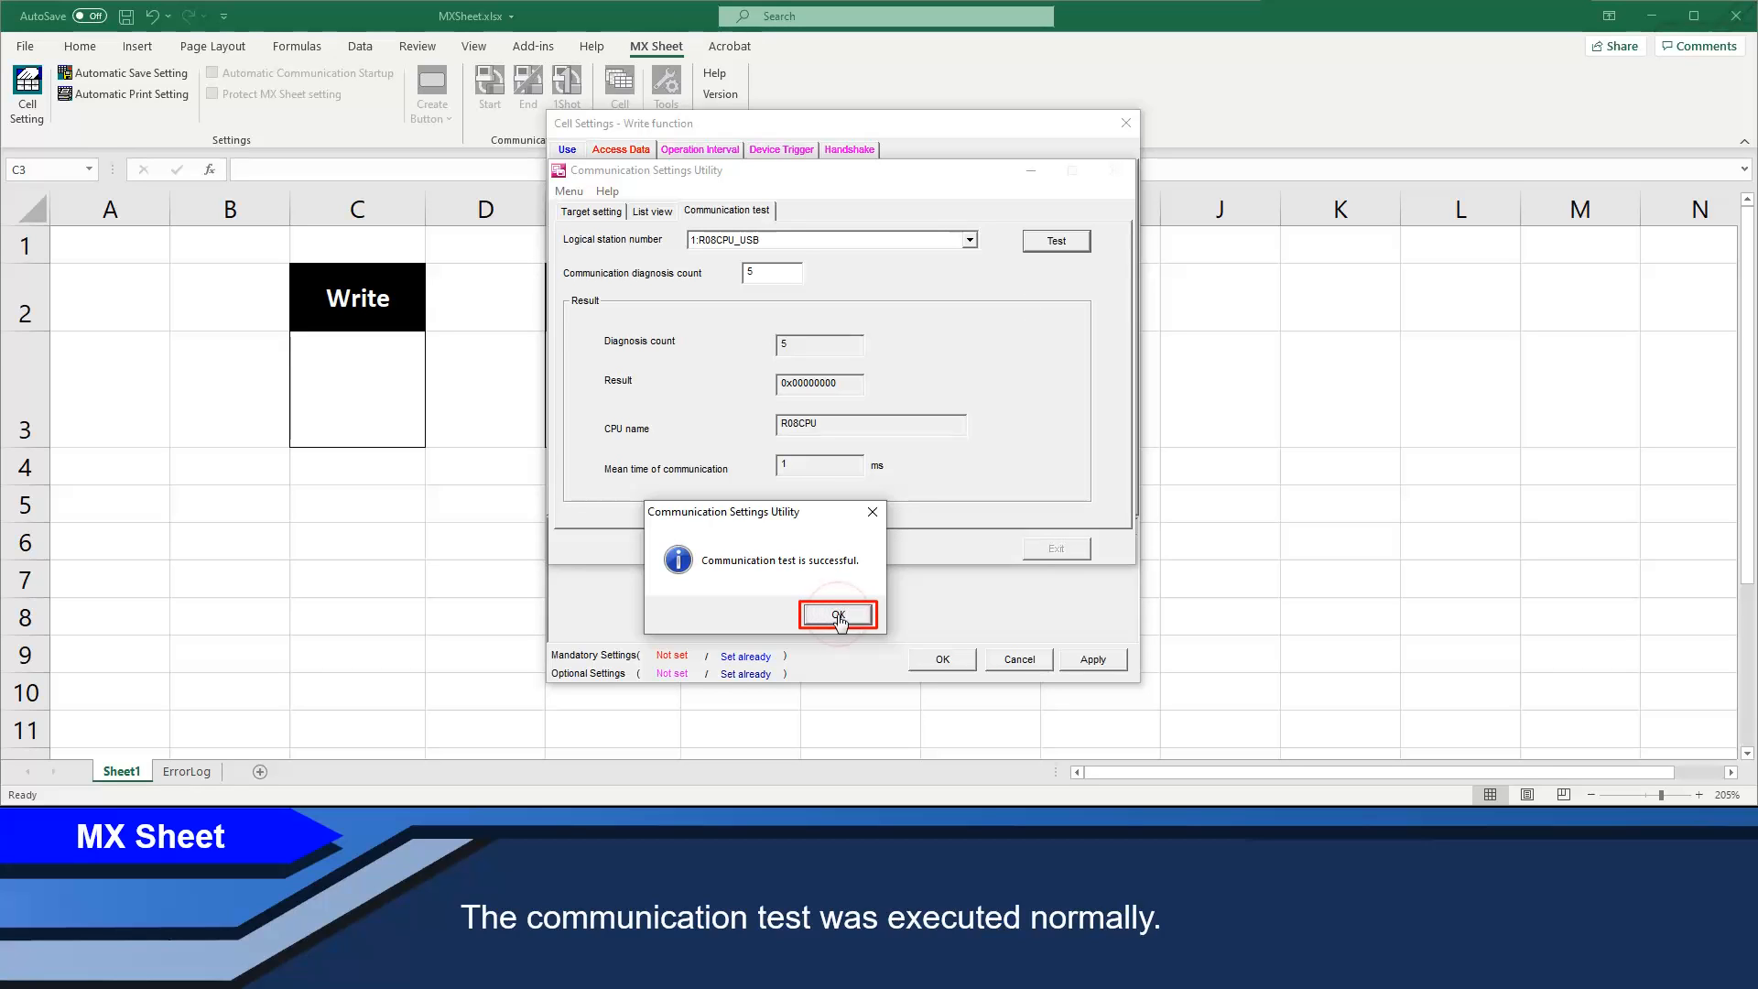
left_click(837, 617)
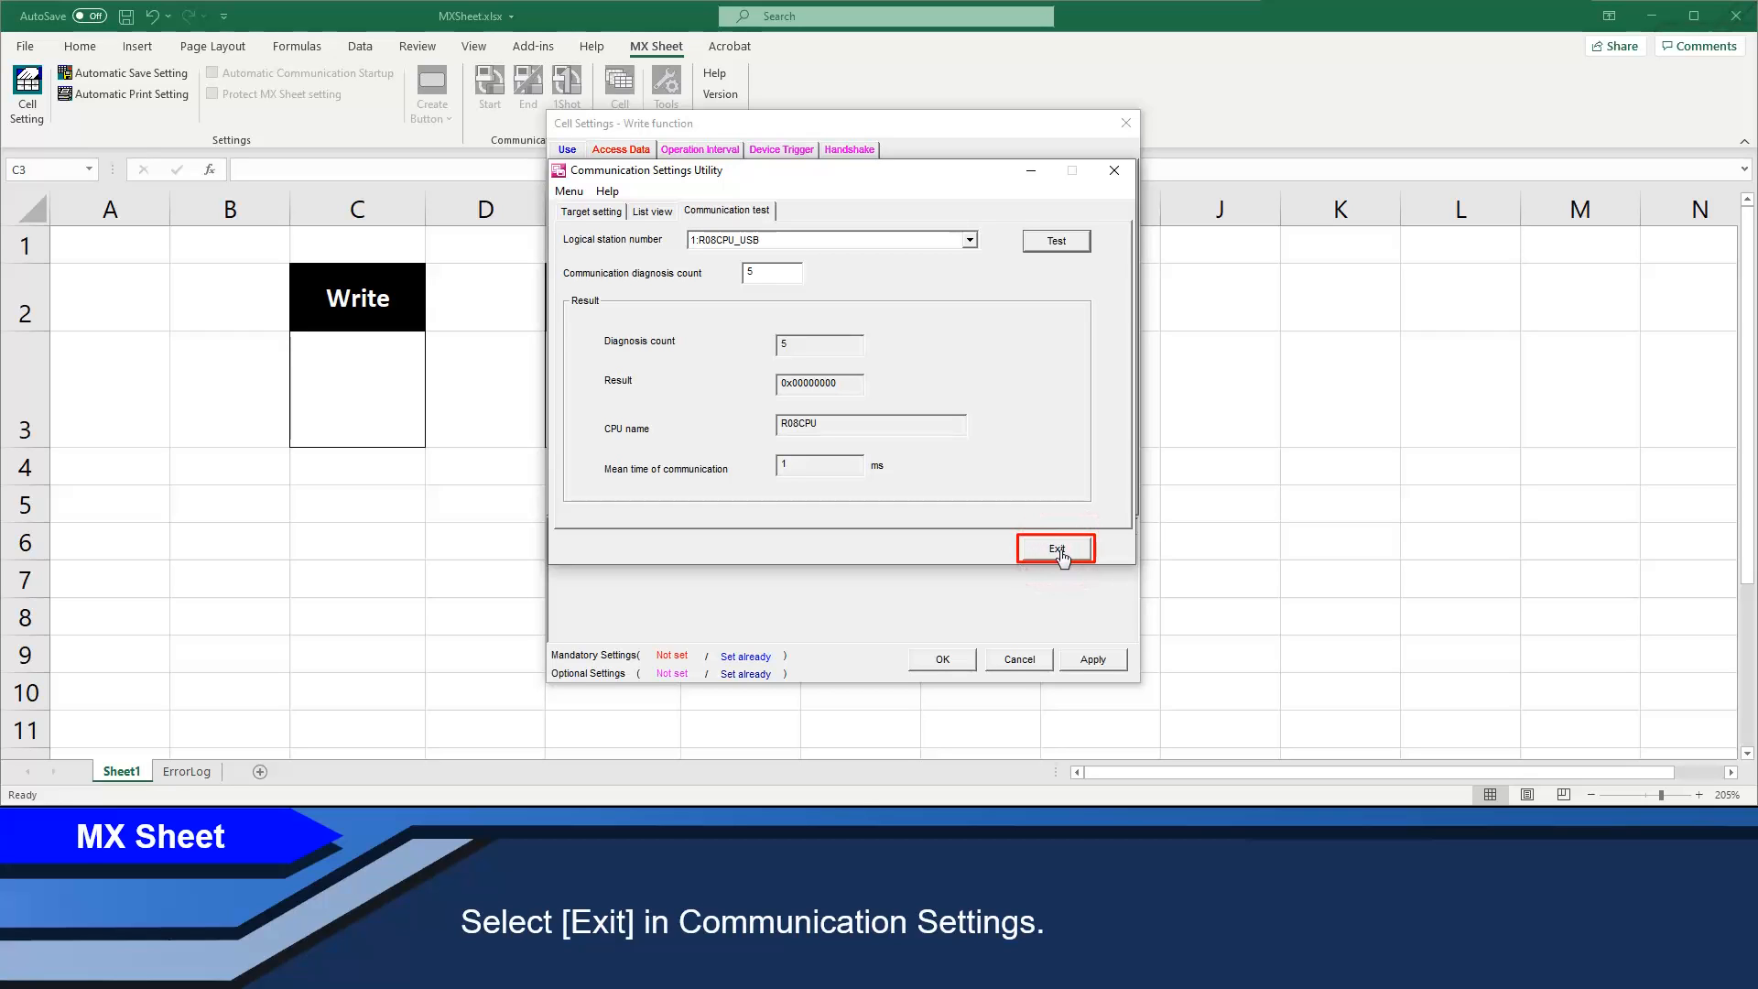
left_click(1054, 548)
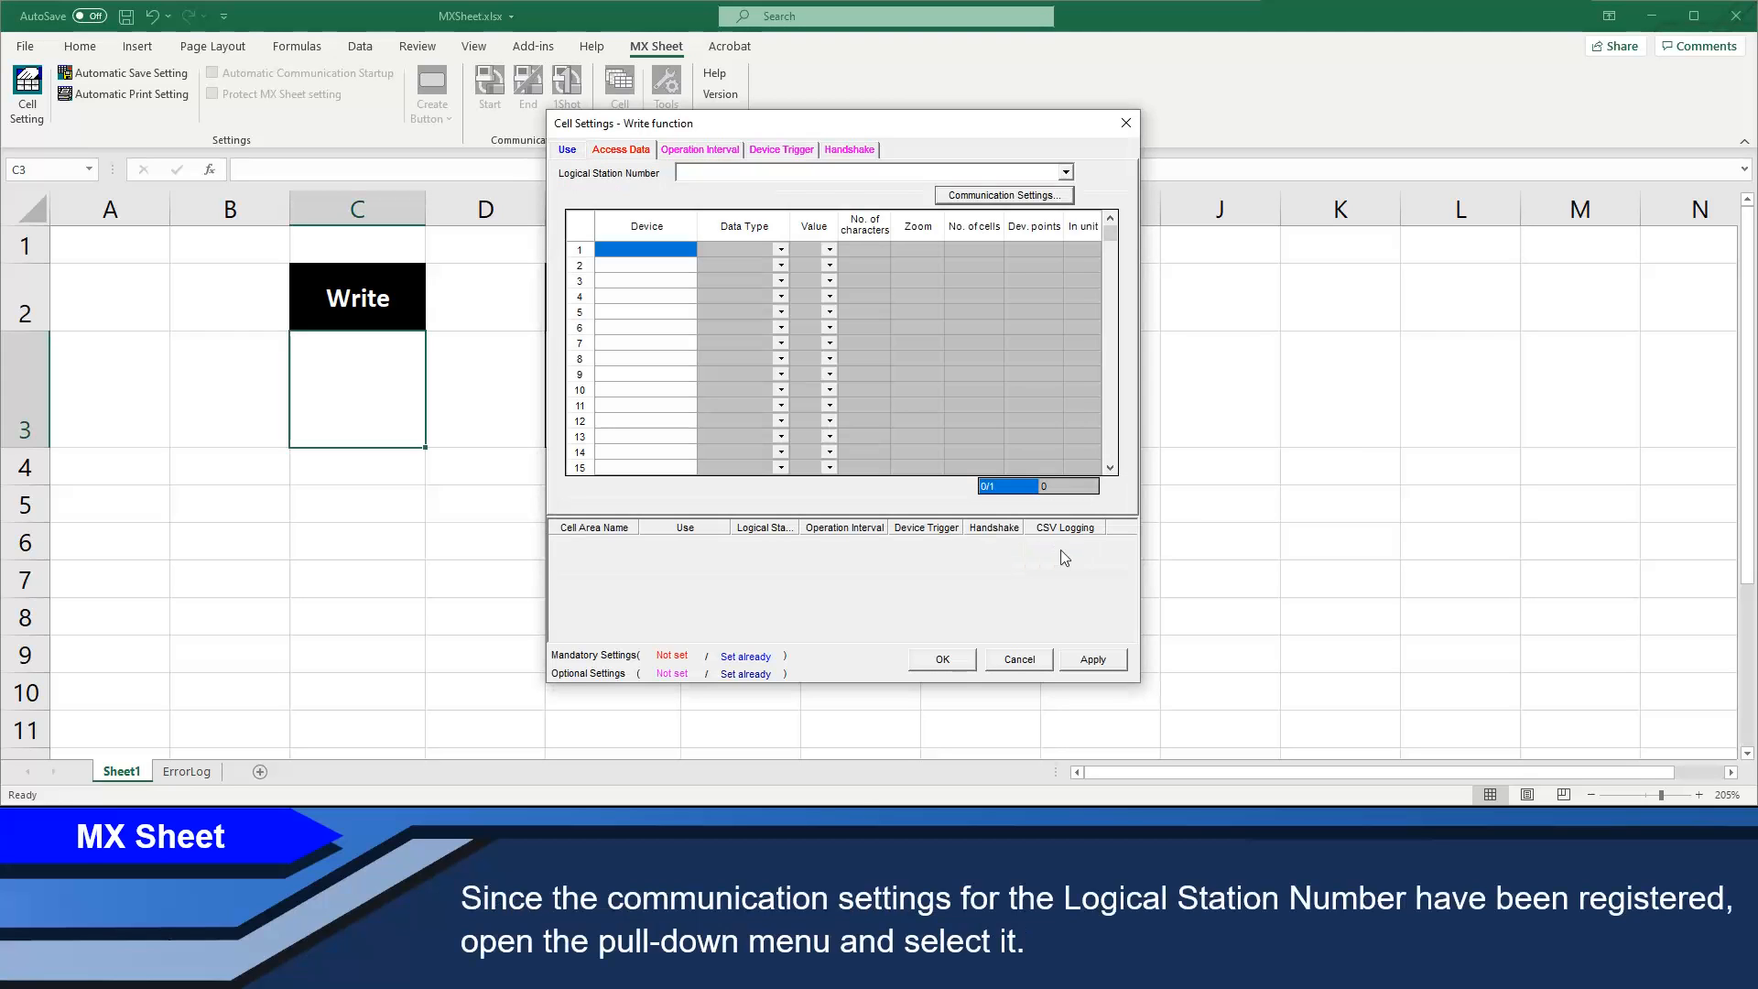
- Link the Write area to logical station 1:R08CPU_USB, device D0, one cell
left_click(1062, 172)
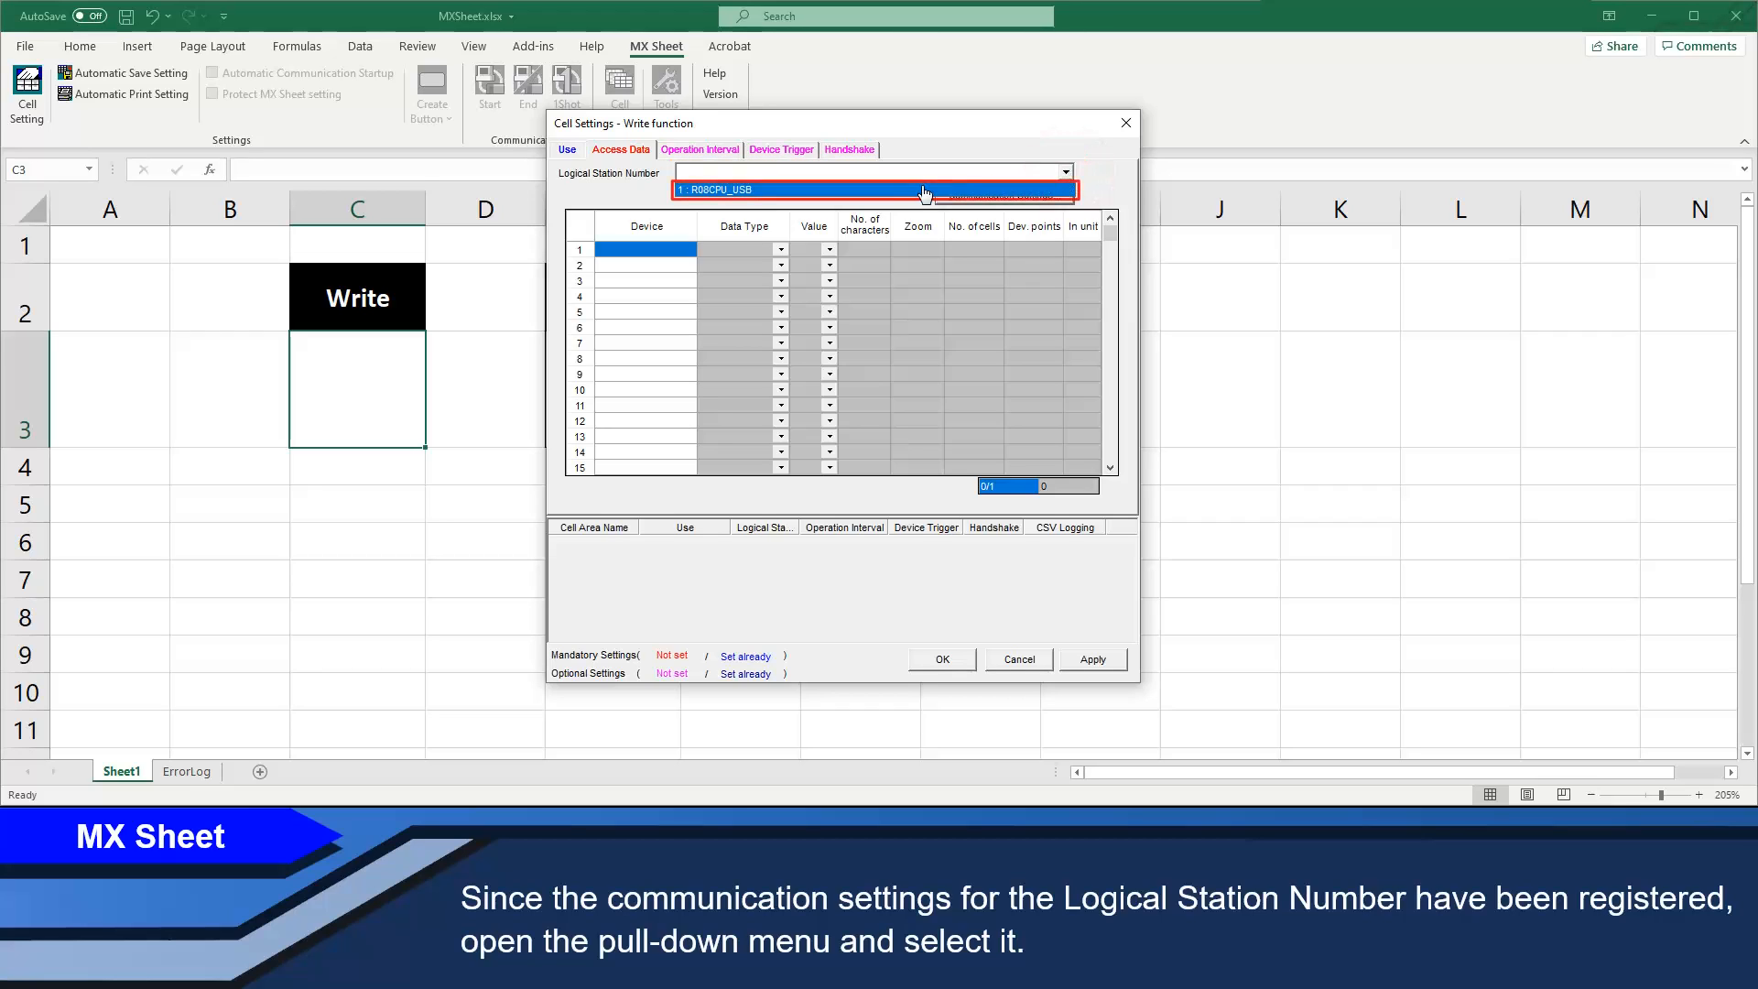
left_click(875, 188)
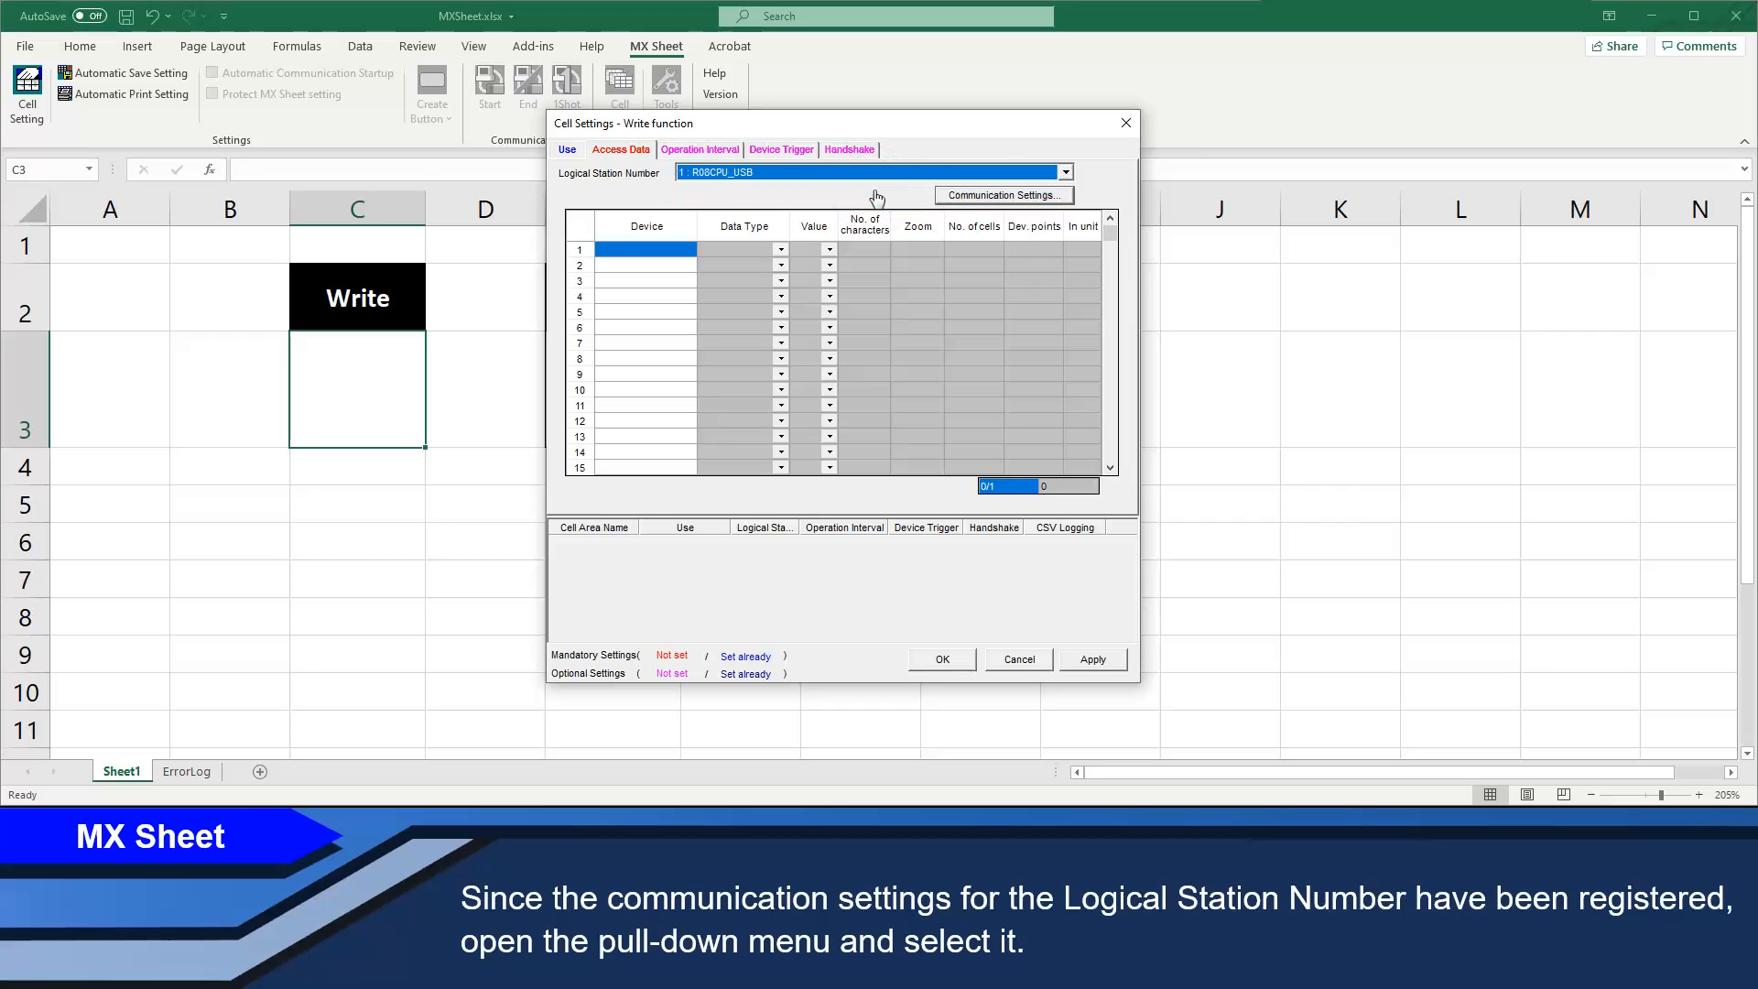
left_click(644, 248)
type("D0")
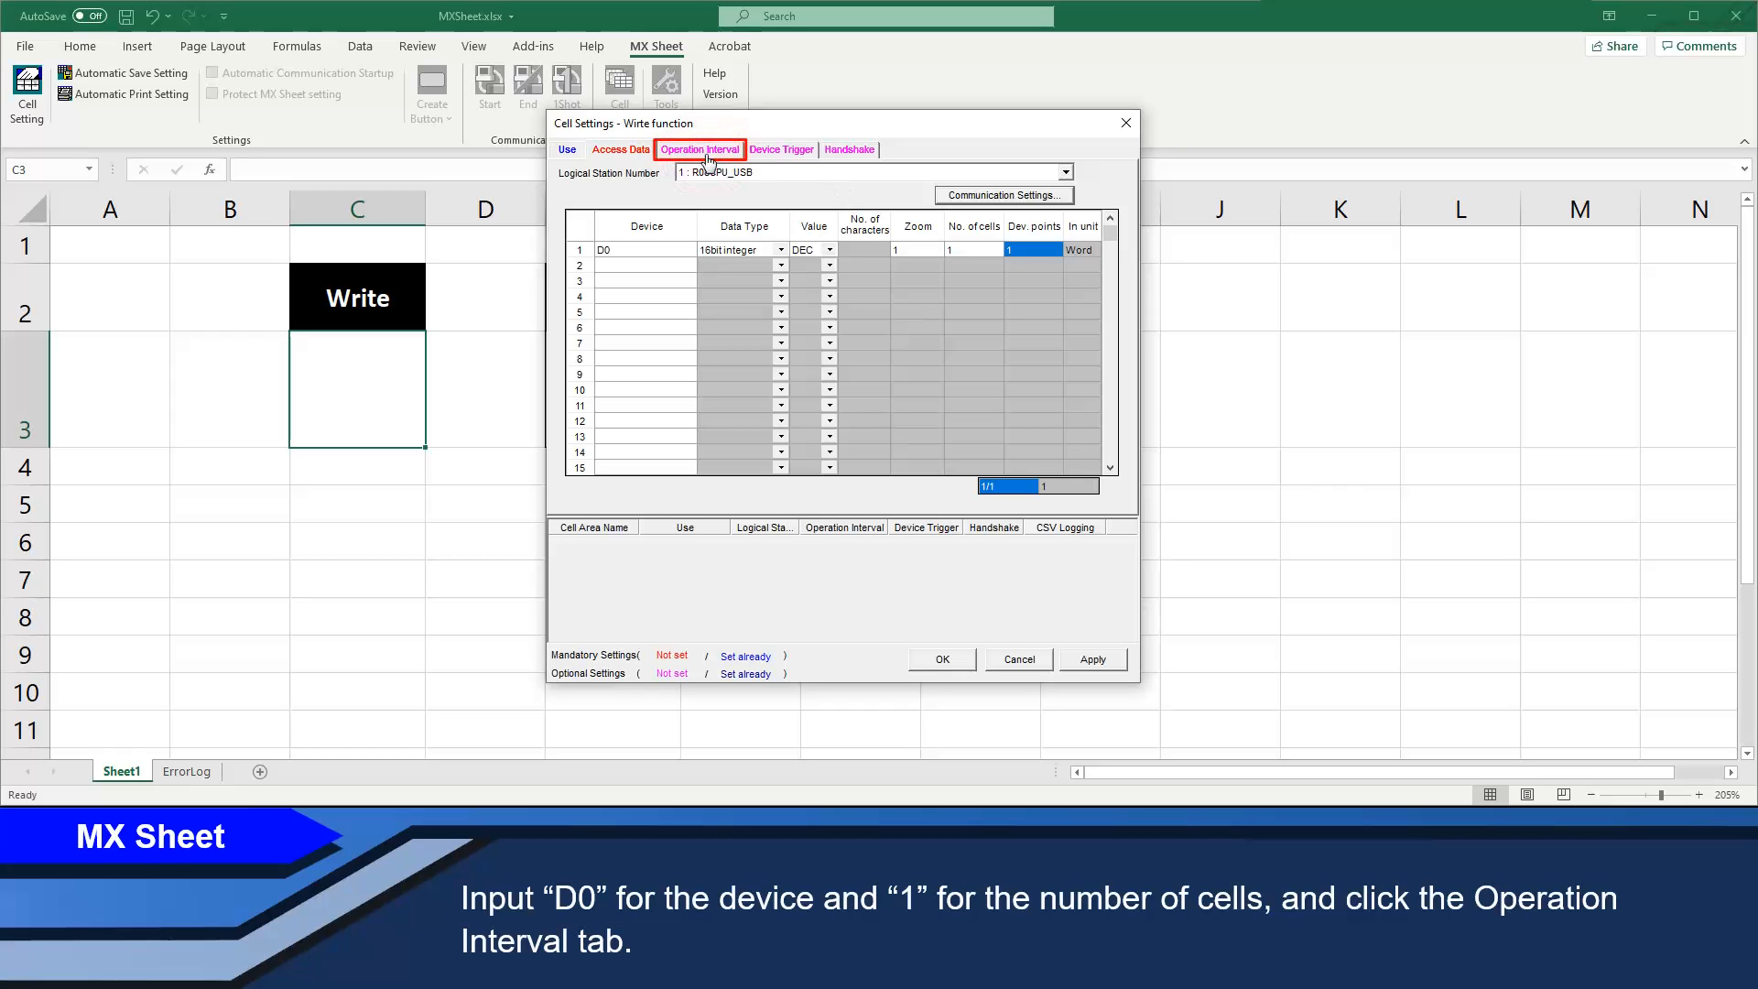
left_click(697, 148)
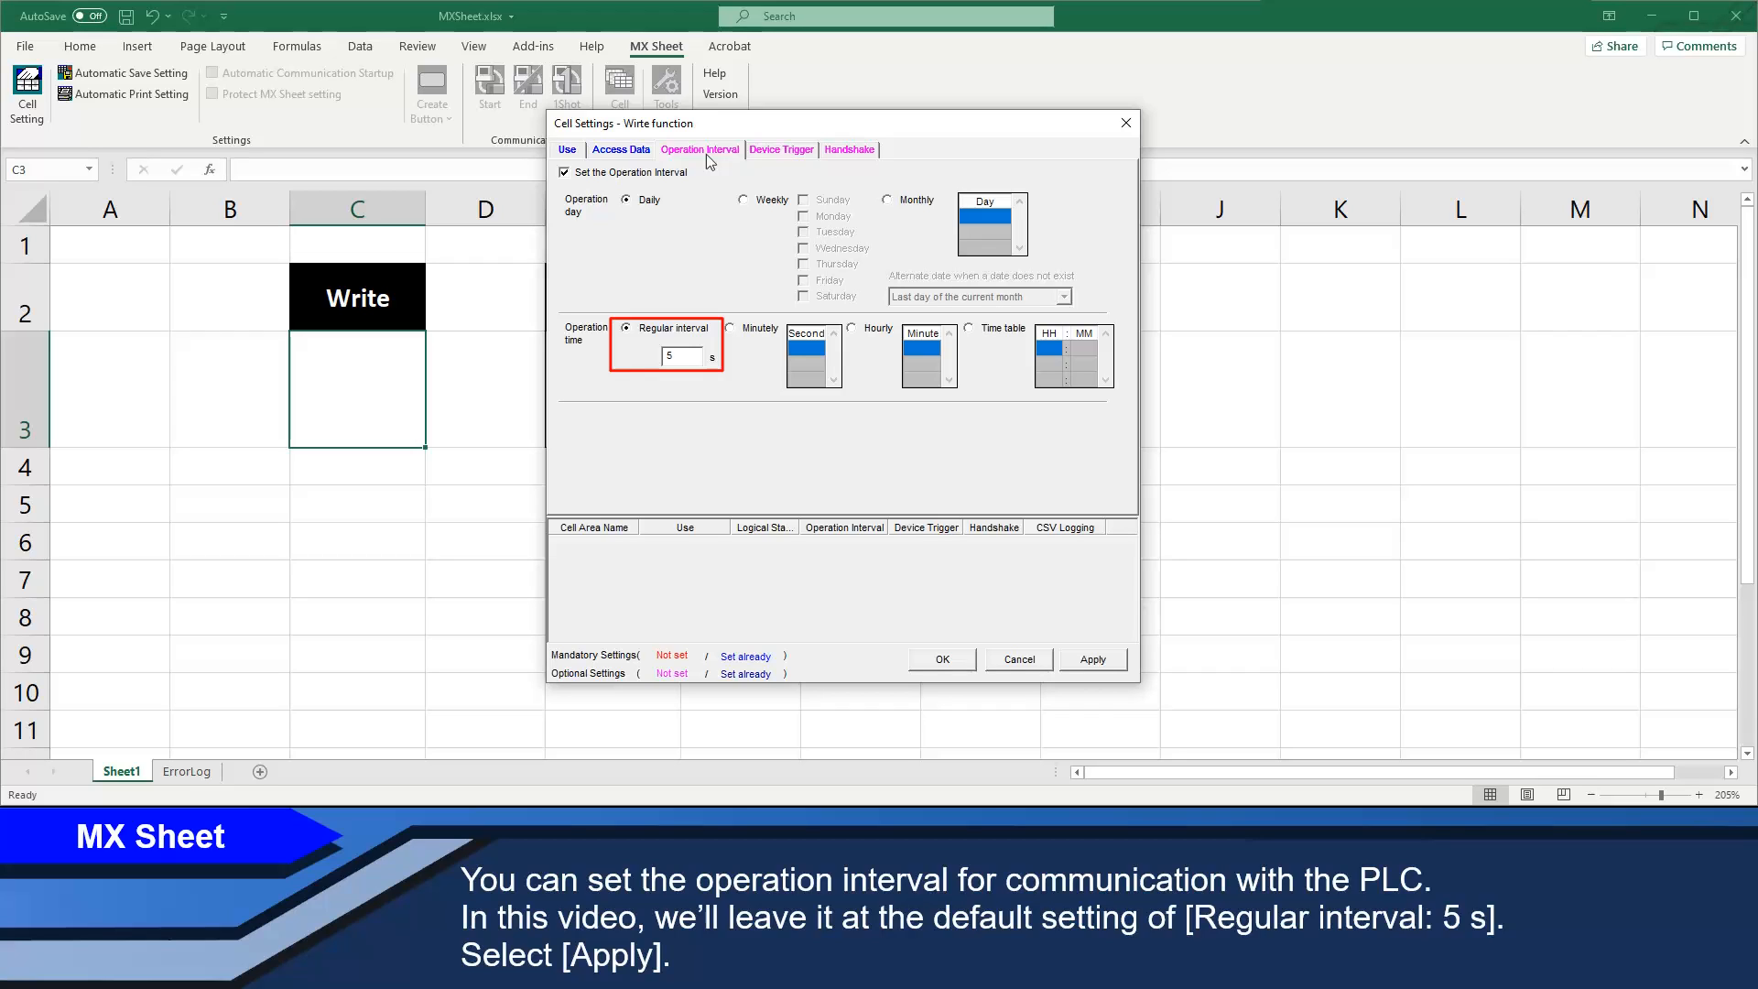
- Apply the Write function settings with the regular 5 s interval and close Cell Settings
left_click(1091, 657)
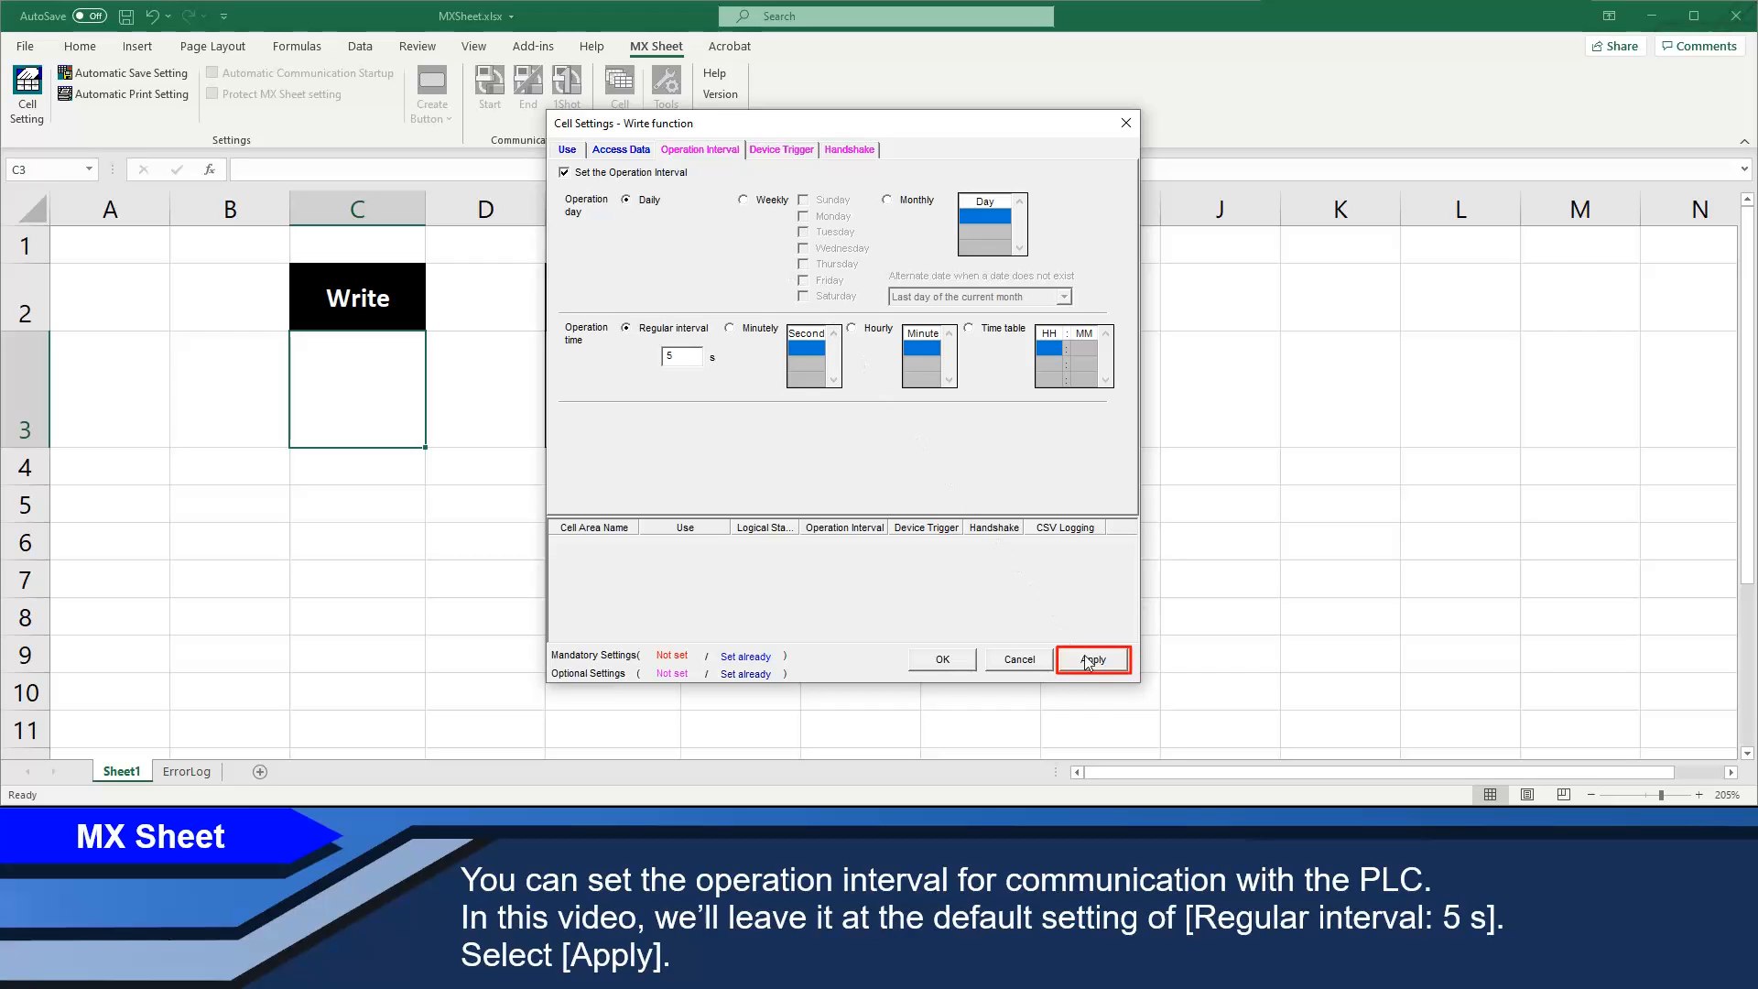
left_click(1091, 658)
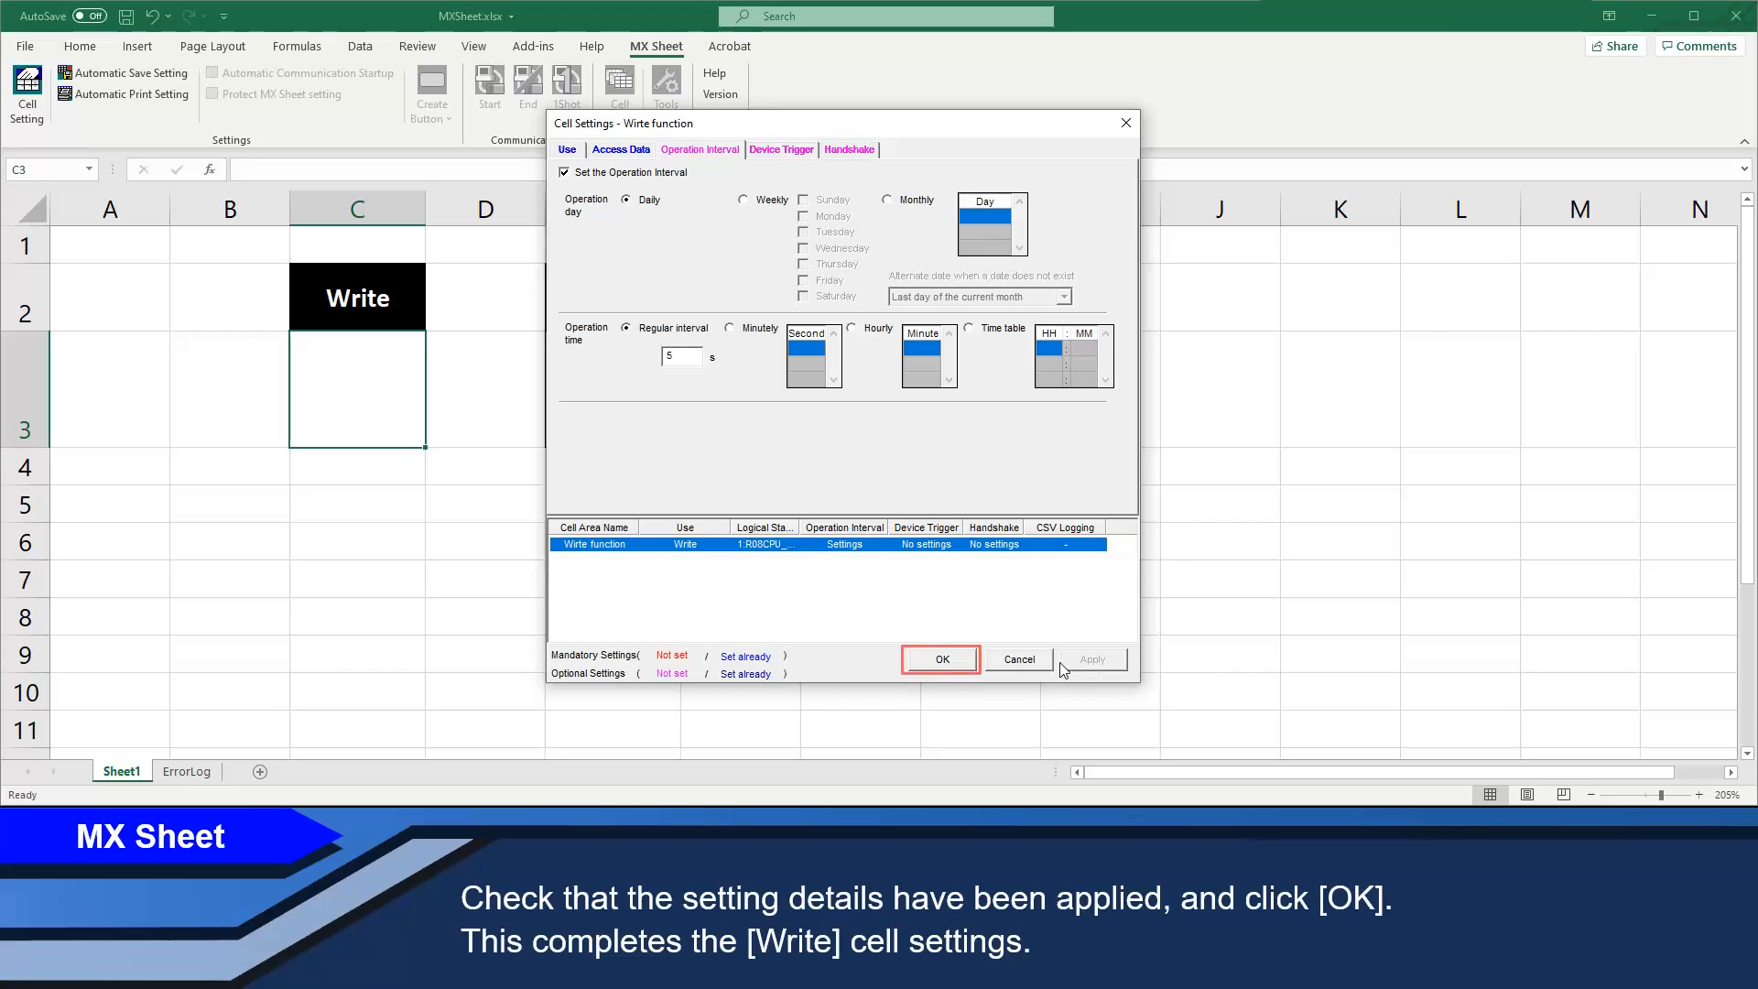
mouse_move(941, 661)
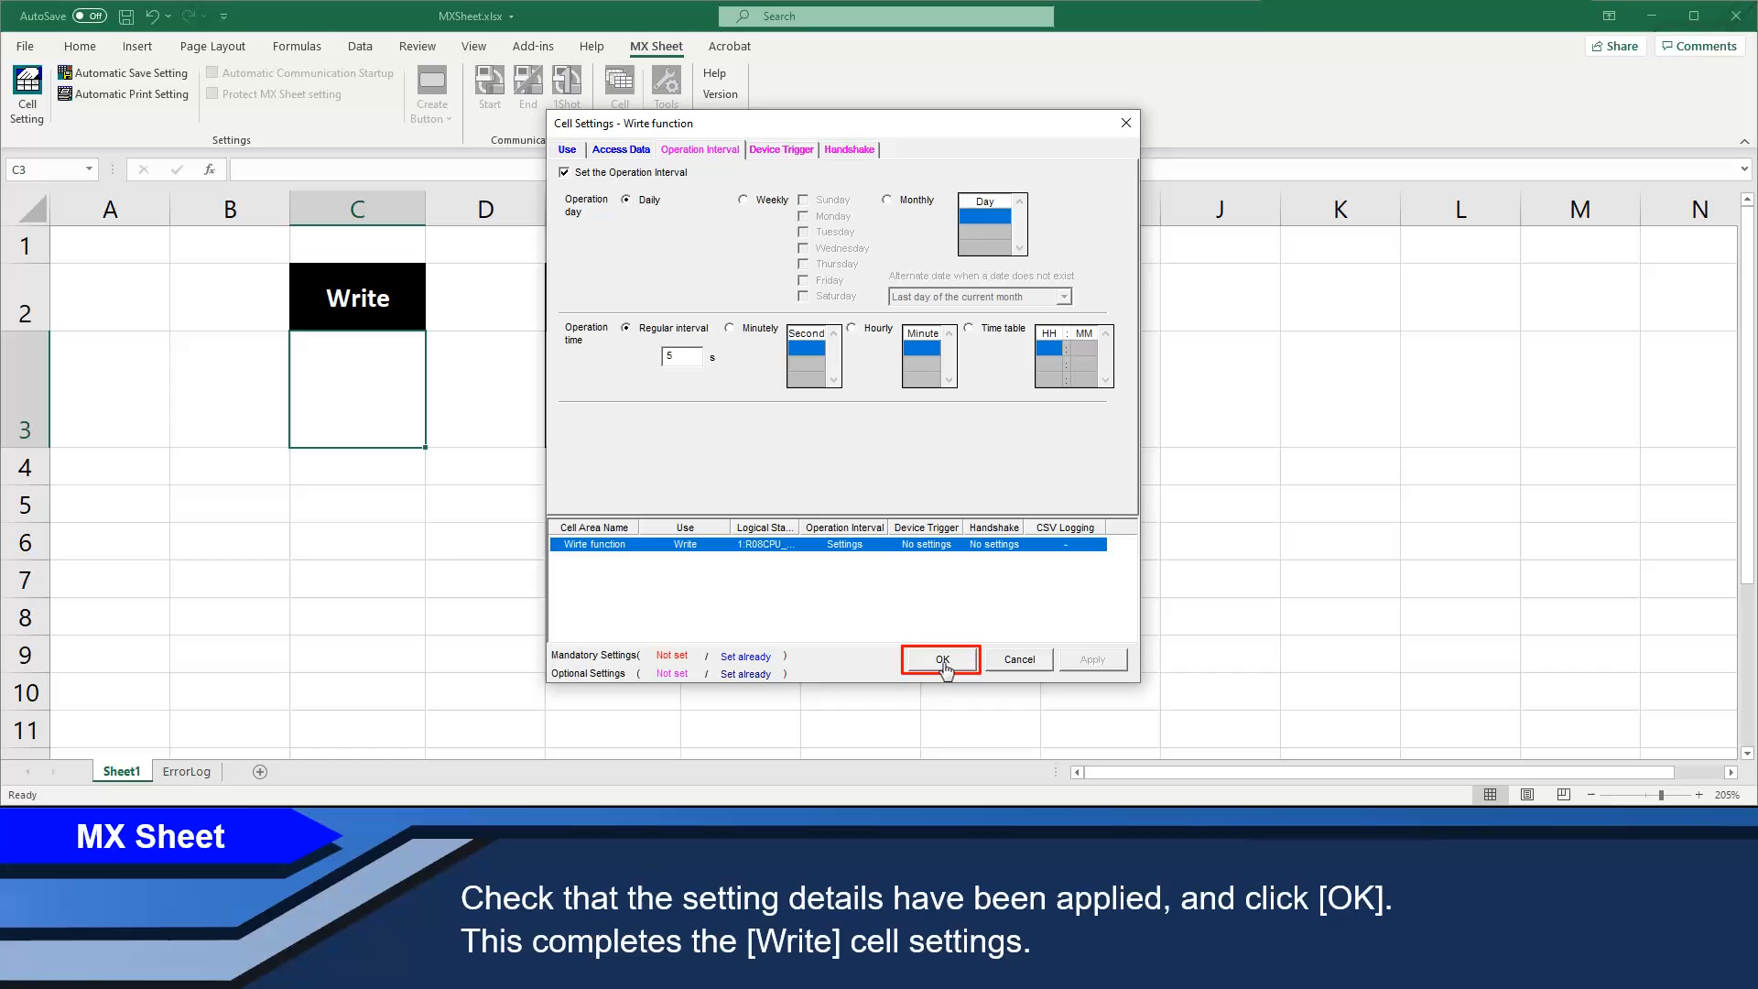
mouse_move(941, 660)
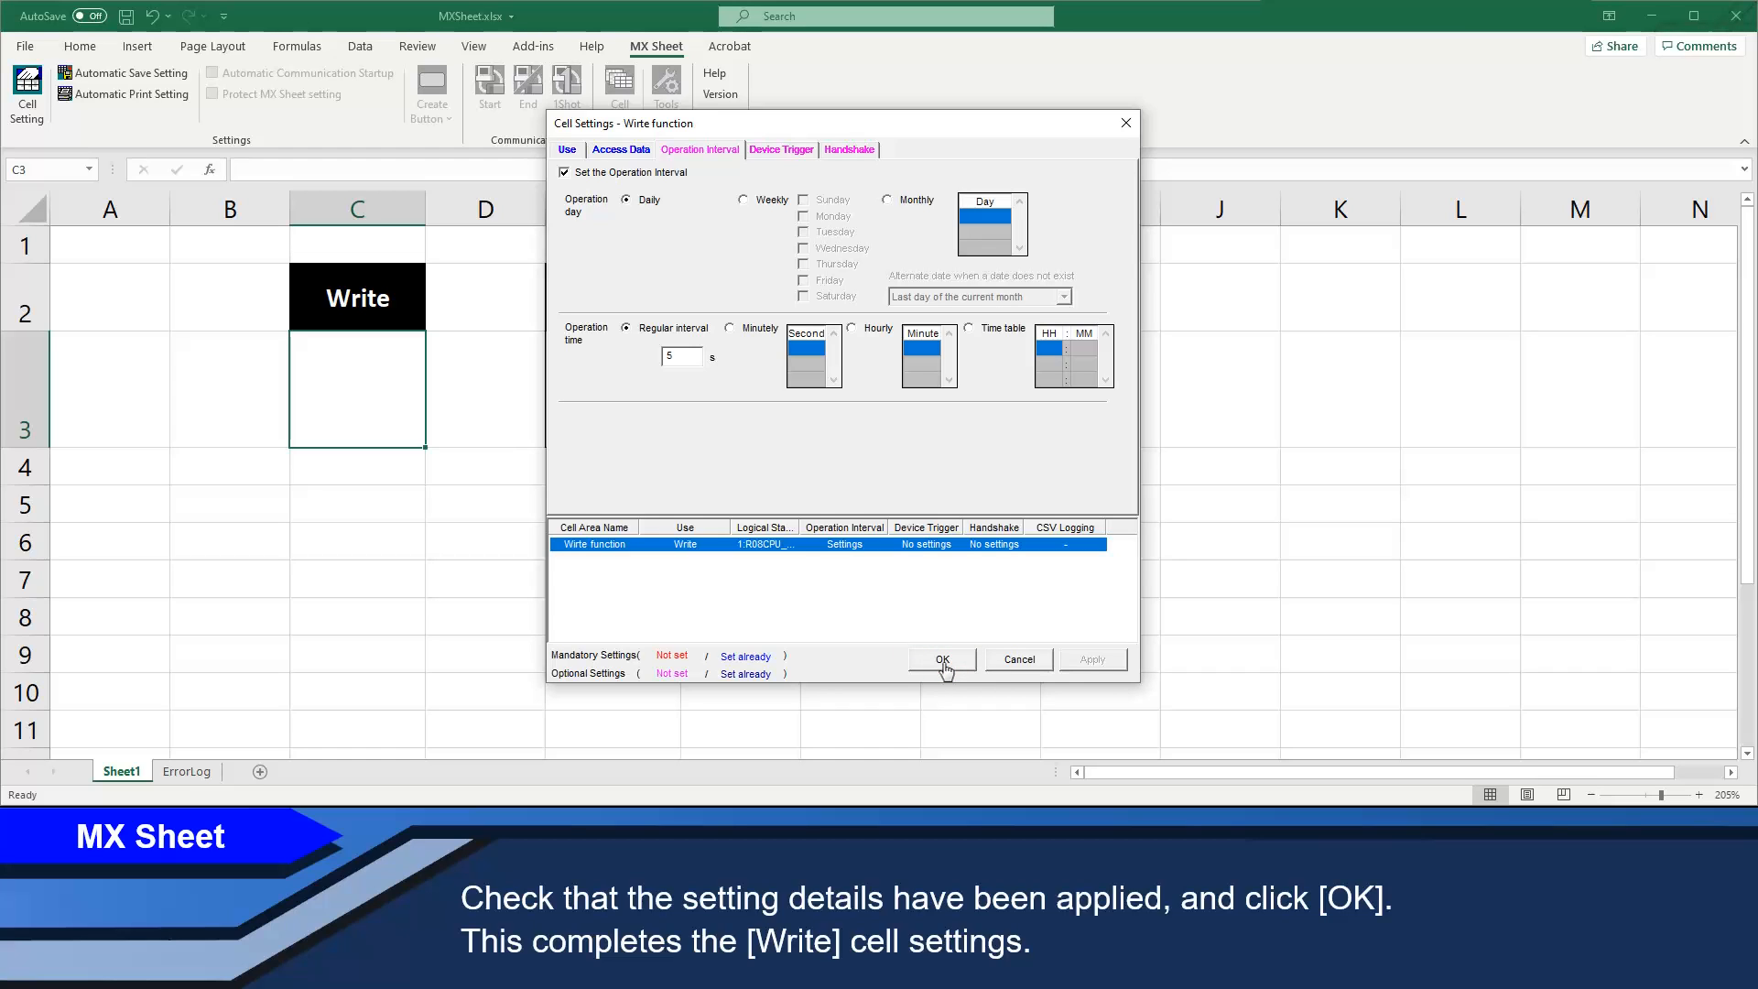
left_click(941, 659)
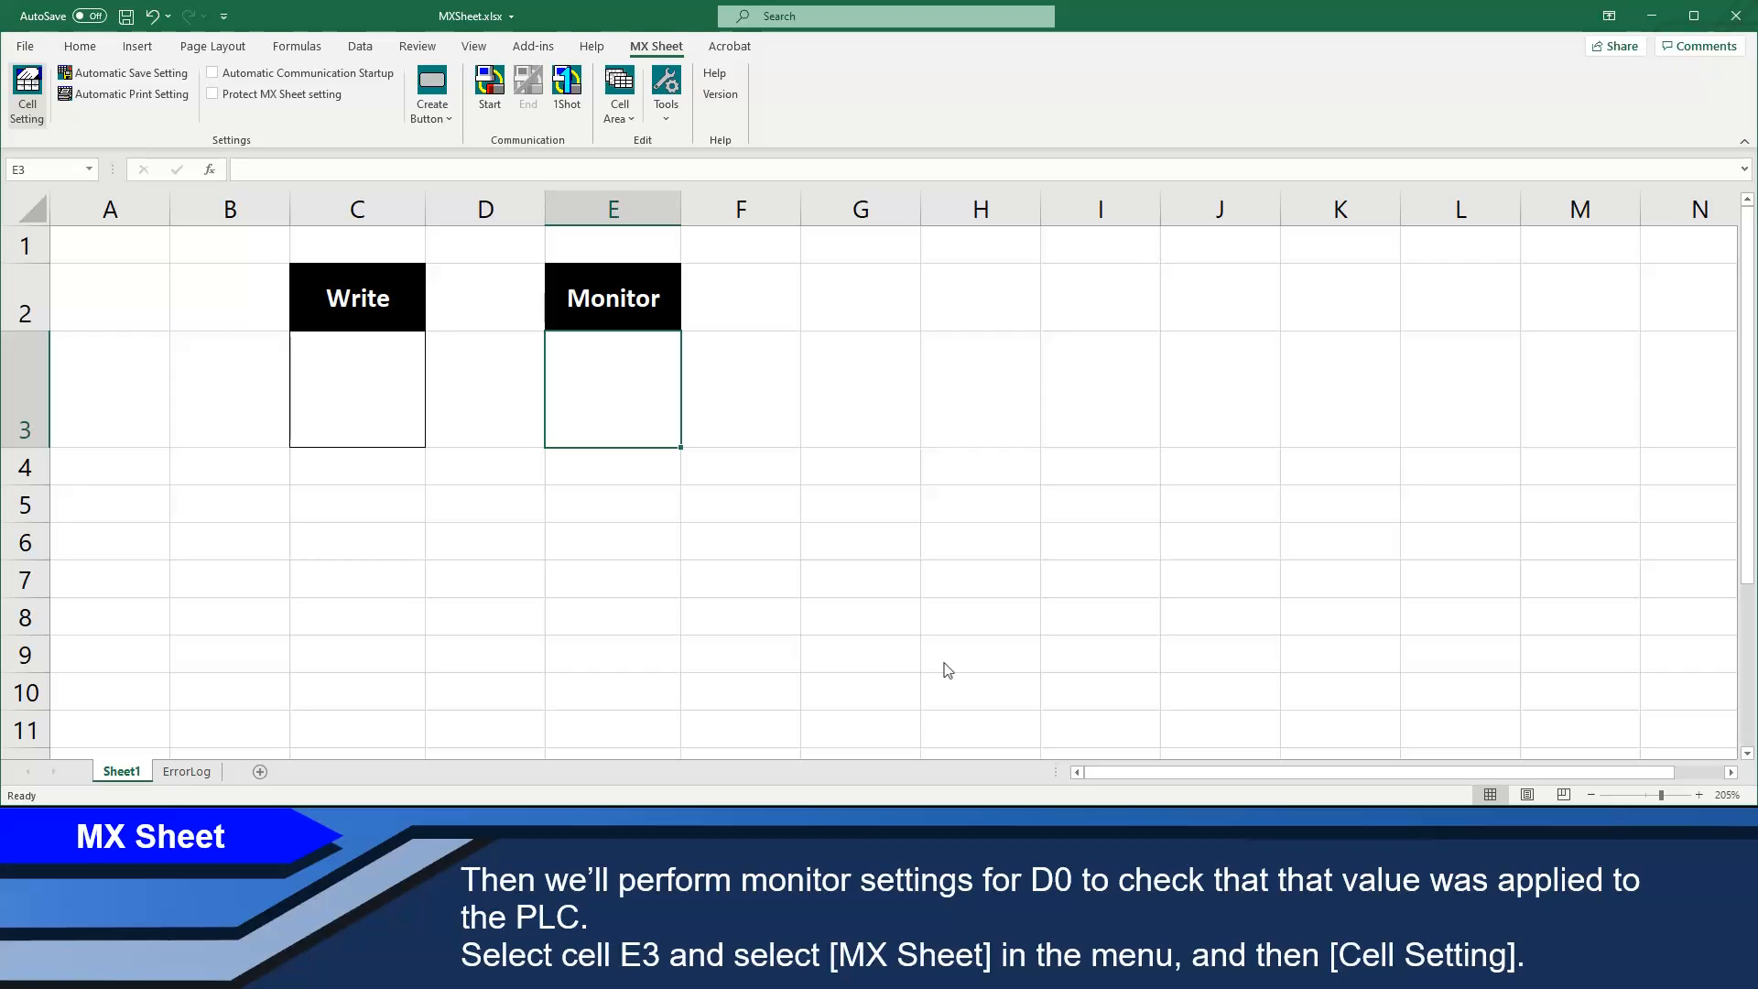
- Set cell E3's Use to Monitor with Cell Area Name 'Monitor function'
left_click(611, 388)
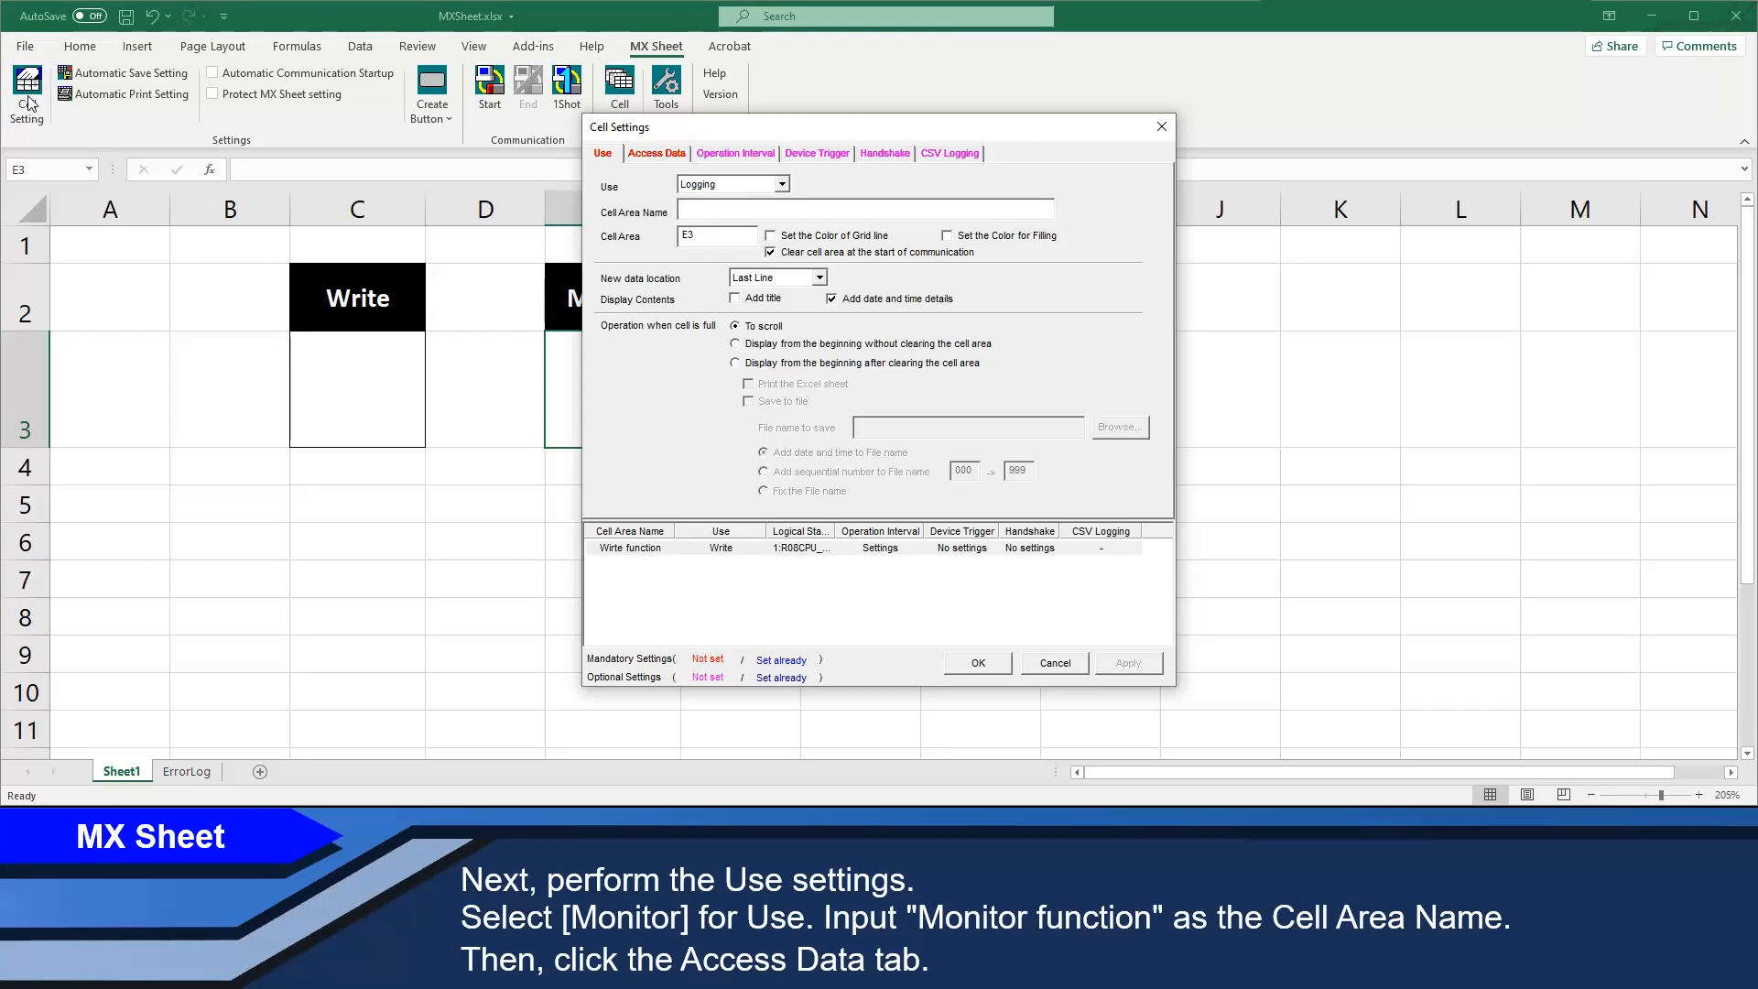
left_click(782, 183)
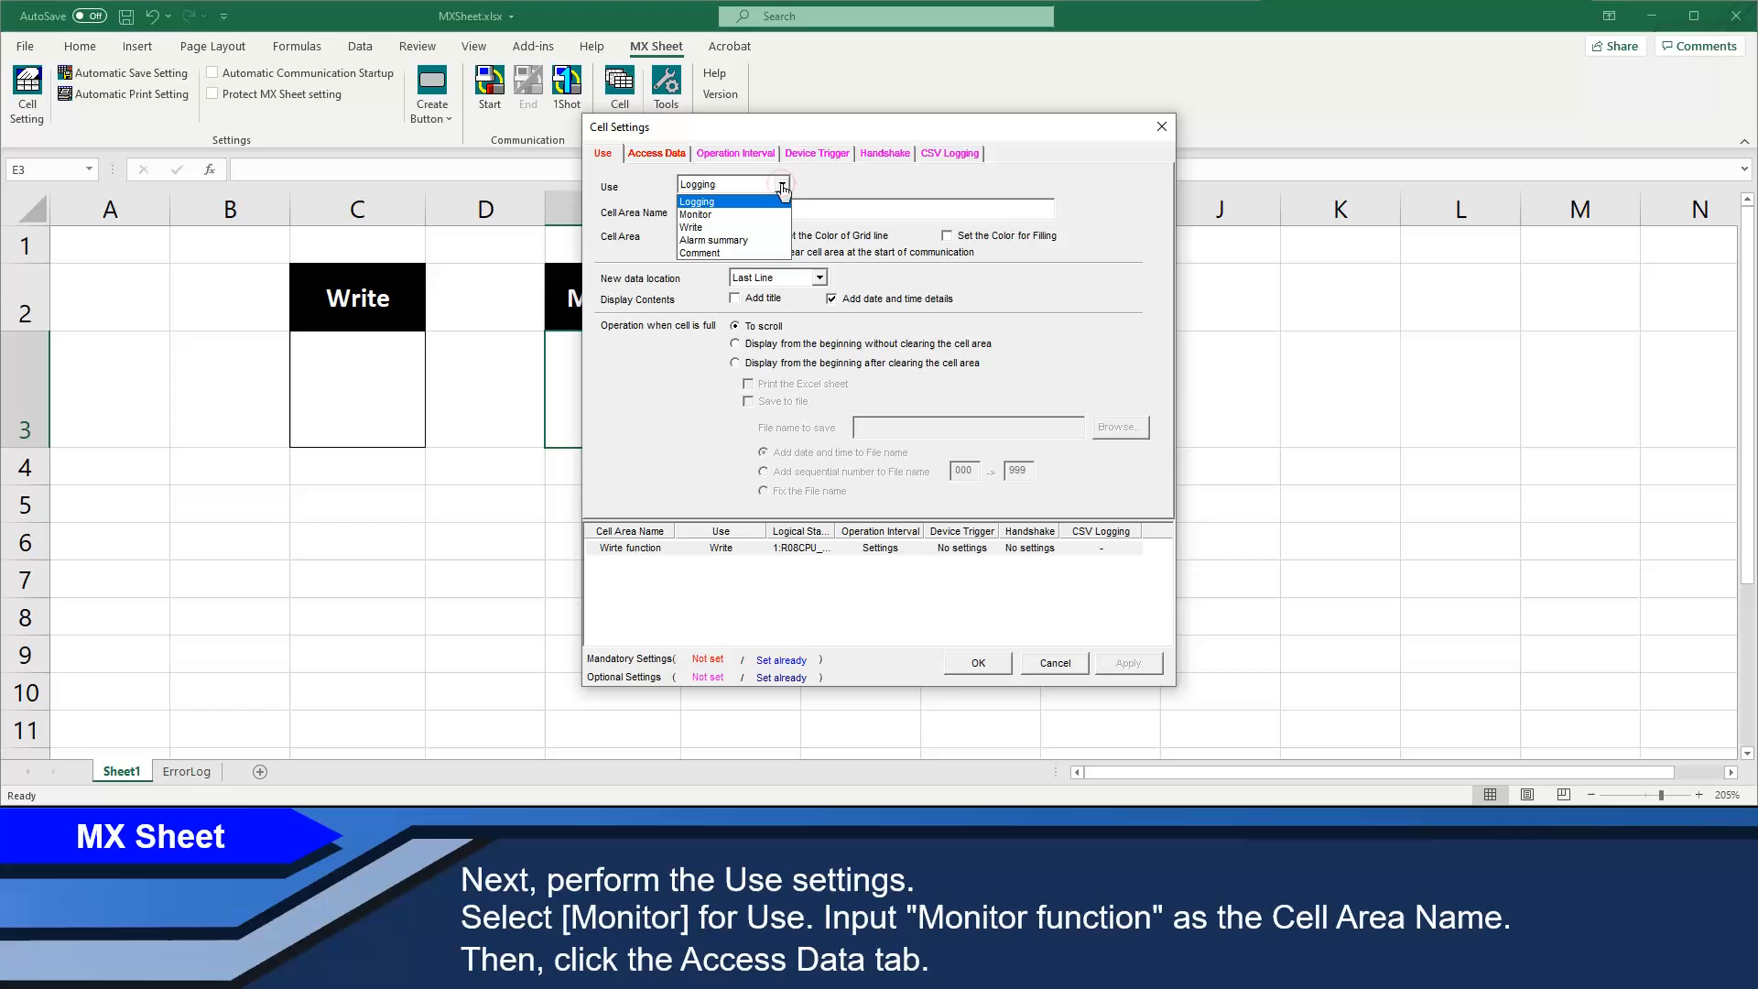
mouse_move(748, 214)
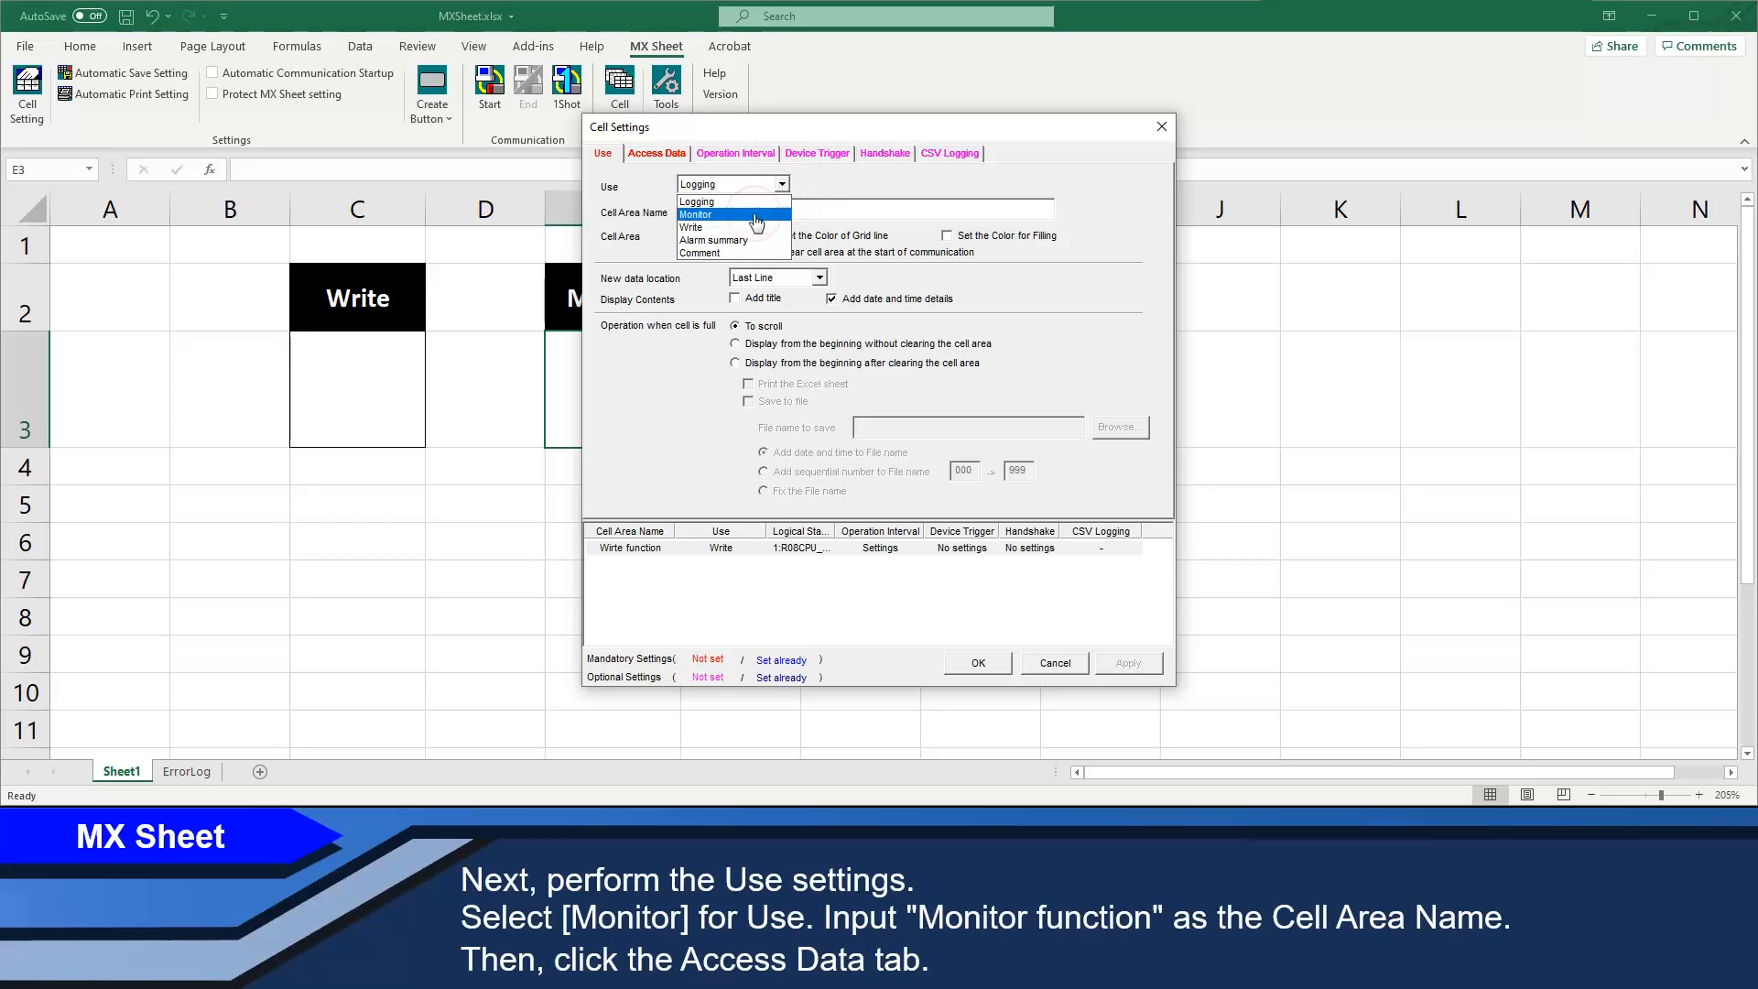
left_click(696, 214)
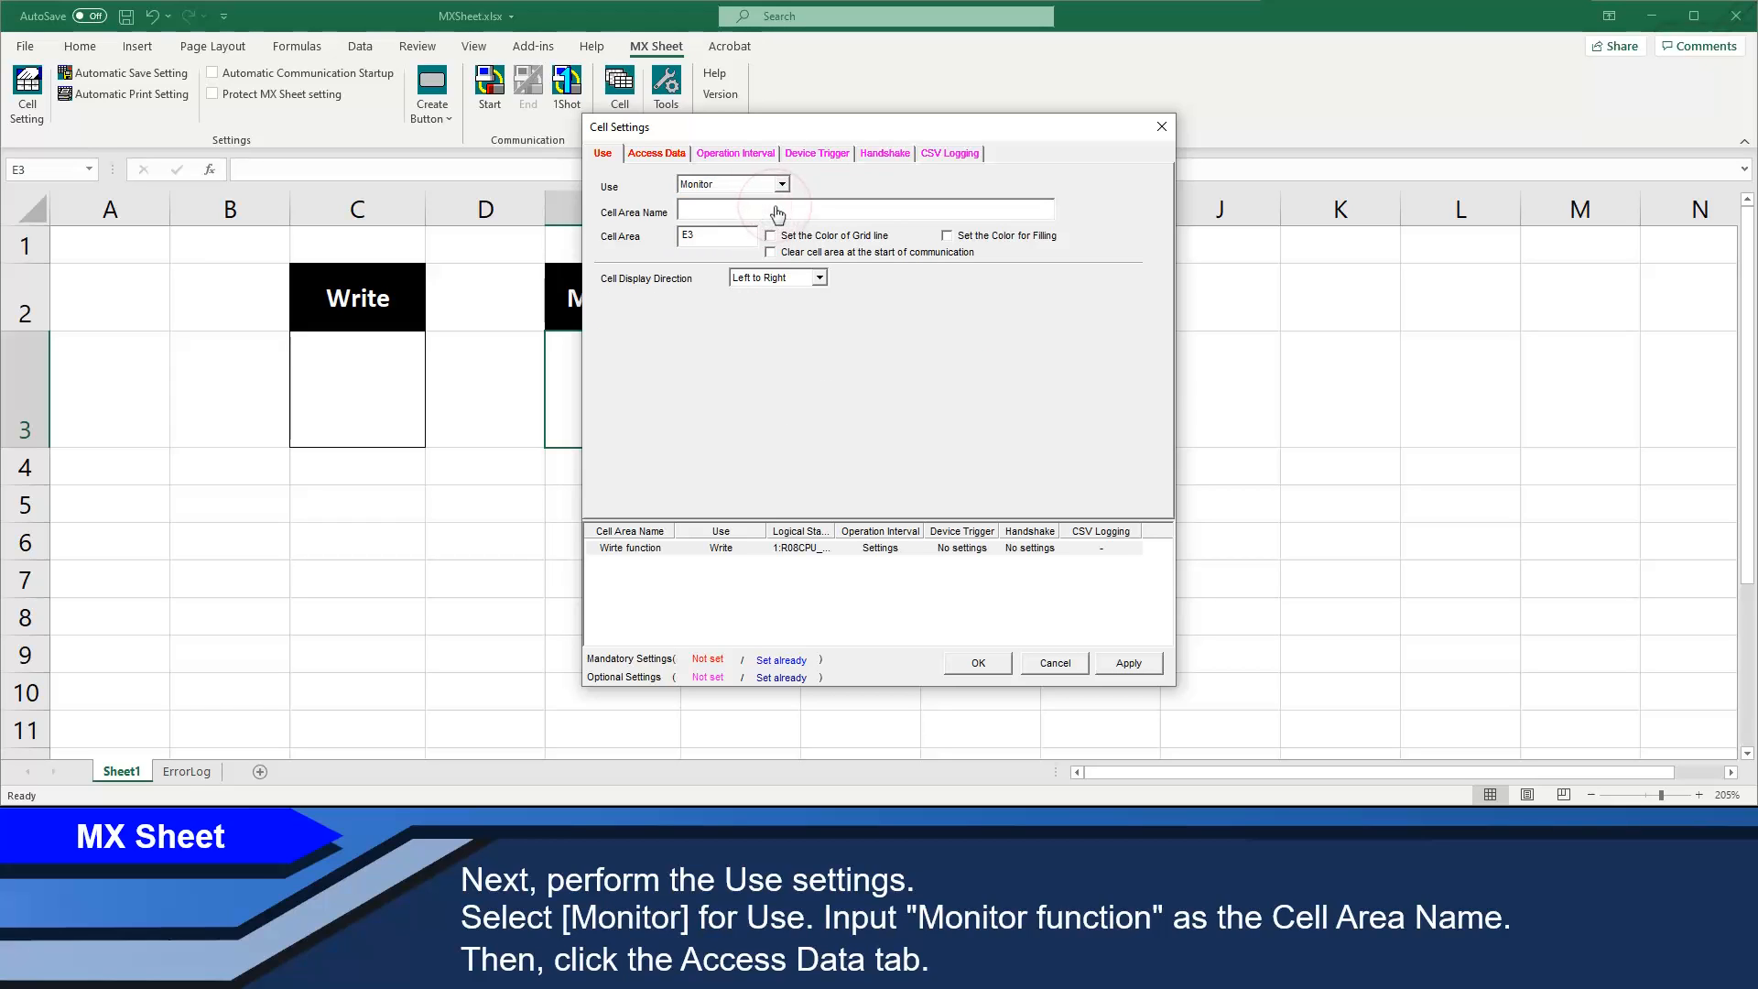
type("Monitor function")
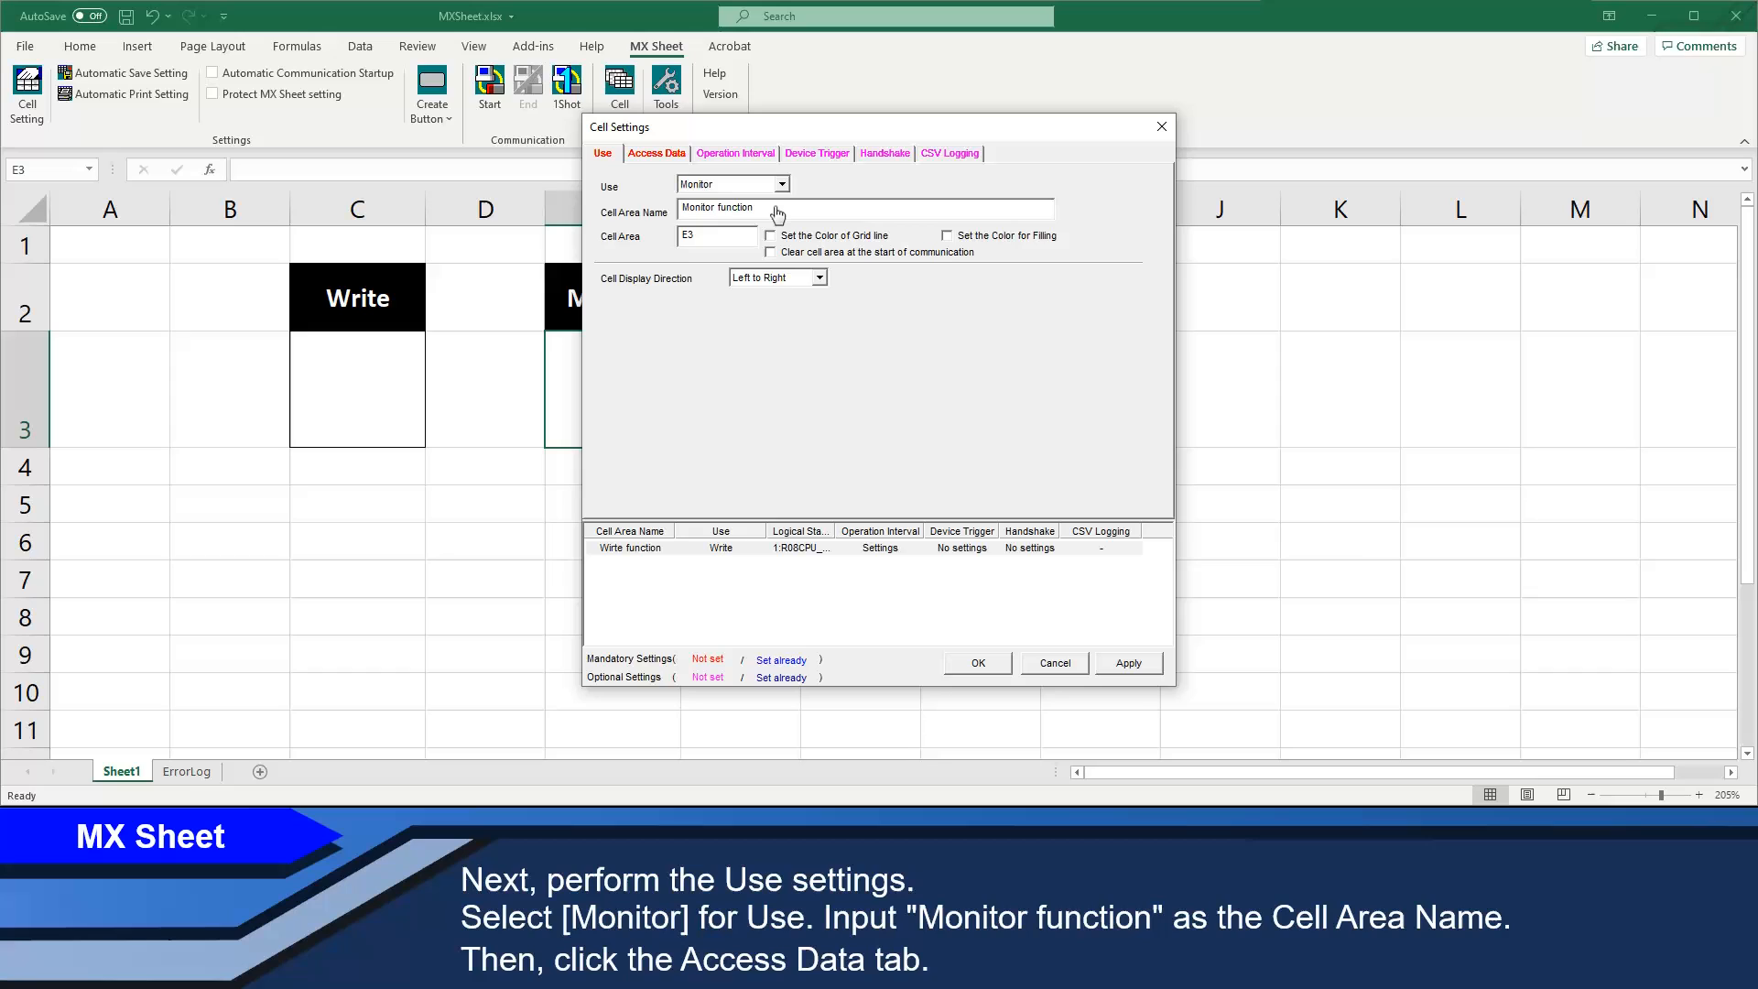
left_click(655, 152)
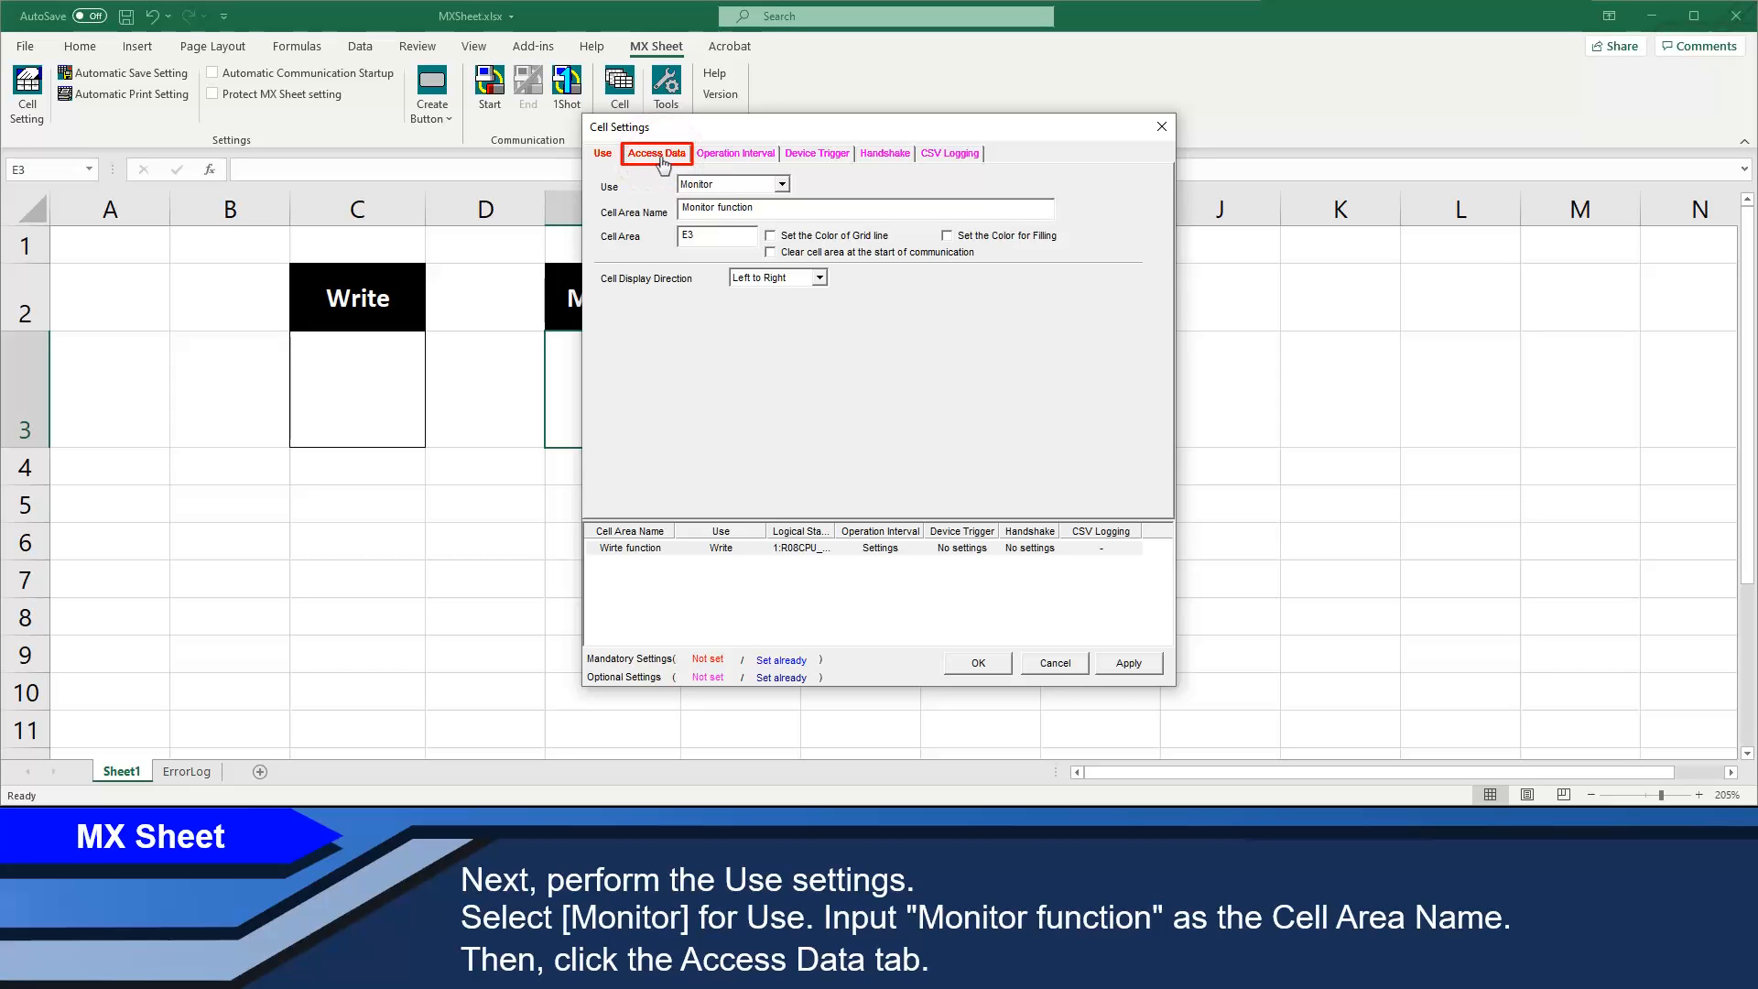
left_click(655, 152)
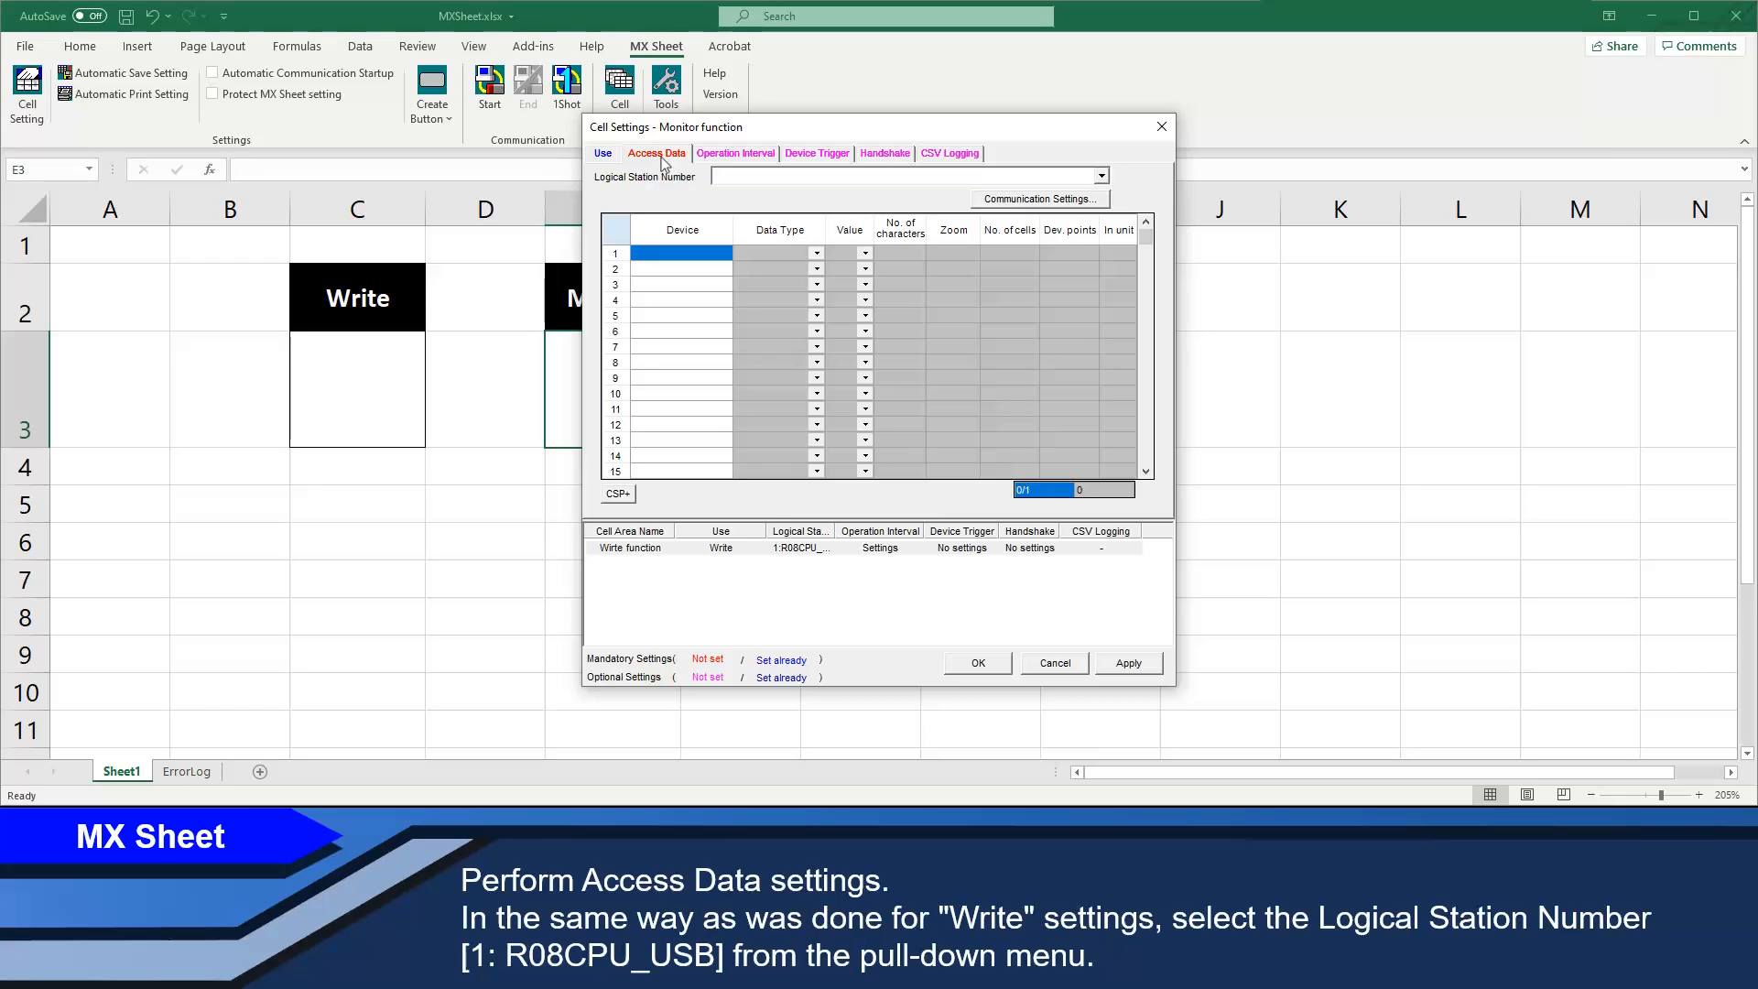
- Link the Monitor area to logical station 1: R08CPU_USB, device D0, one cell
left_click(908, 176)
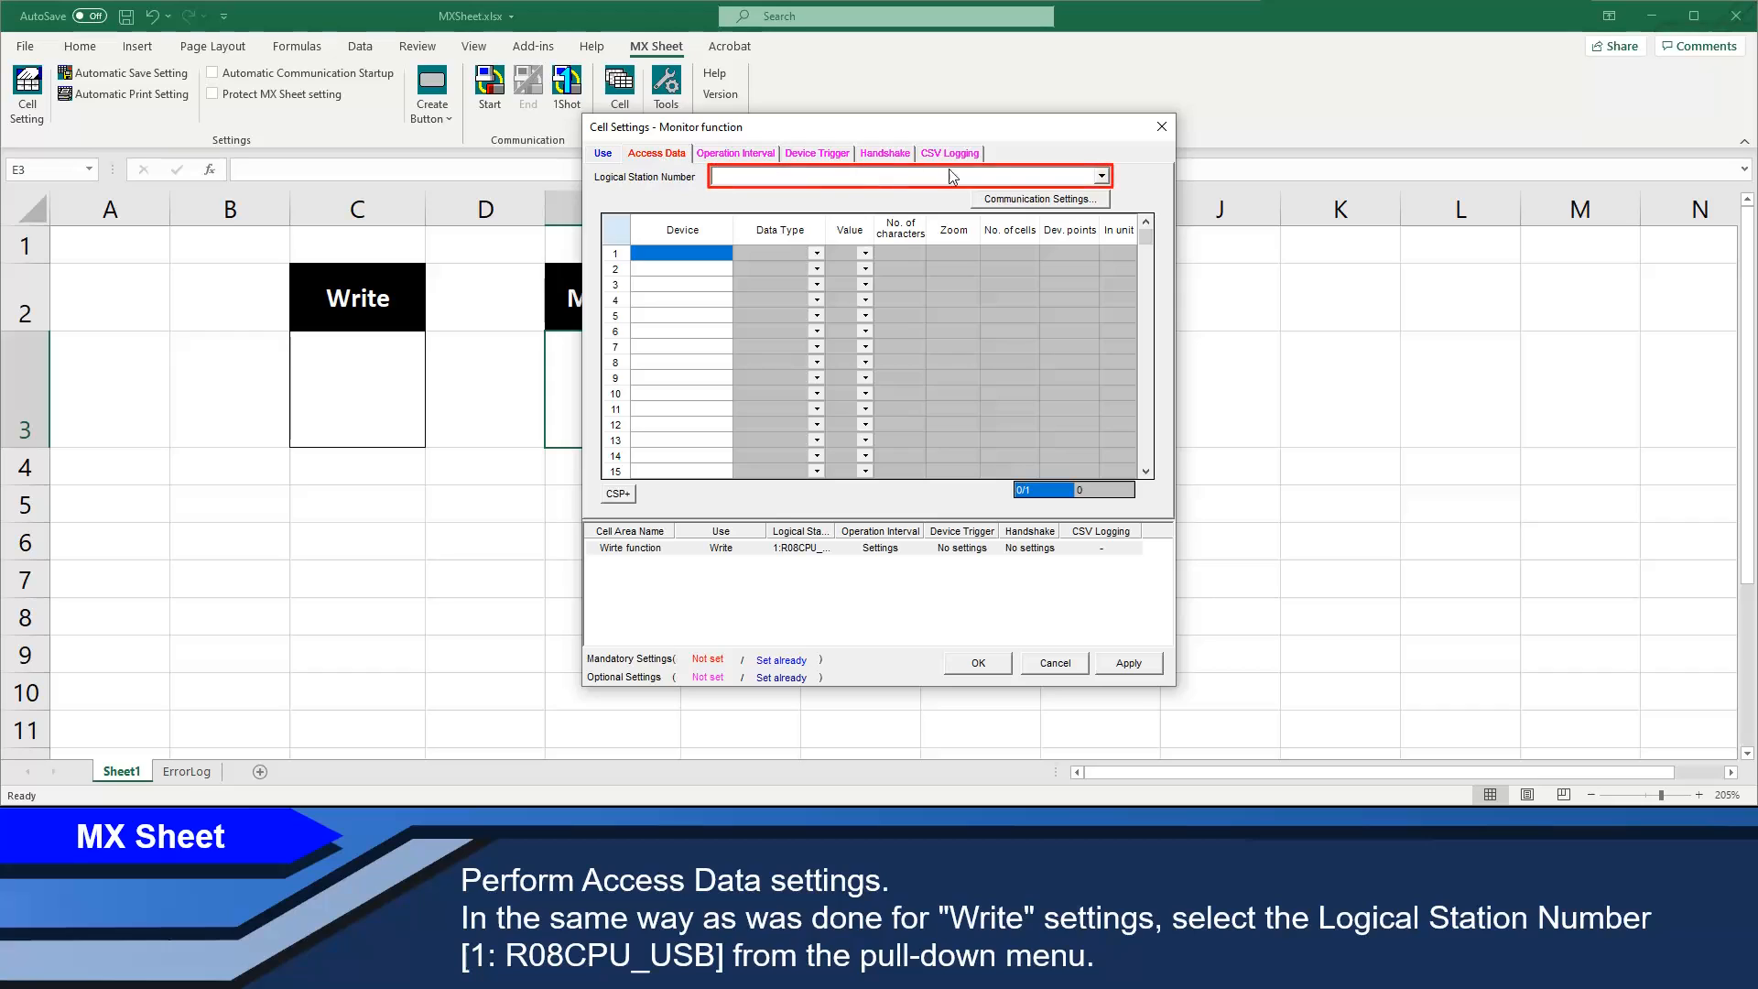
left_click(1099, 176)
type("D0")
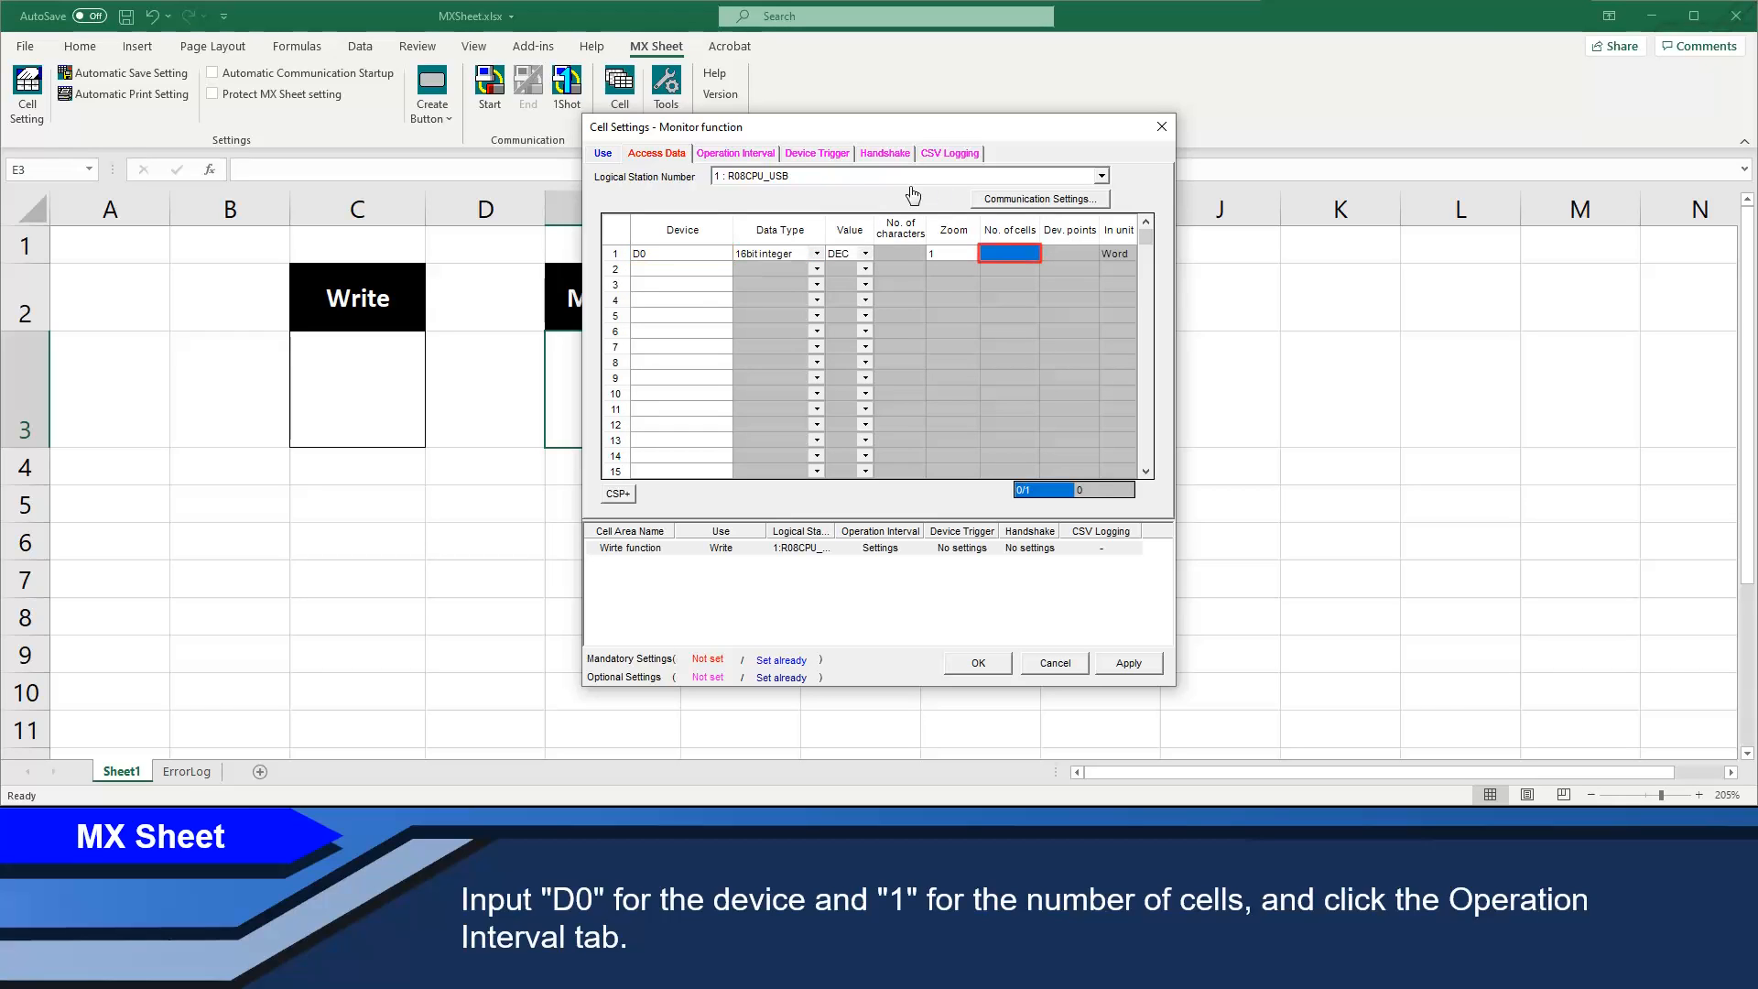
left_click(736, 152)
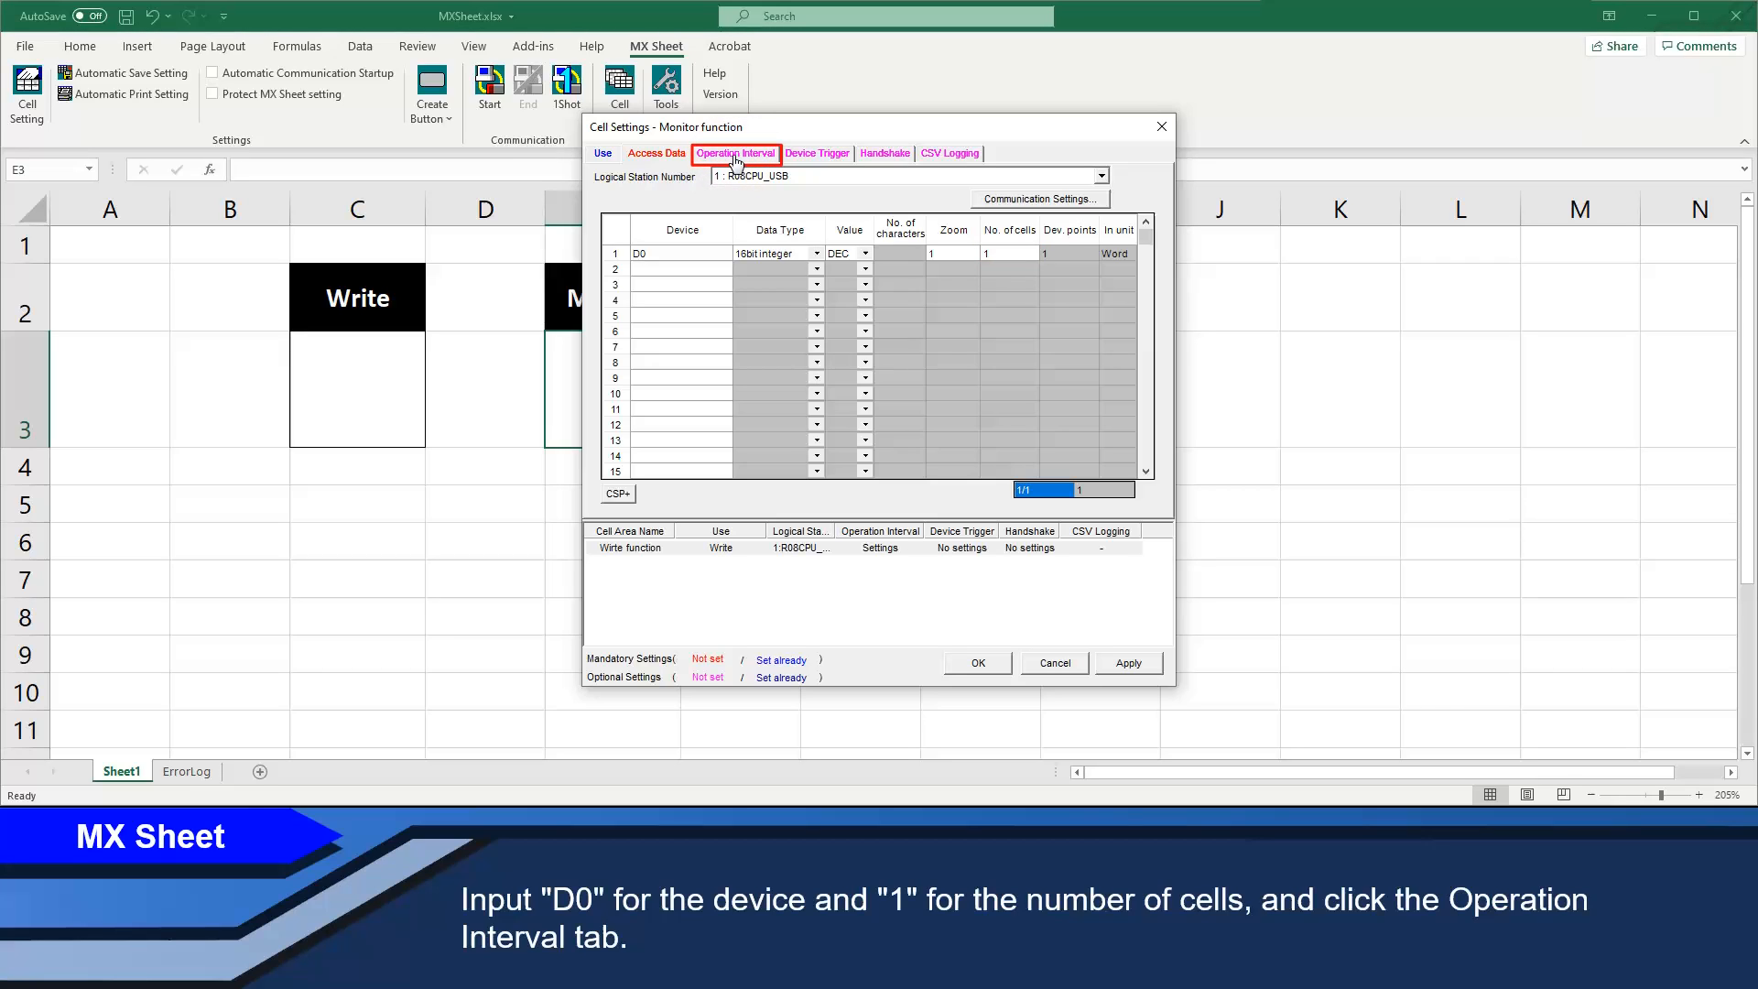
- Apply the Monitor function settings with the default 5 s interval and close Cell Settings
left_click(736, 153)
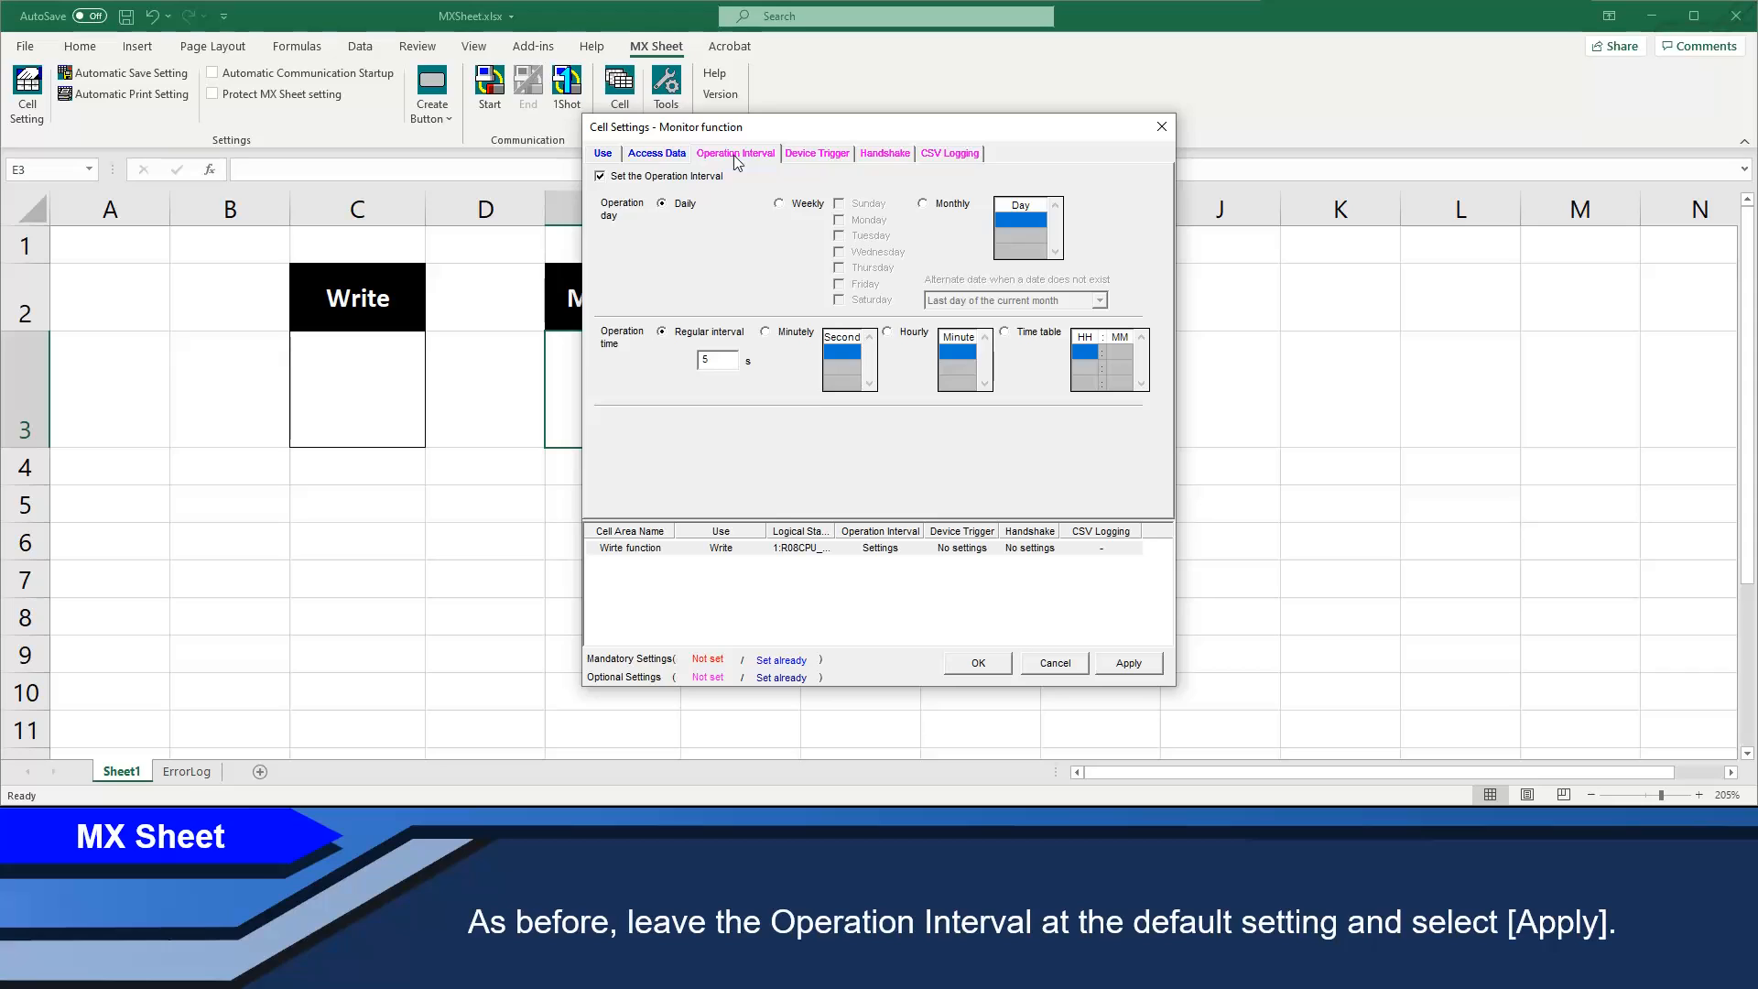
mouse_move(919, 397)
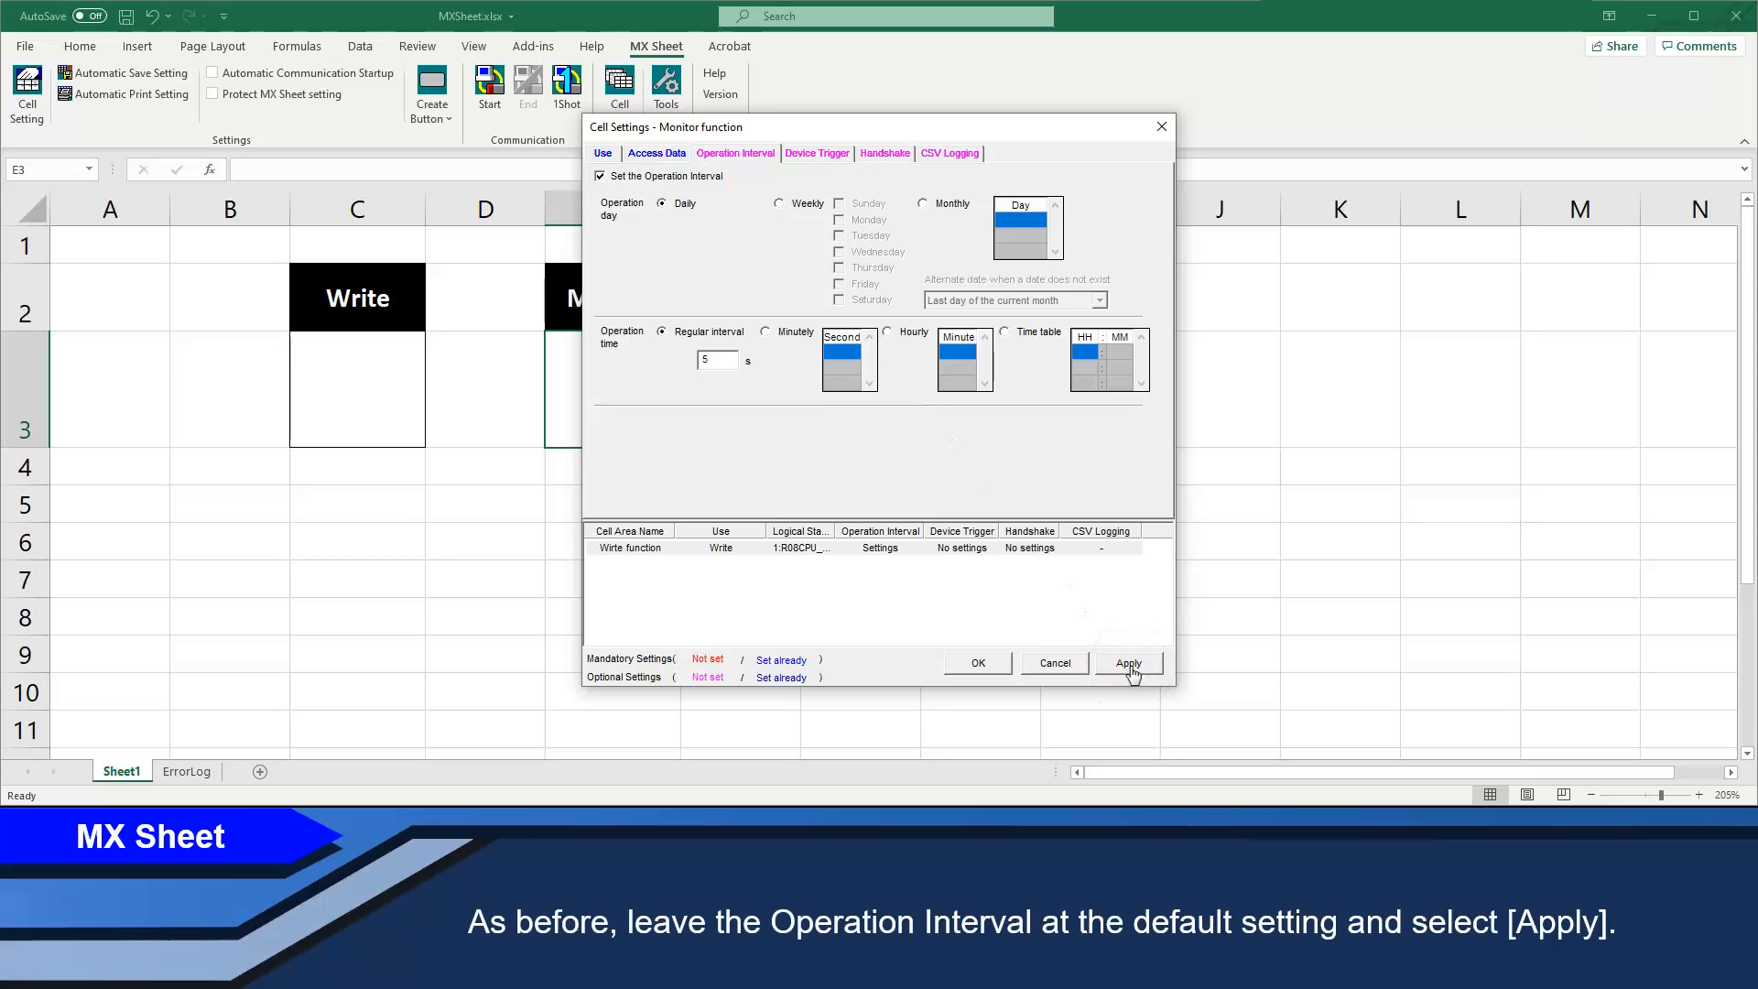
left_click(1130, 663)
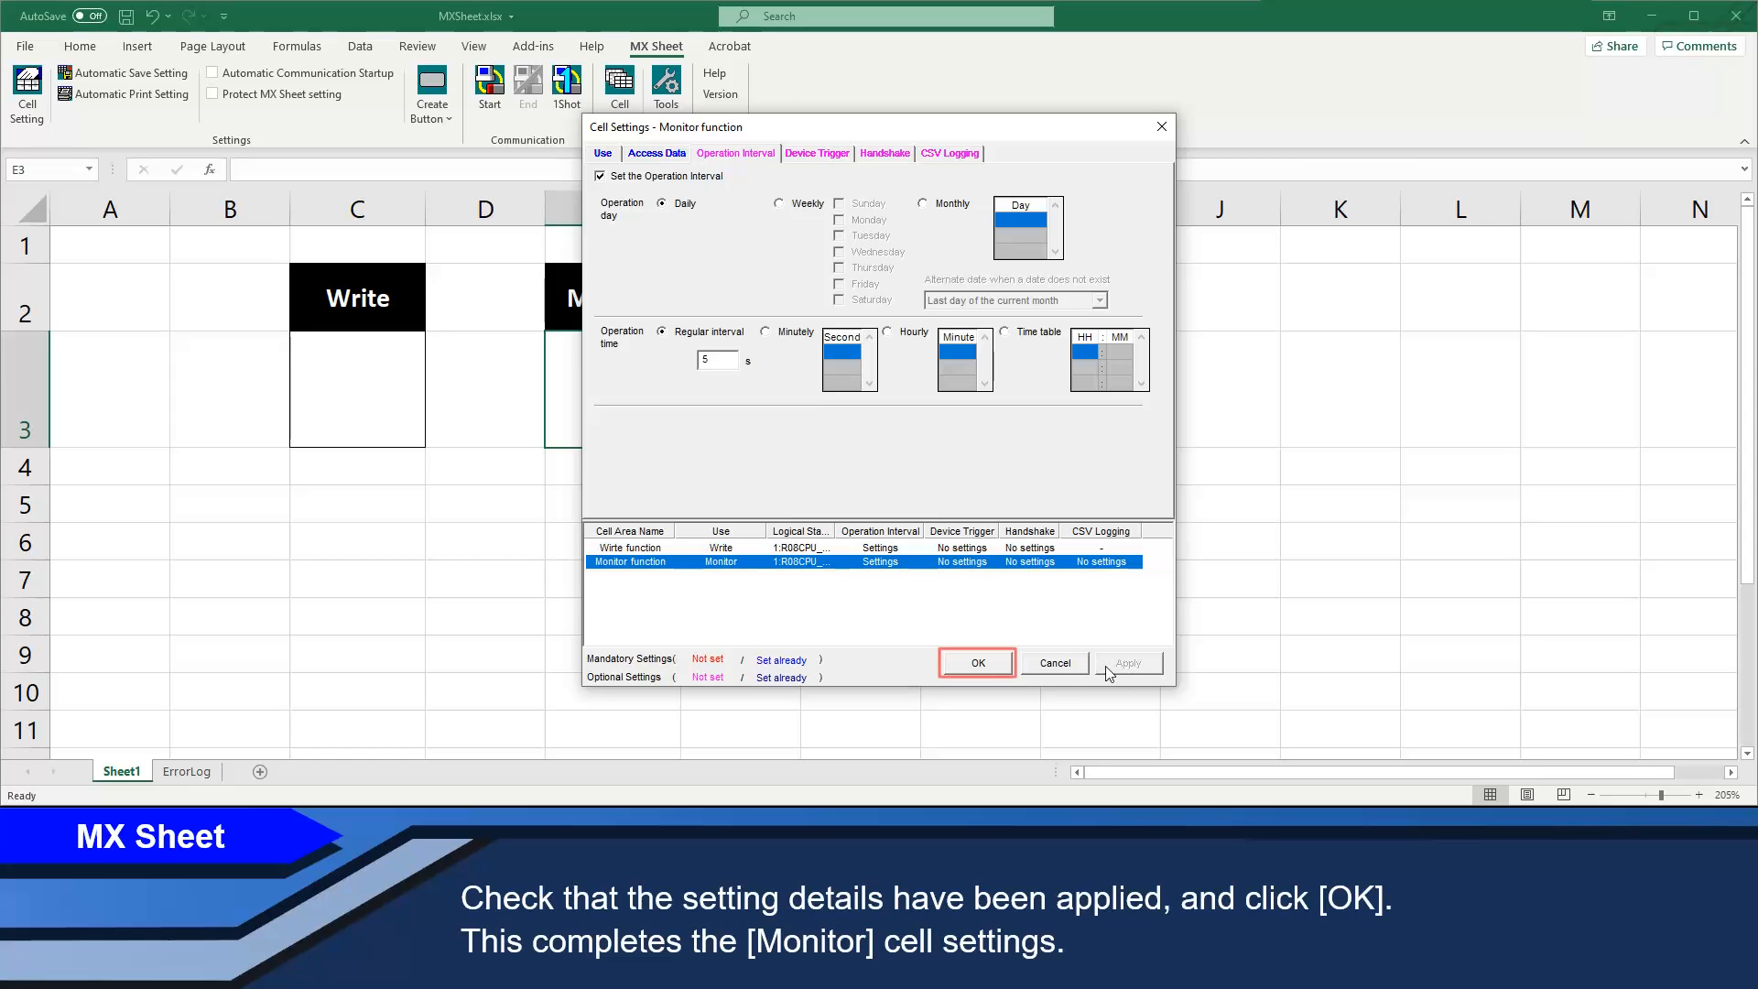
mouse_move(976, 668)
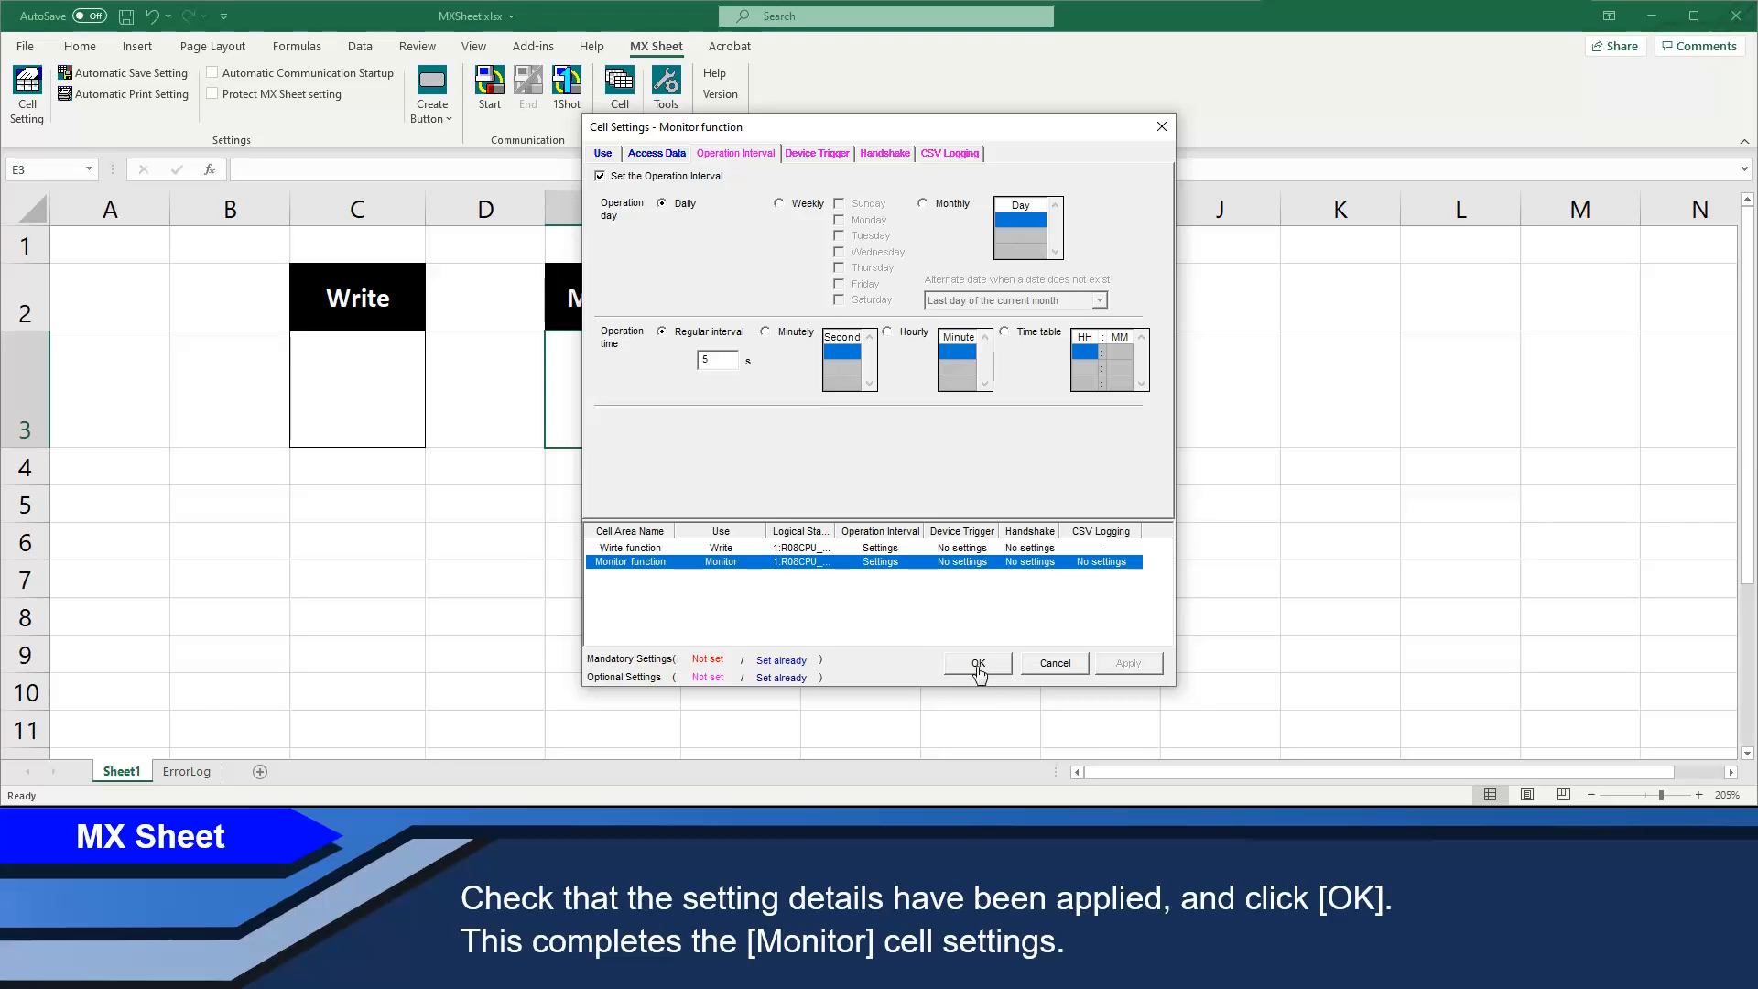
left_click(976, 662)
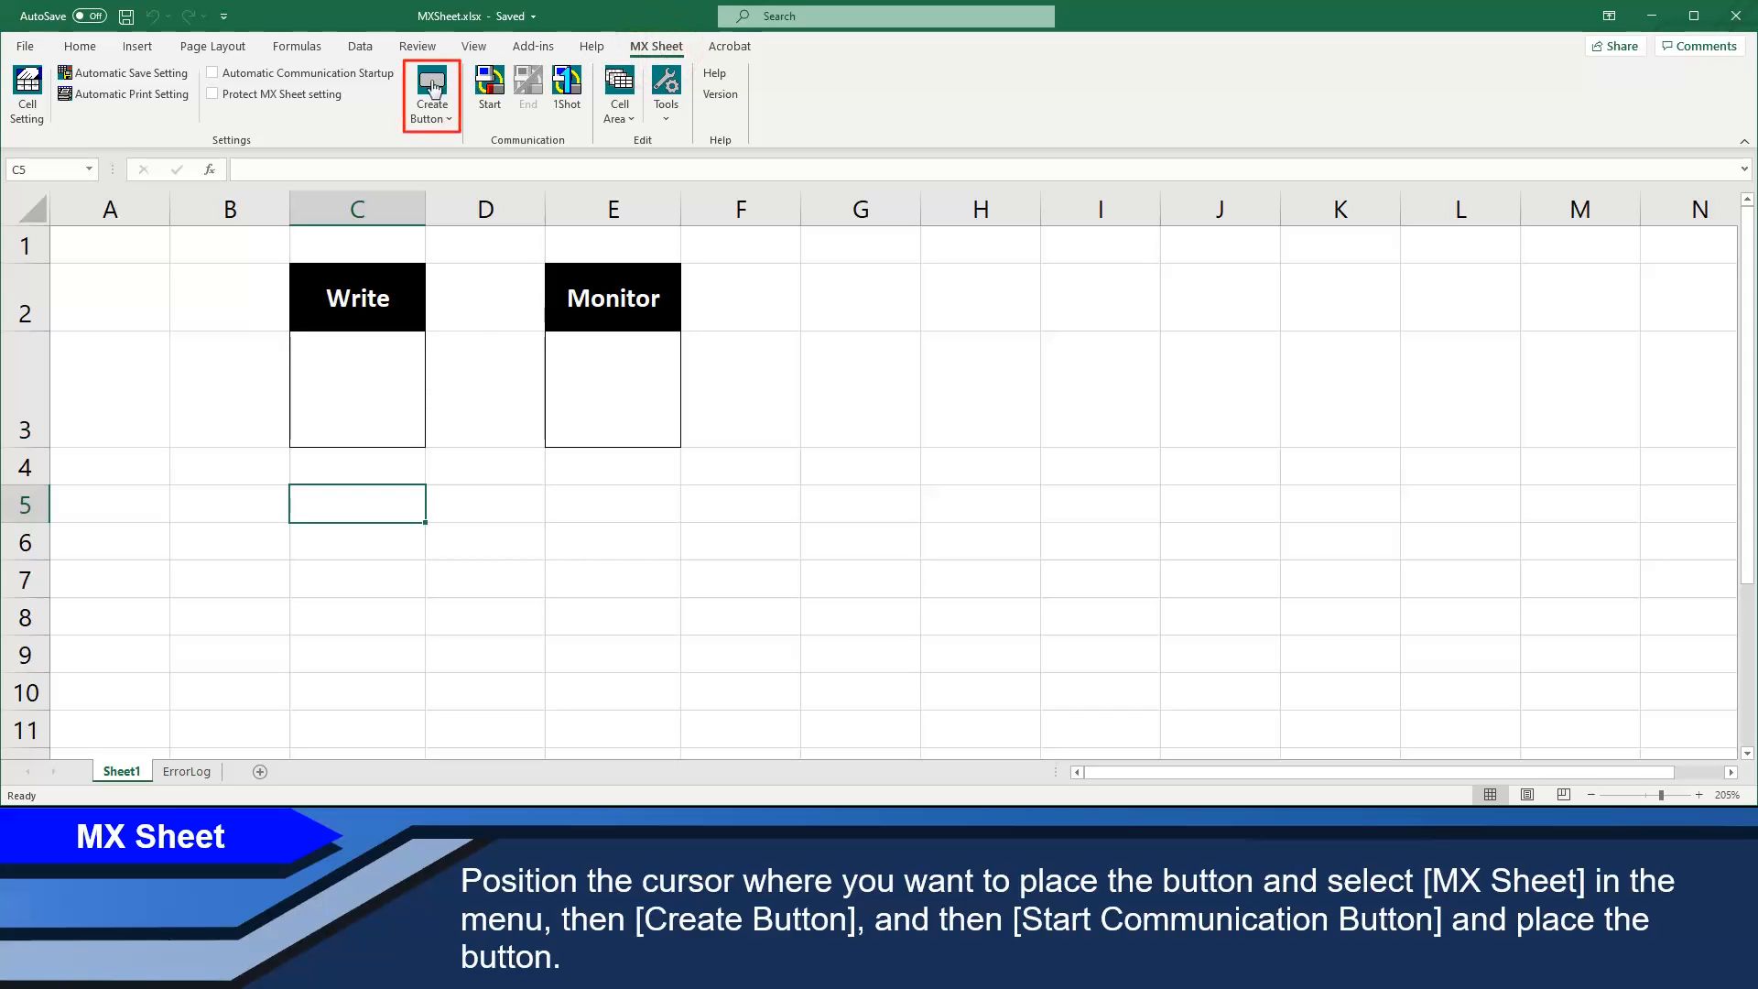
- Add an MXShBtnStart button at C5 and an MXShBtnEnd button at C7 via Create Button
left_click(430, 93)
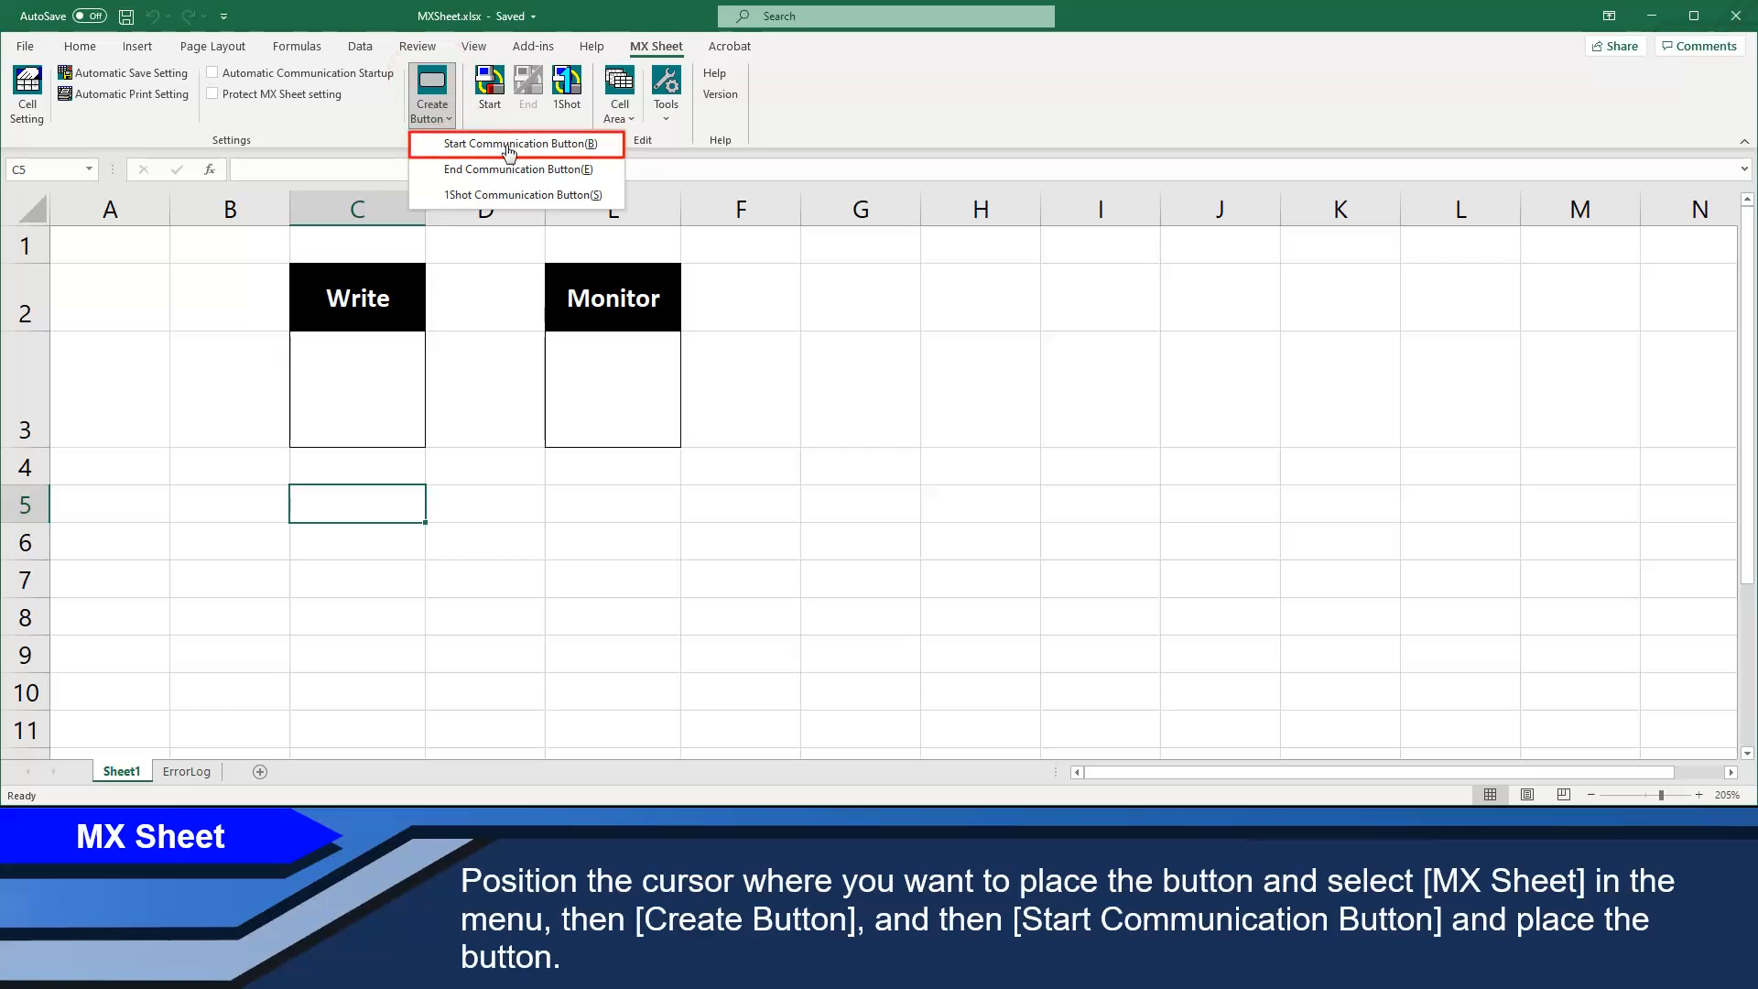
left_click(516, 143)
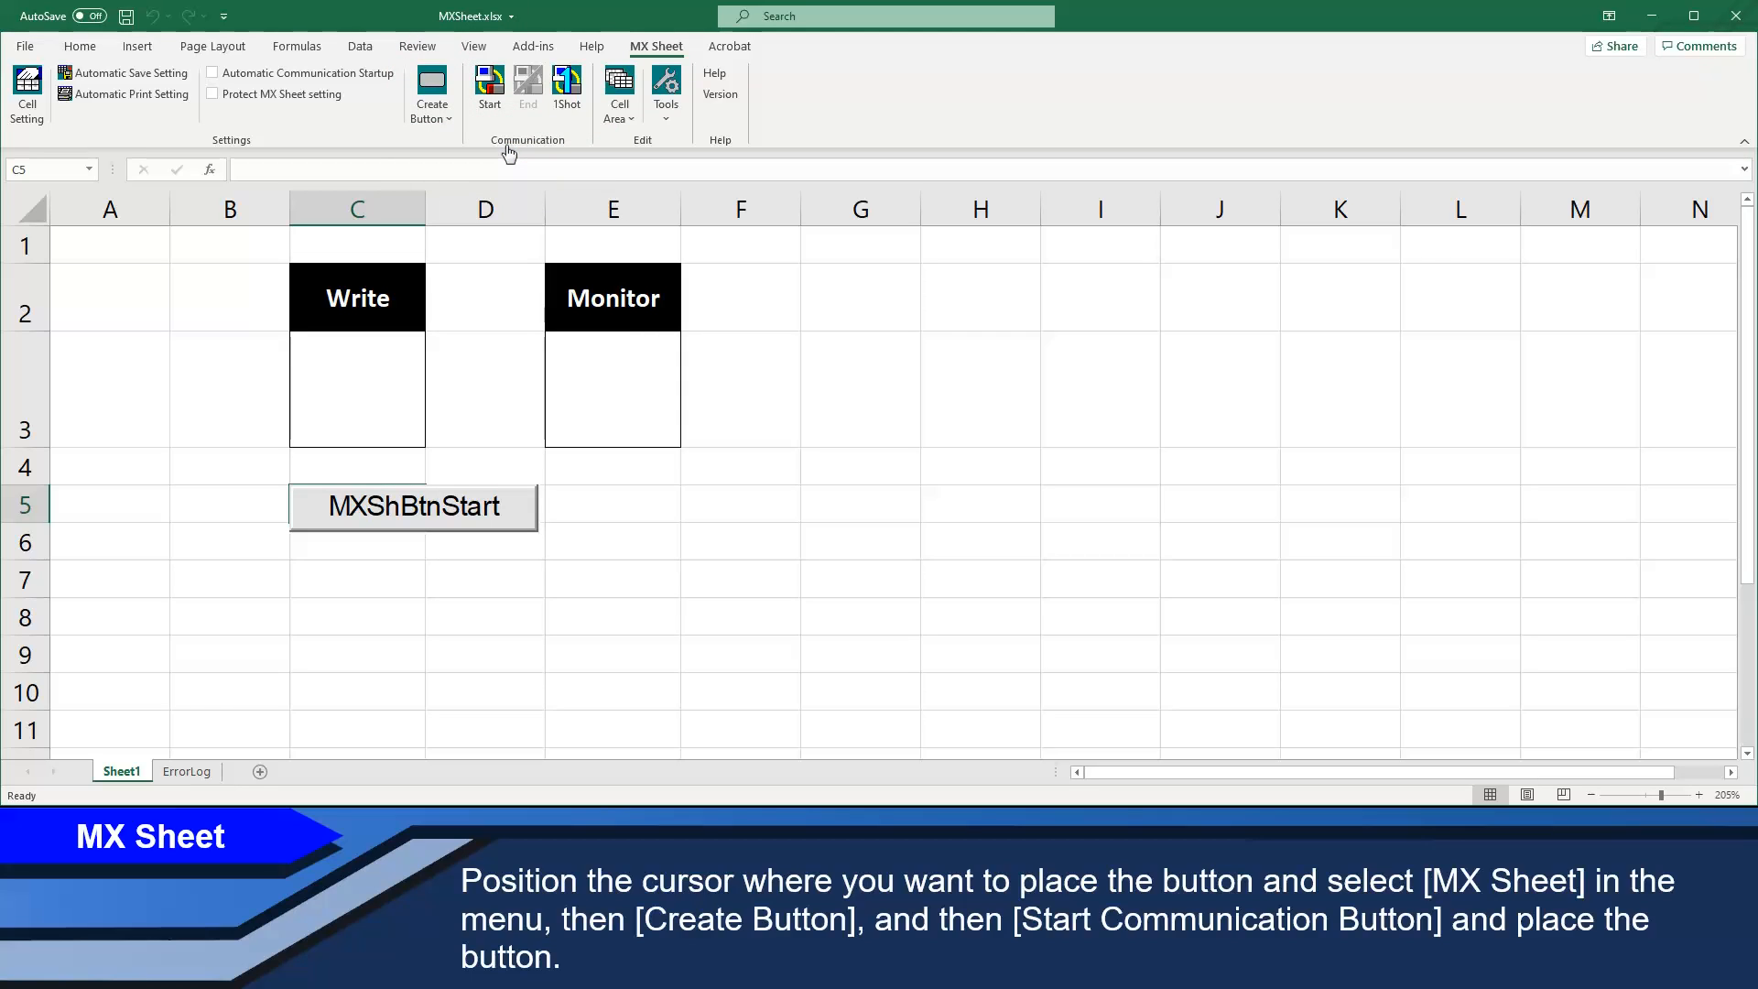
left_click(357, 578)
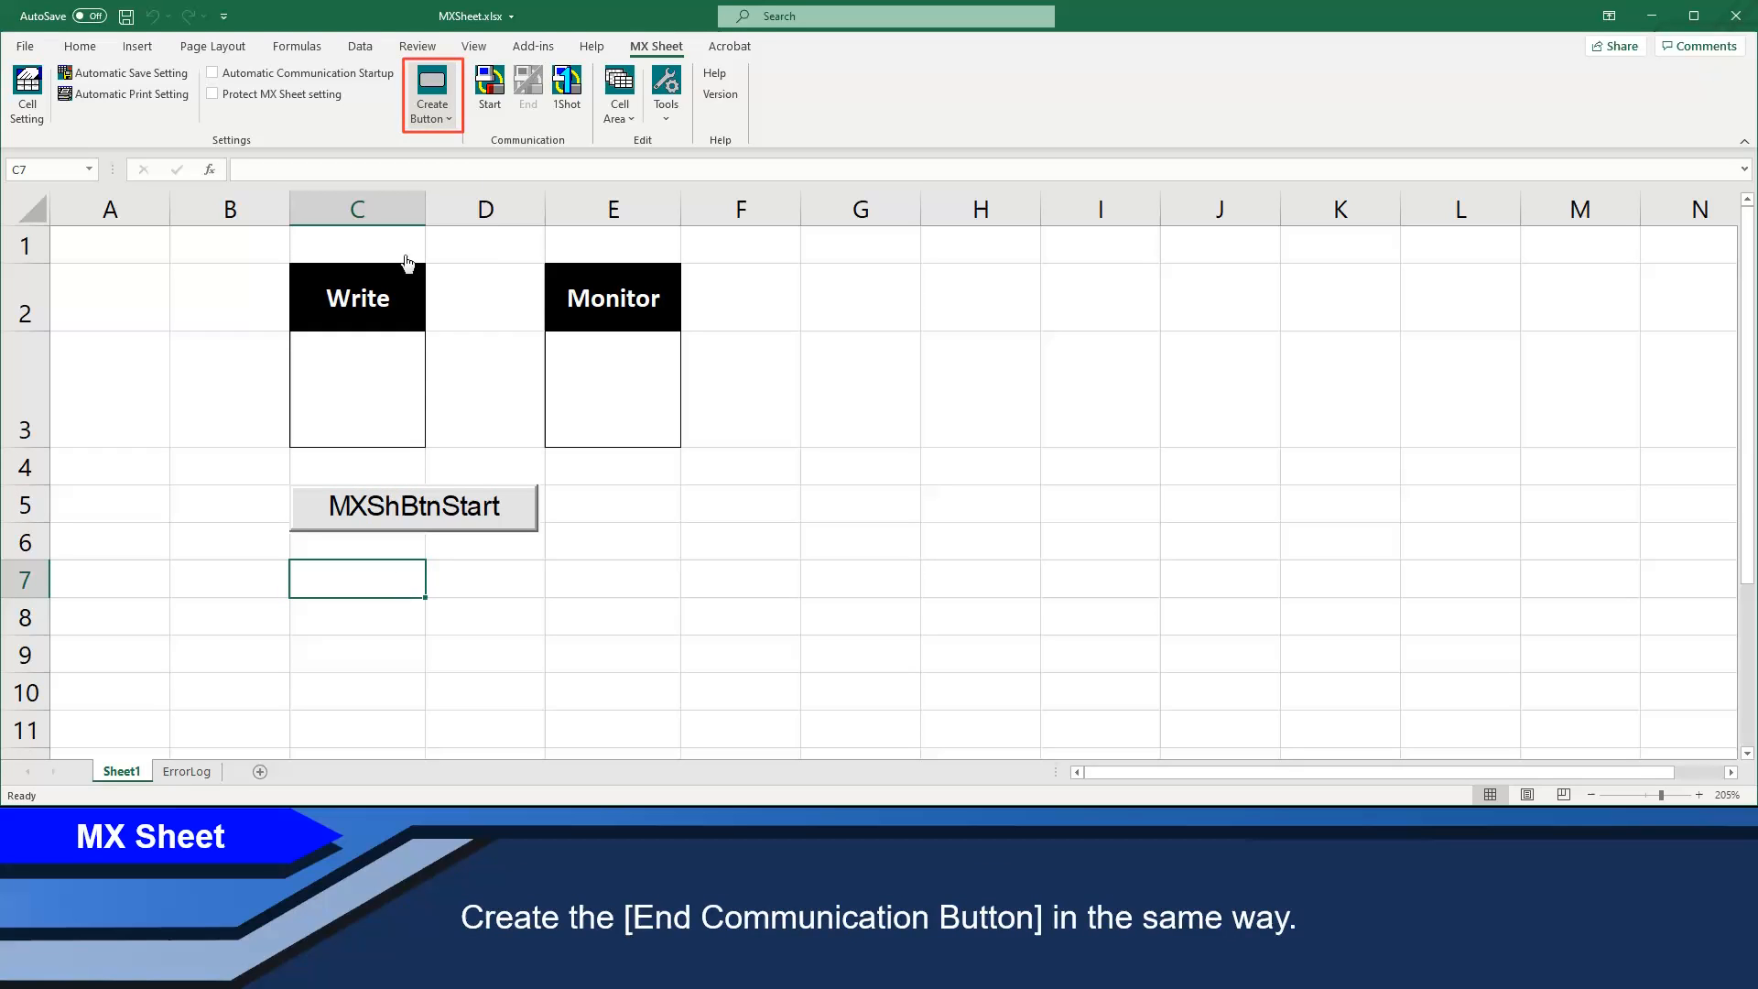
left_click(430, 92)
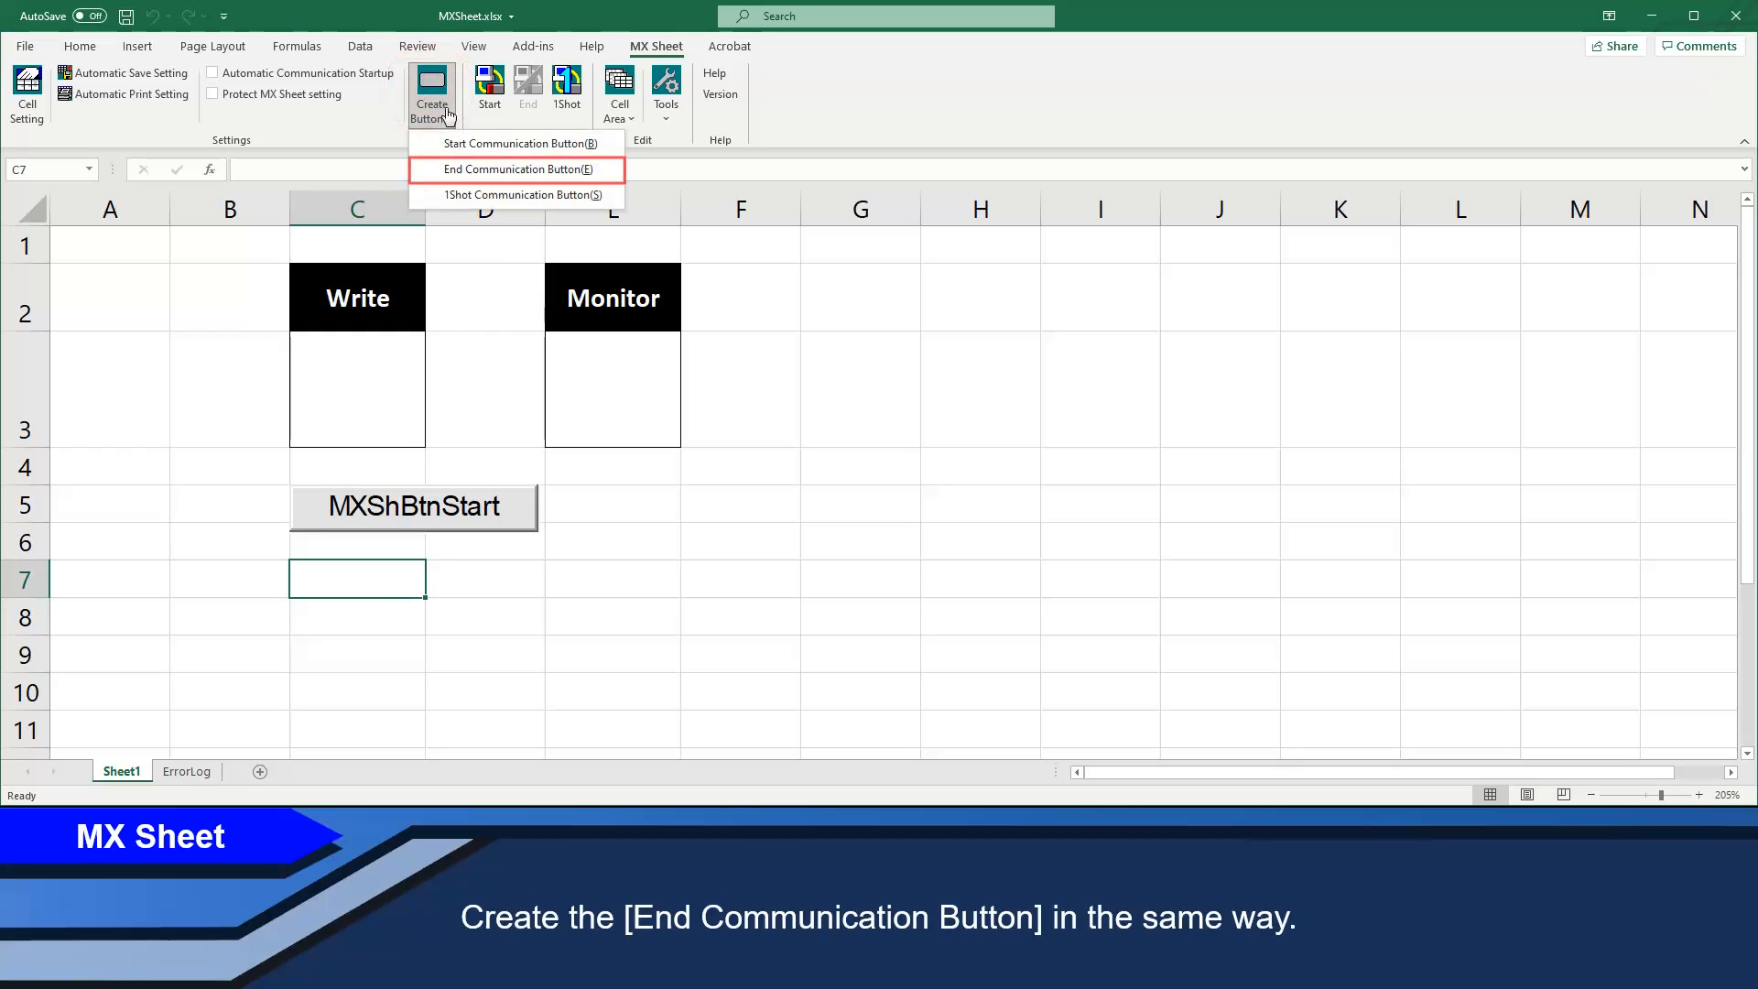
left_click(513, 169)
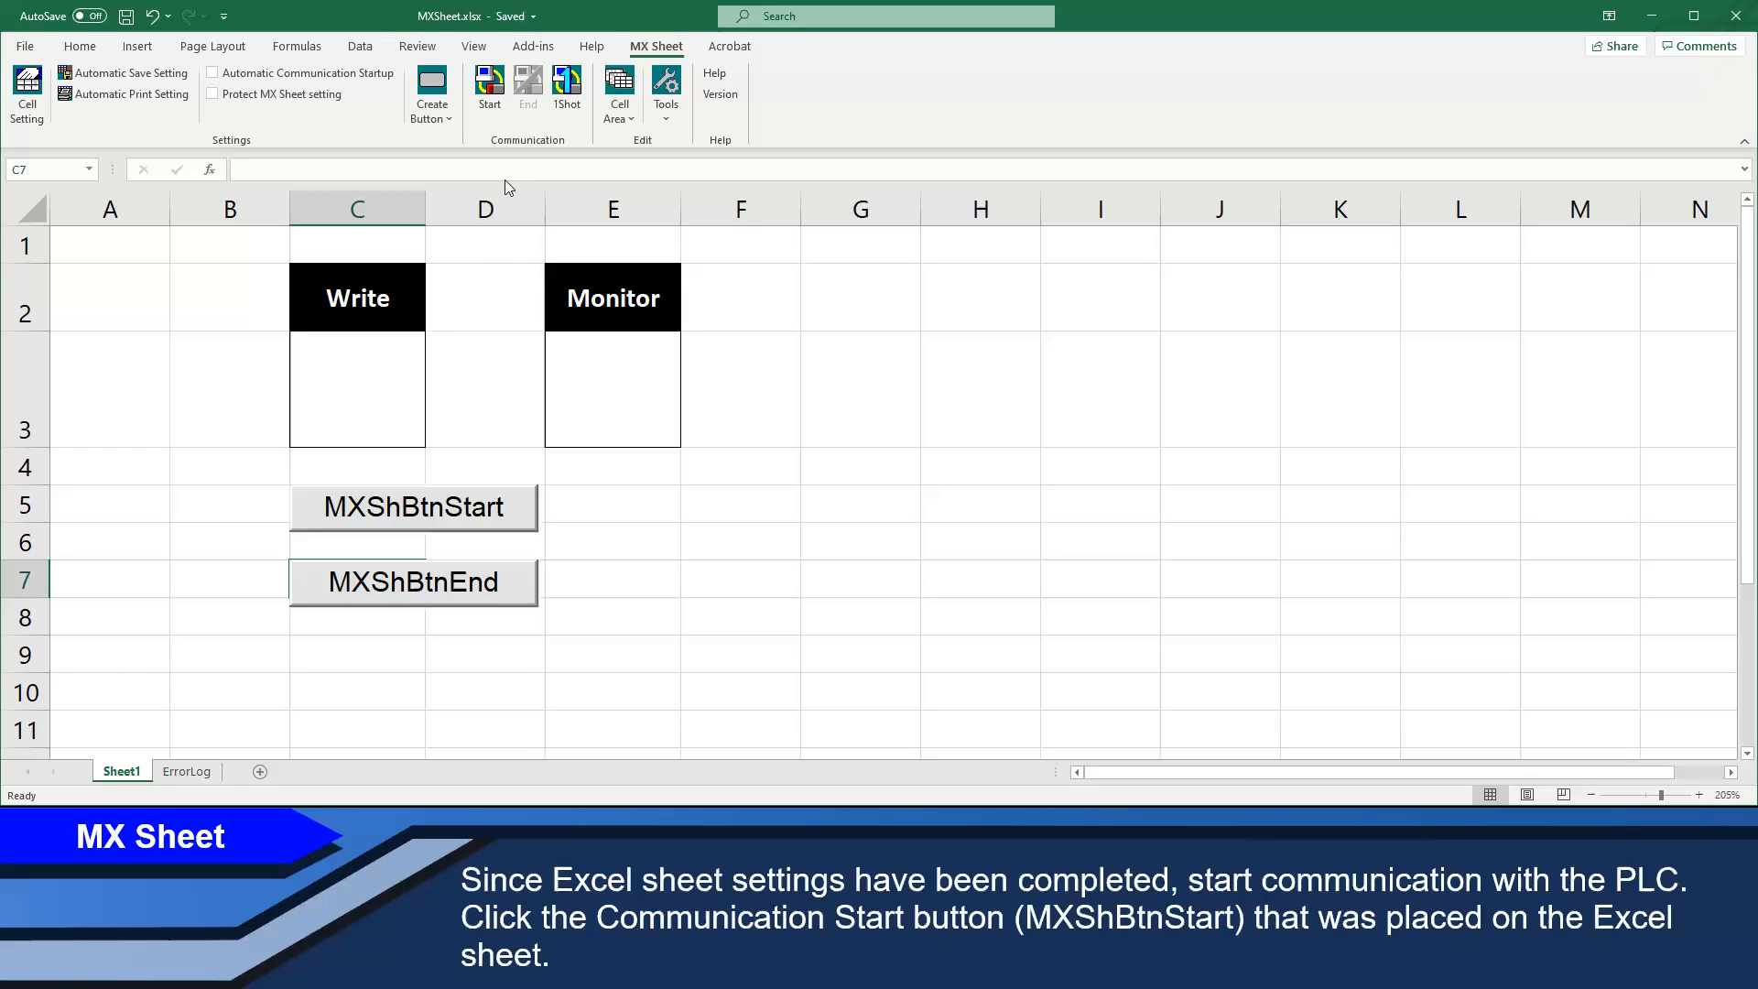
- Start PLC communication from MXShBtnStart and confirm, so Monitor cell E3 reads D0 = 0
left_click(412, 507)
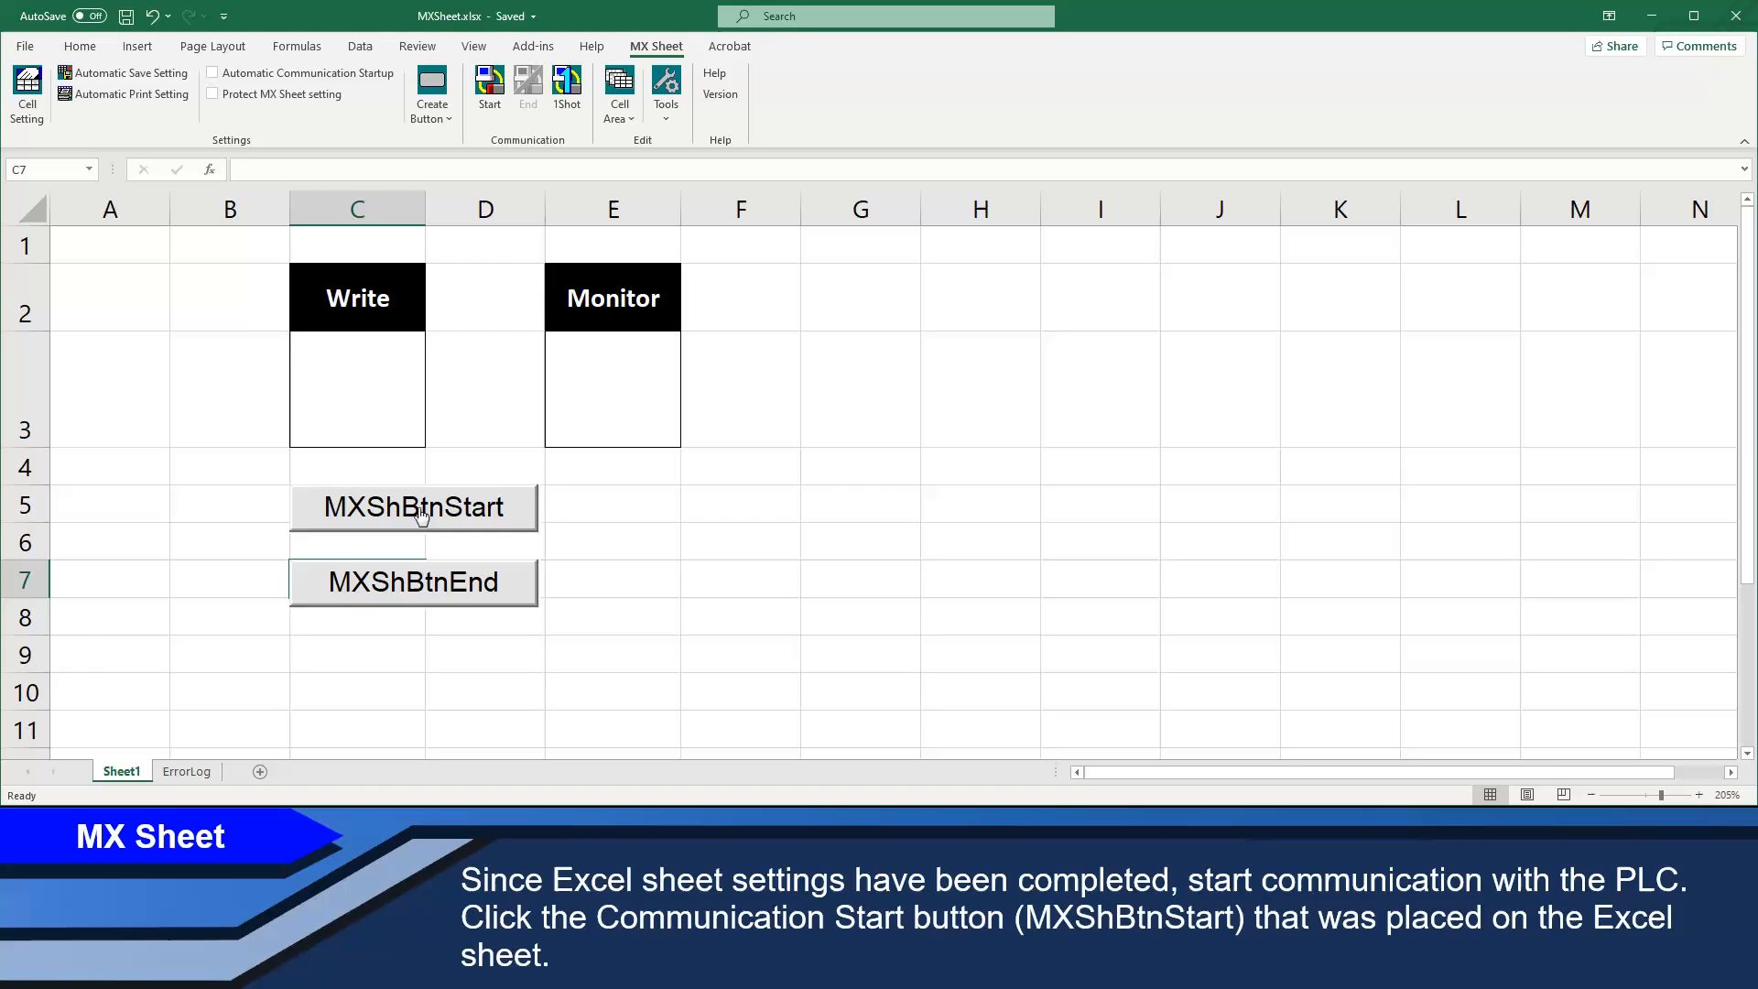
left_click(412, 507)
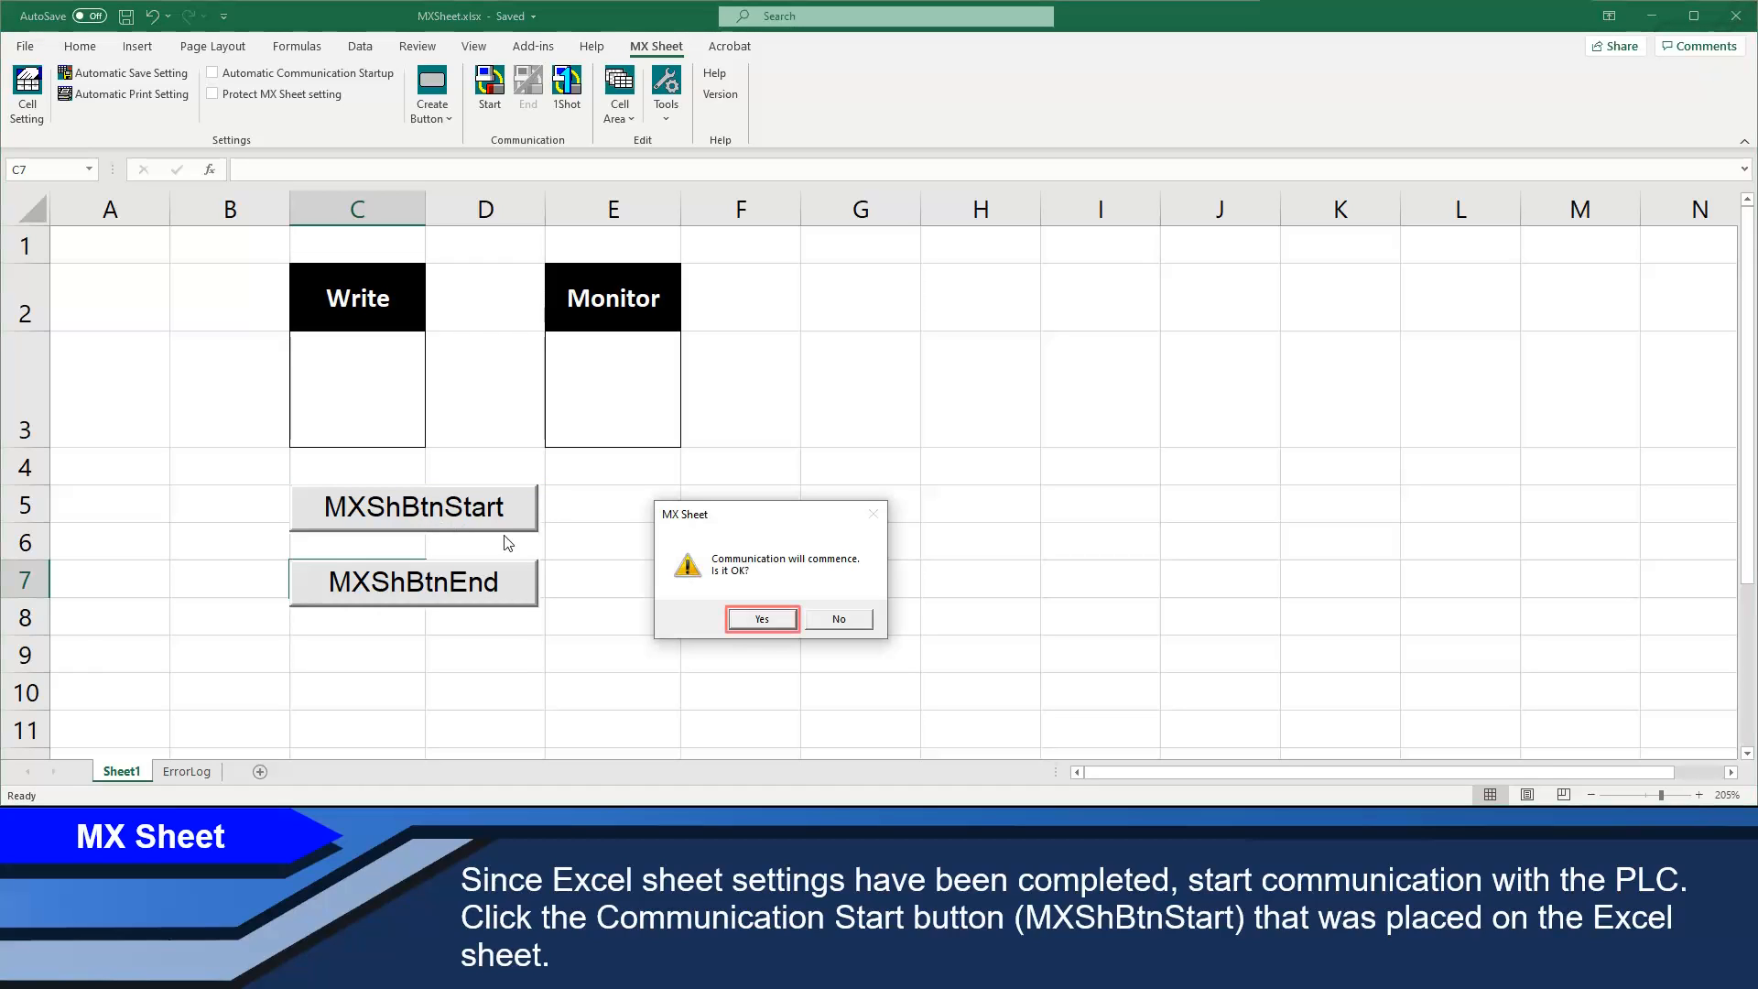
left_click(762, 617)
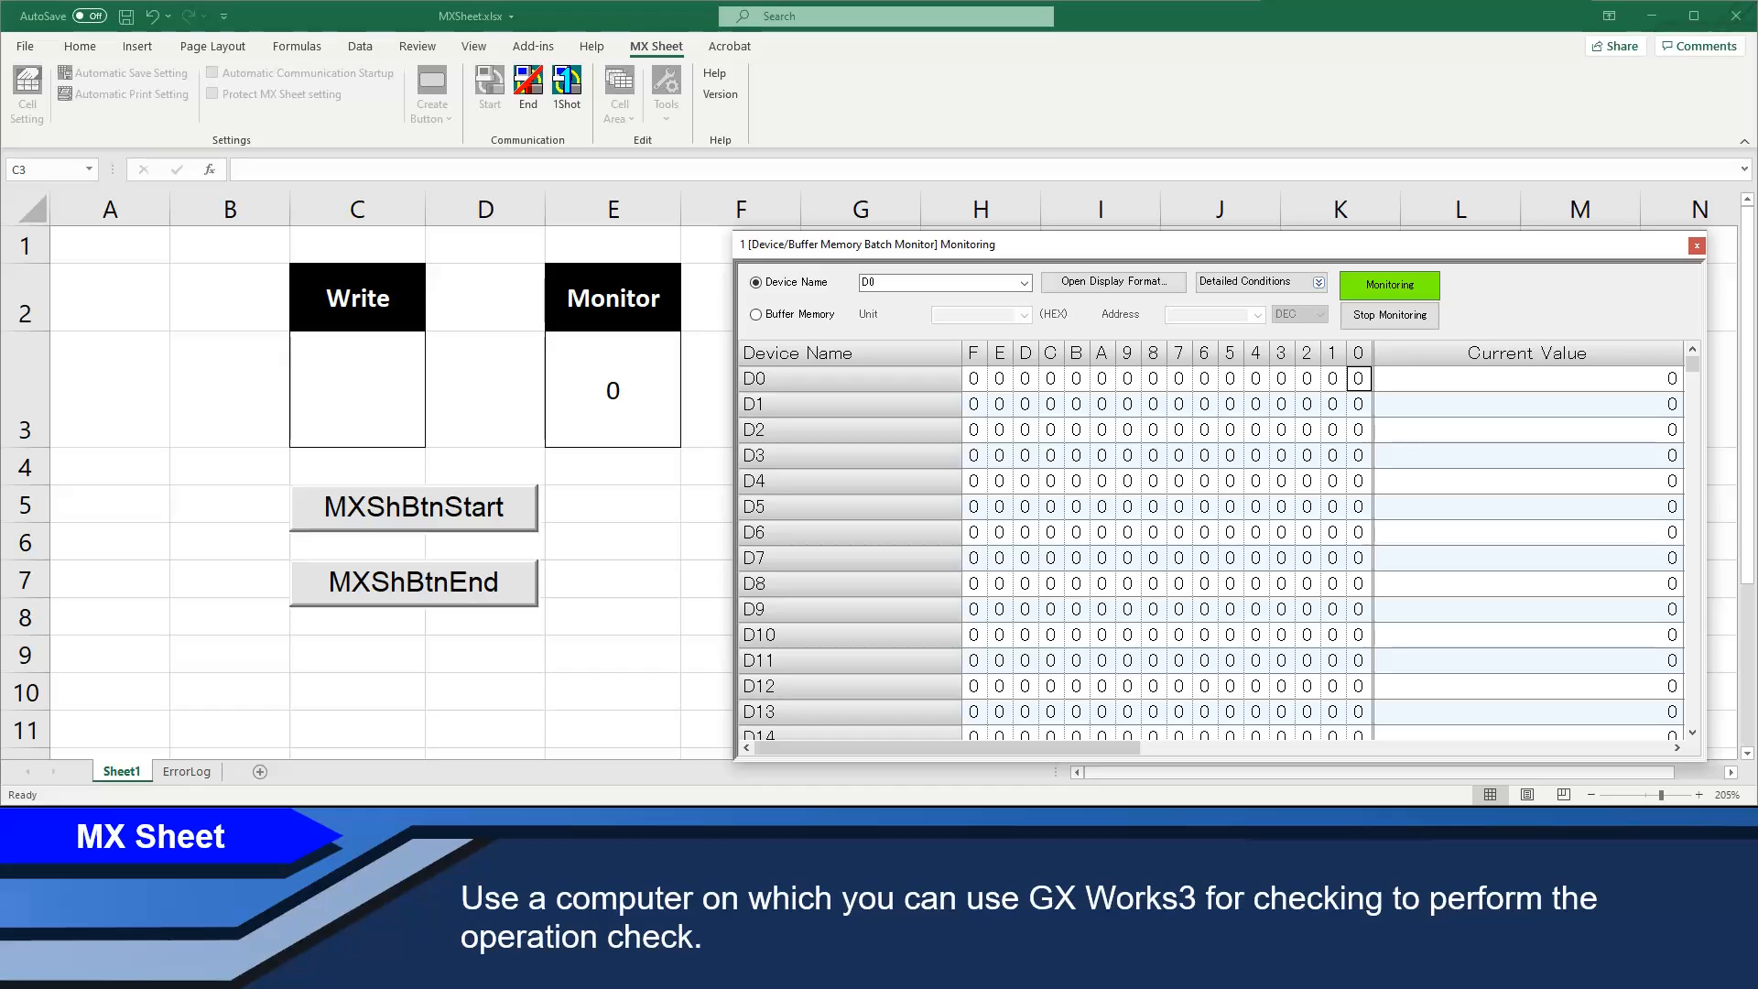
- Write 1 then 2 into C3 and verify E3 and GX Works3 D0 follow to 2
left_click(357, 390)
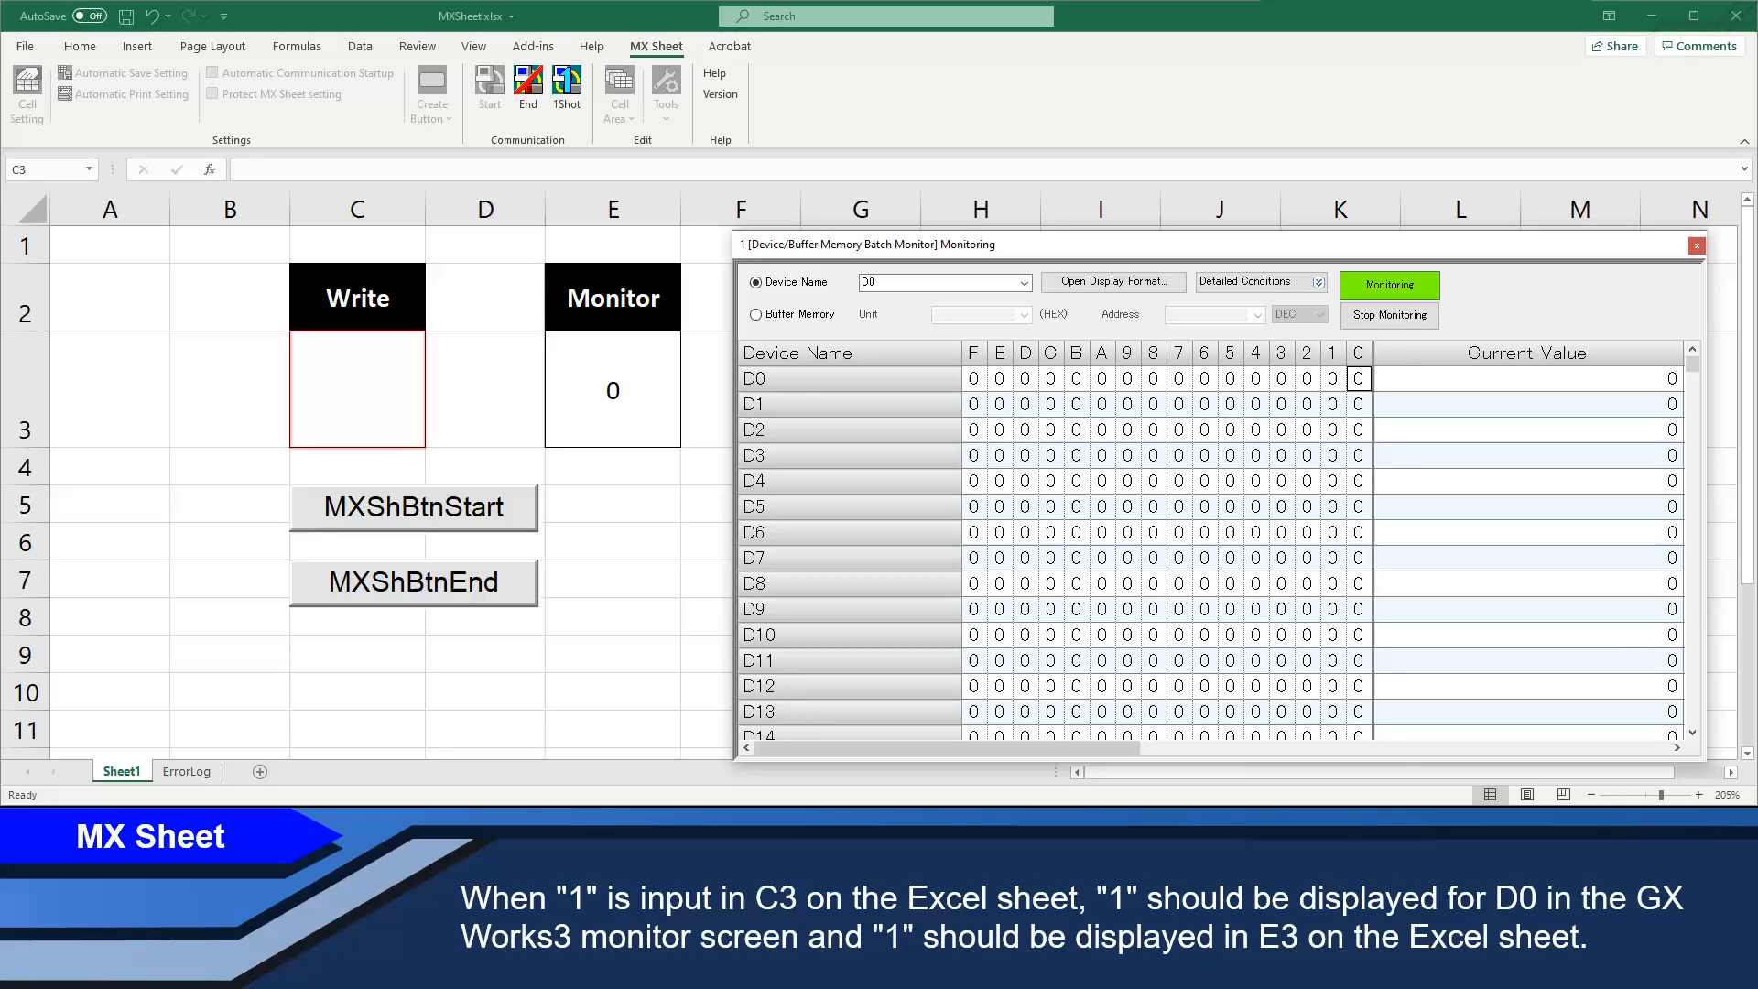
type("1")
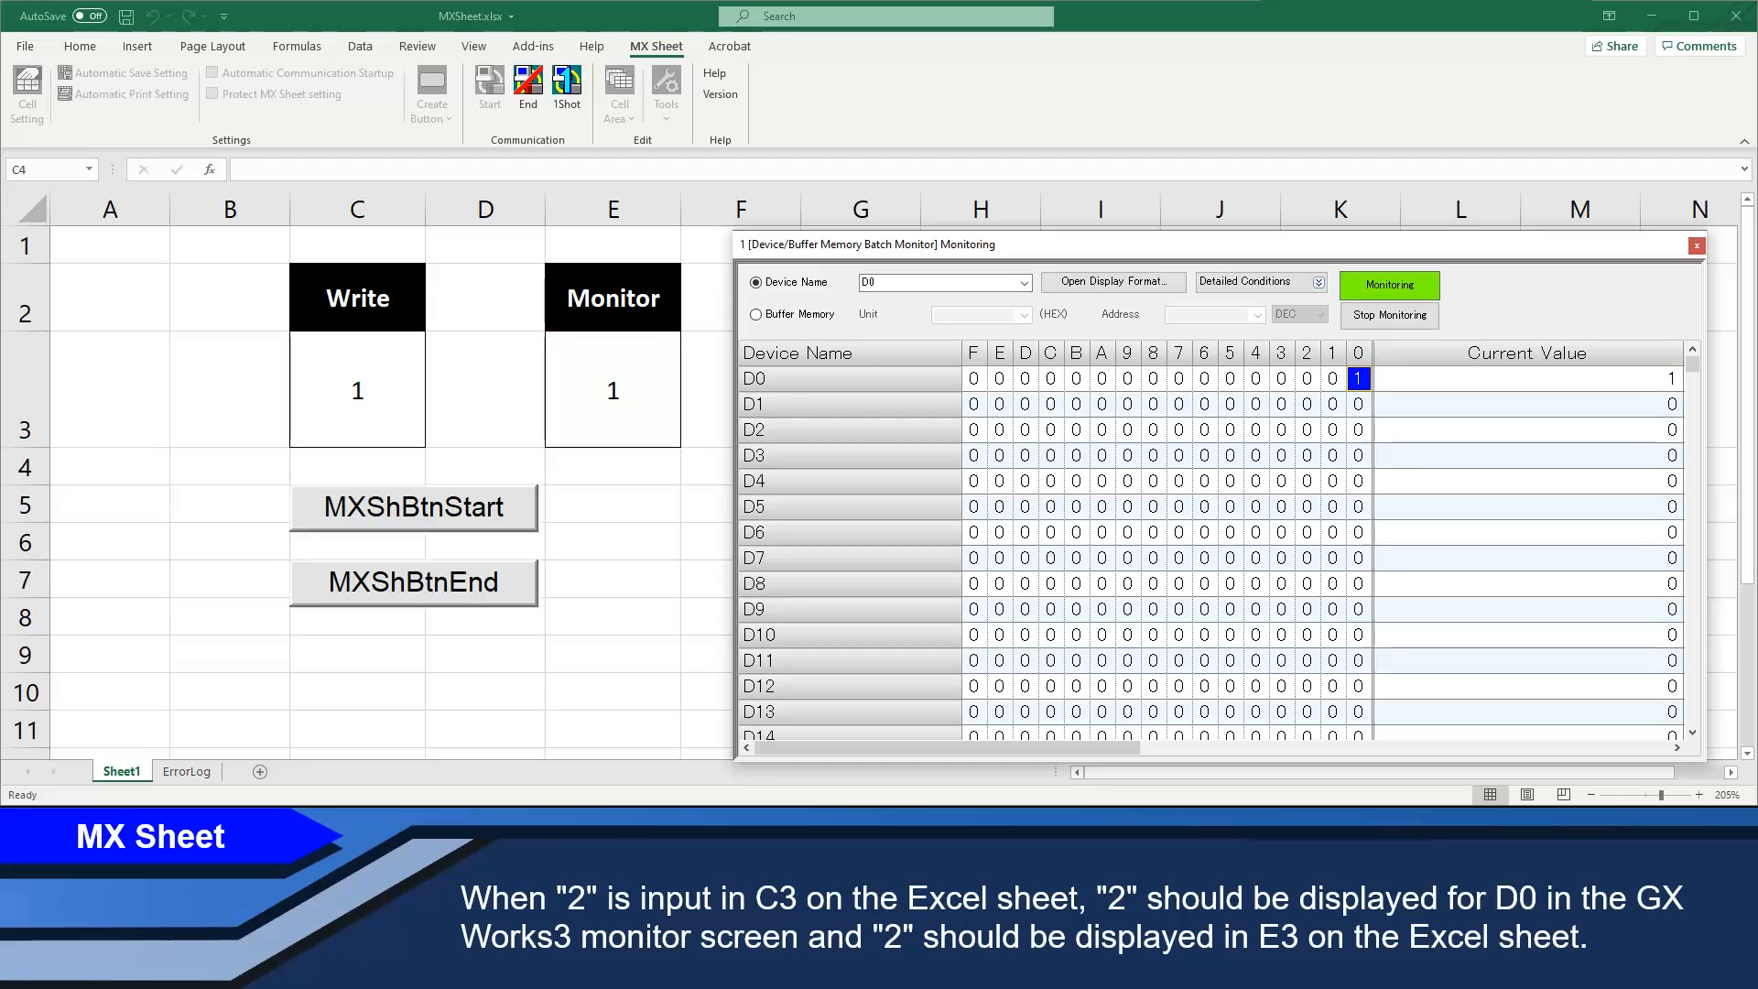
type("2")
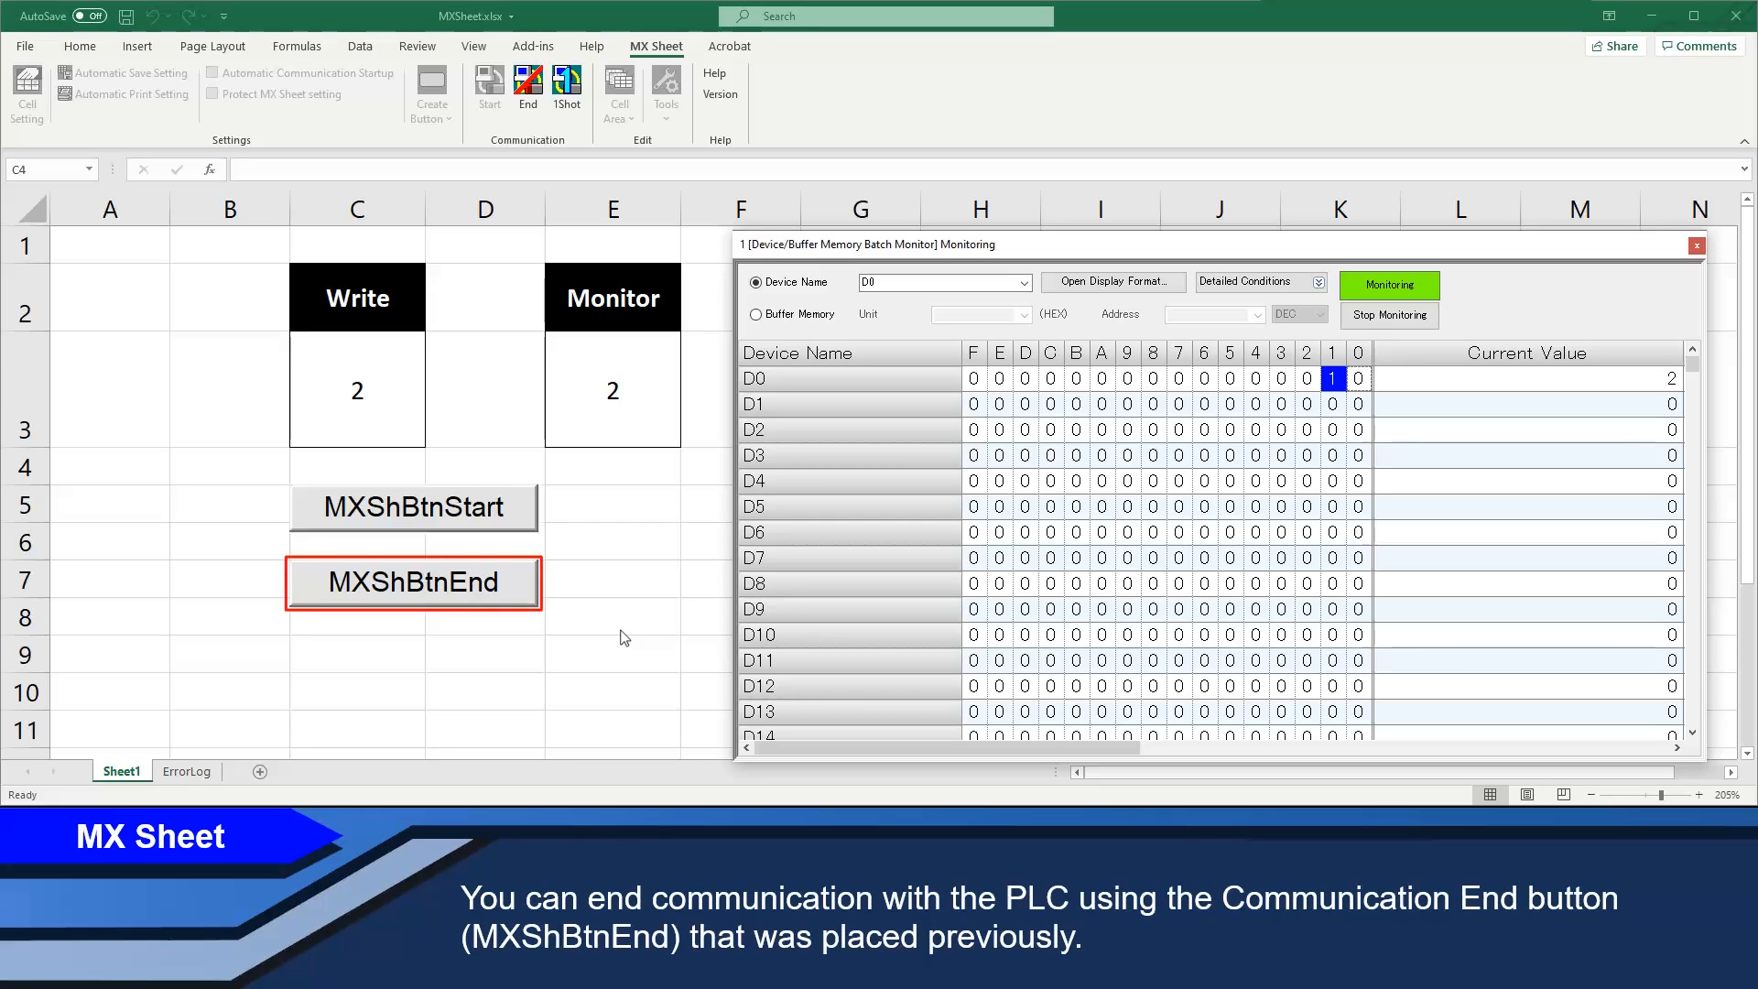
mouse_move(414, 588)
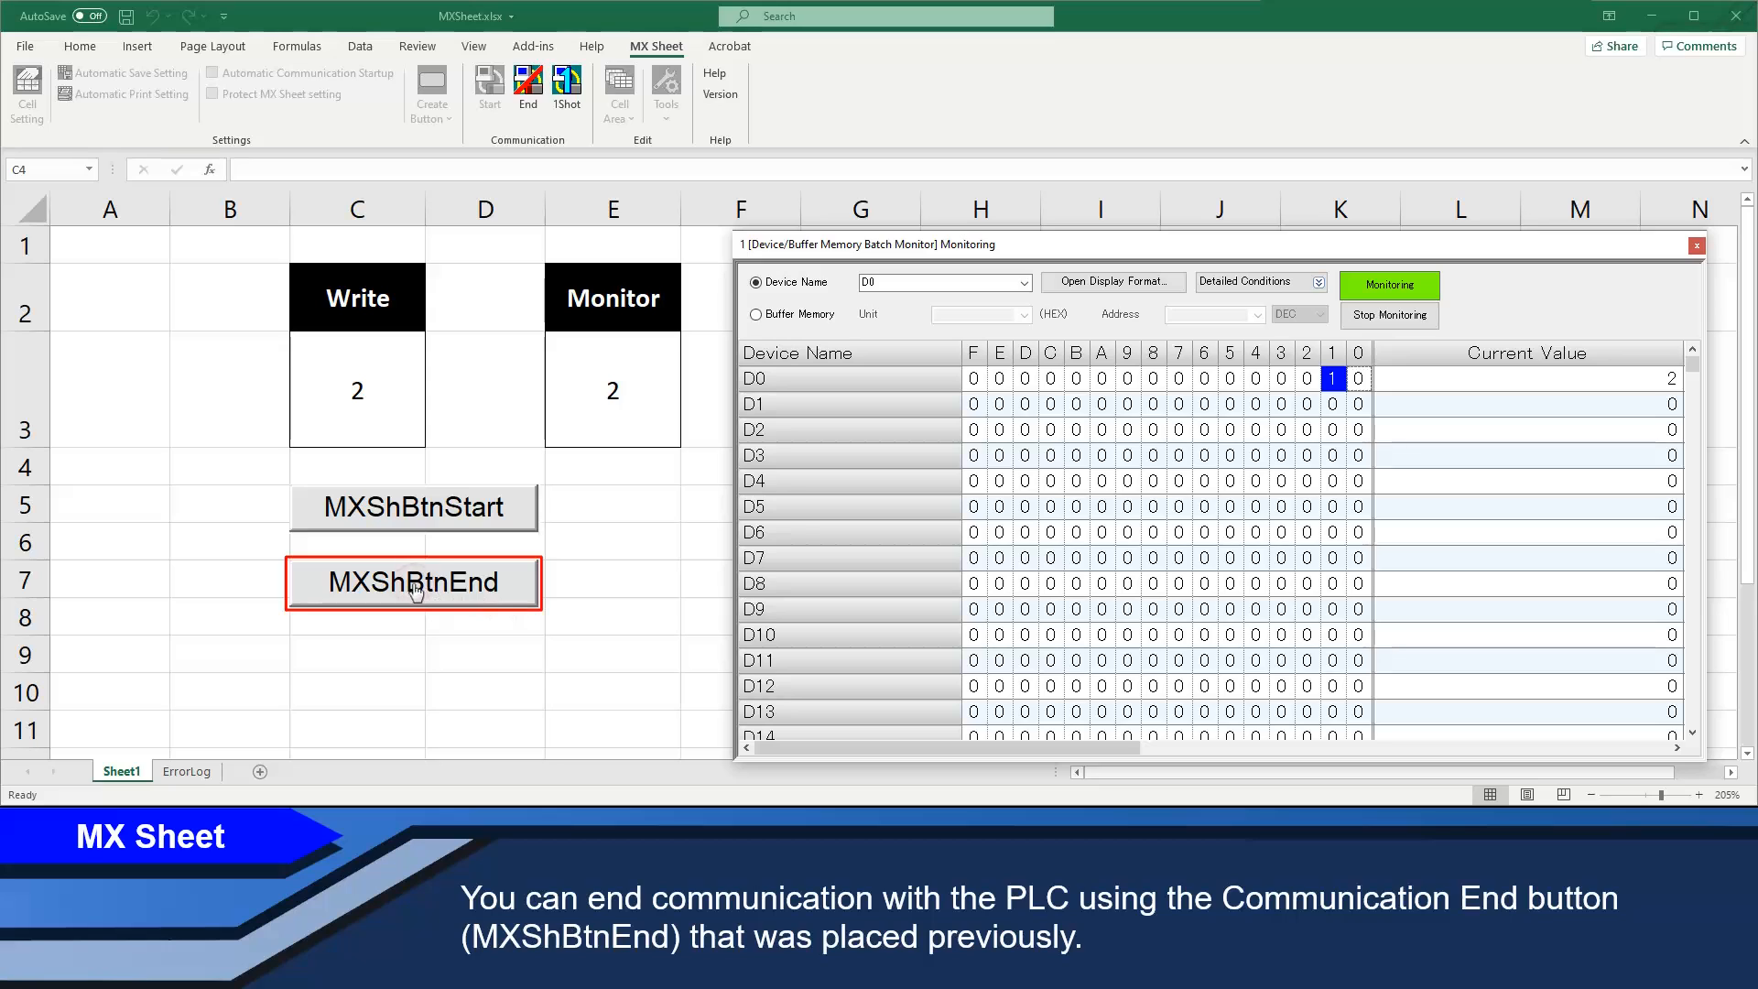
- Stop PLC communication with MXShBtnEnd, leaving 2 in C3 and E3
left_click(414, 583)
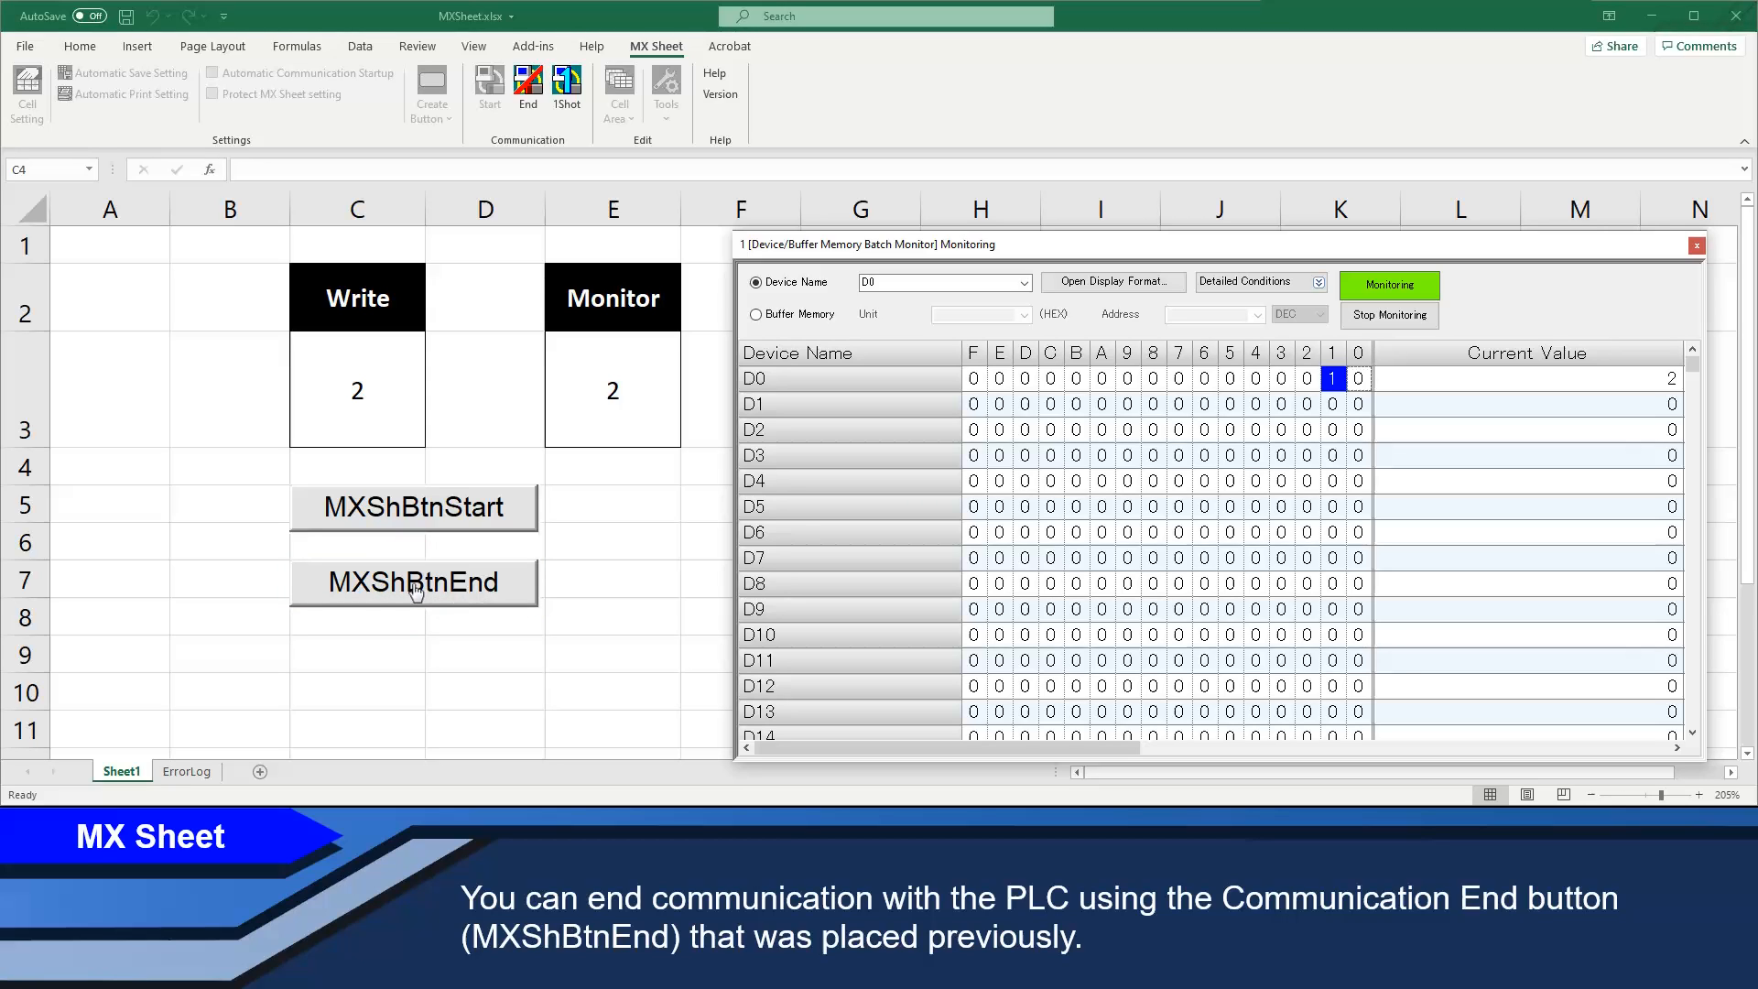